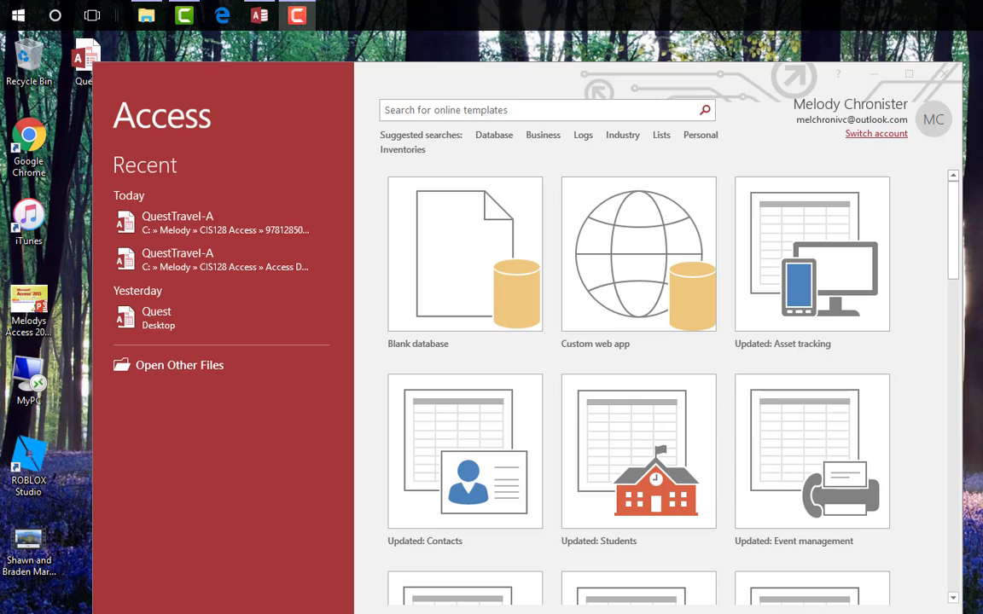
pyautogui.moveTo(558, 493)
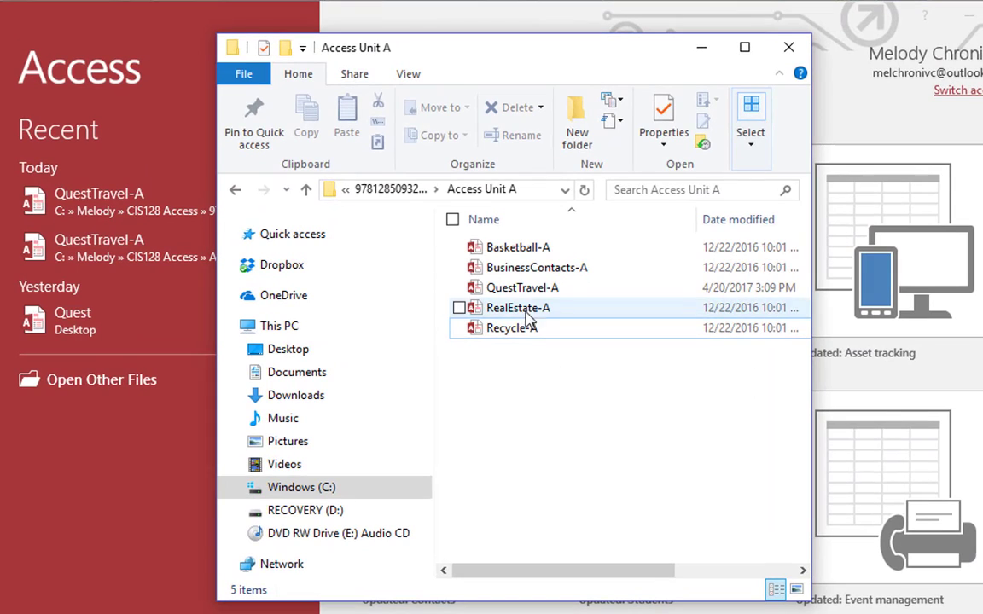
# Open the QuestTravel-A database from the Access Unit A folder in Access.
pyautogui.click(787, 47)
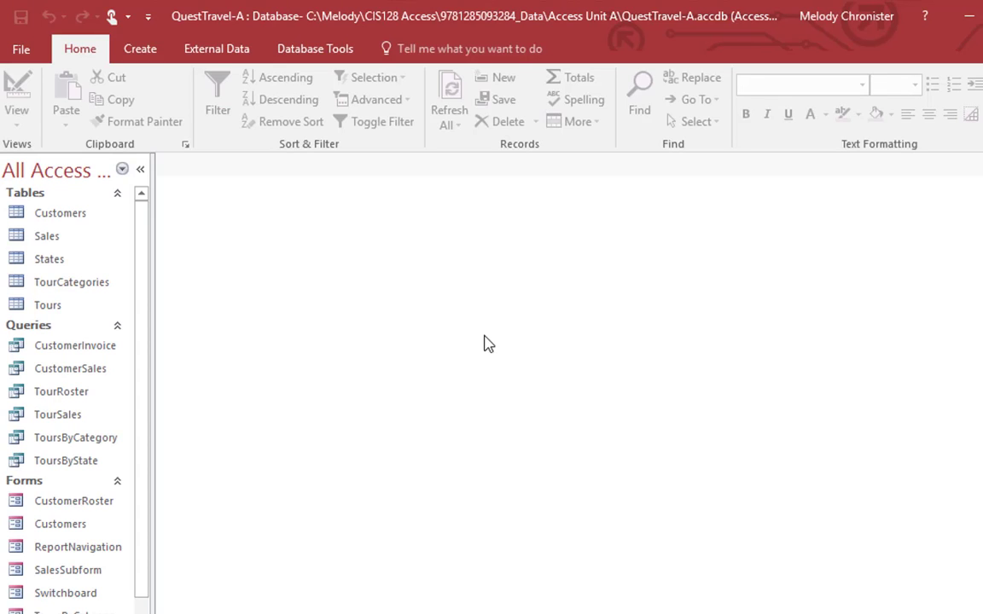
pyautogui.moveTo(418, 200)
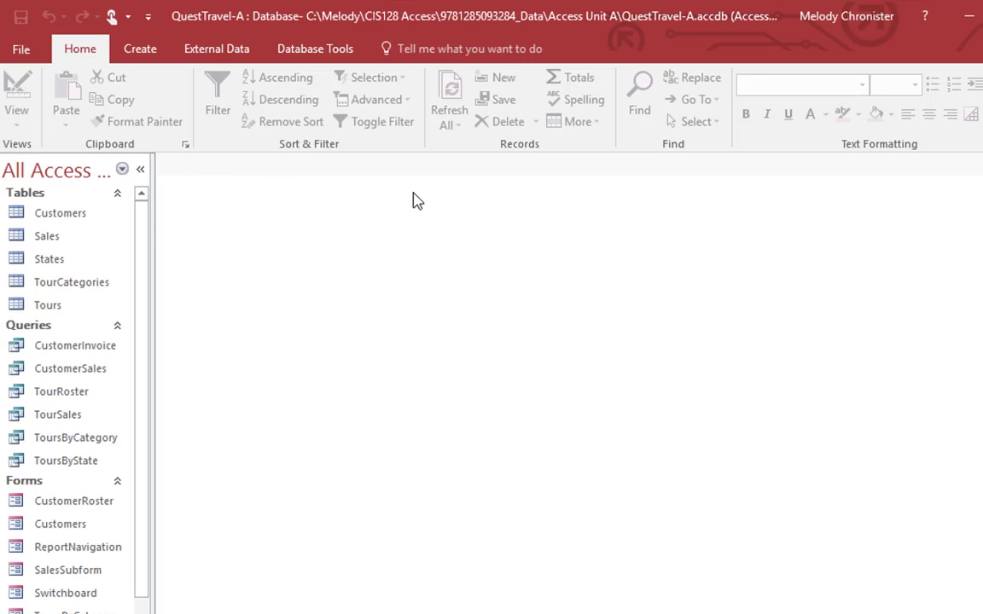
pyautogui.moveTo(815, 186)
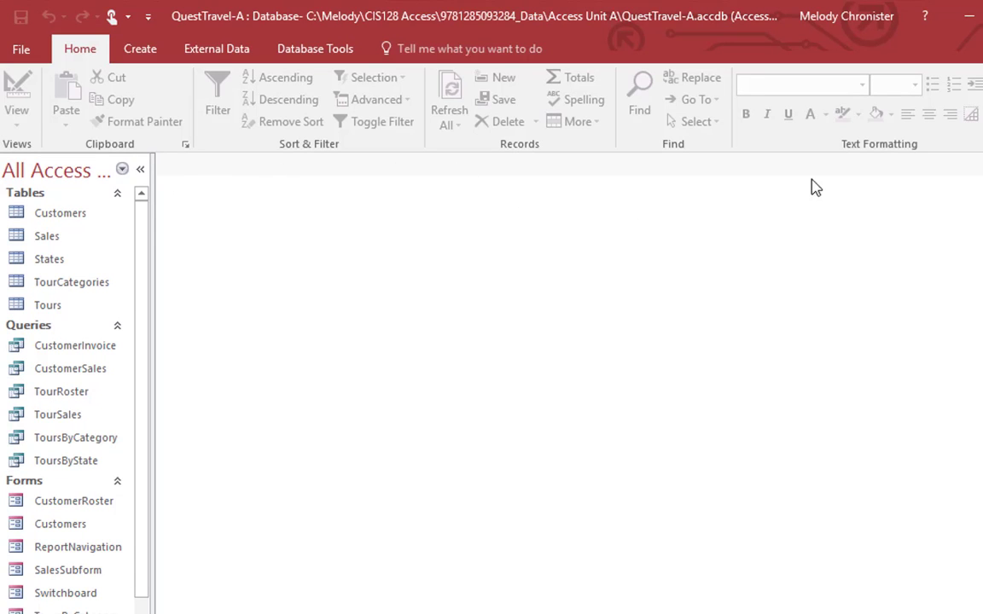
pyautogui.moveTo(495, 340)
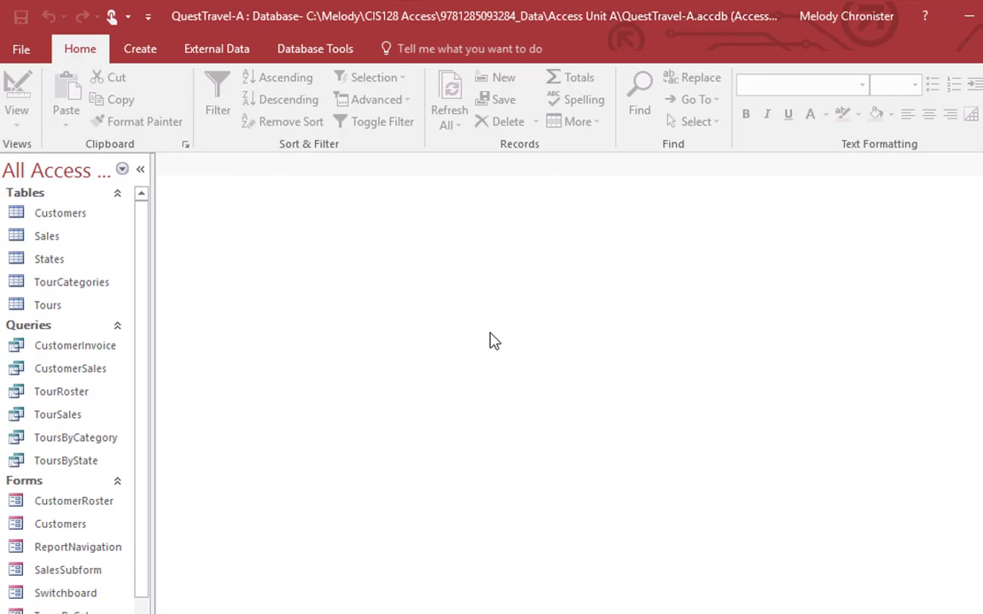
pyautogui.moveTo(678, 319)
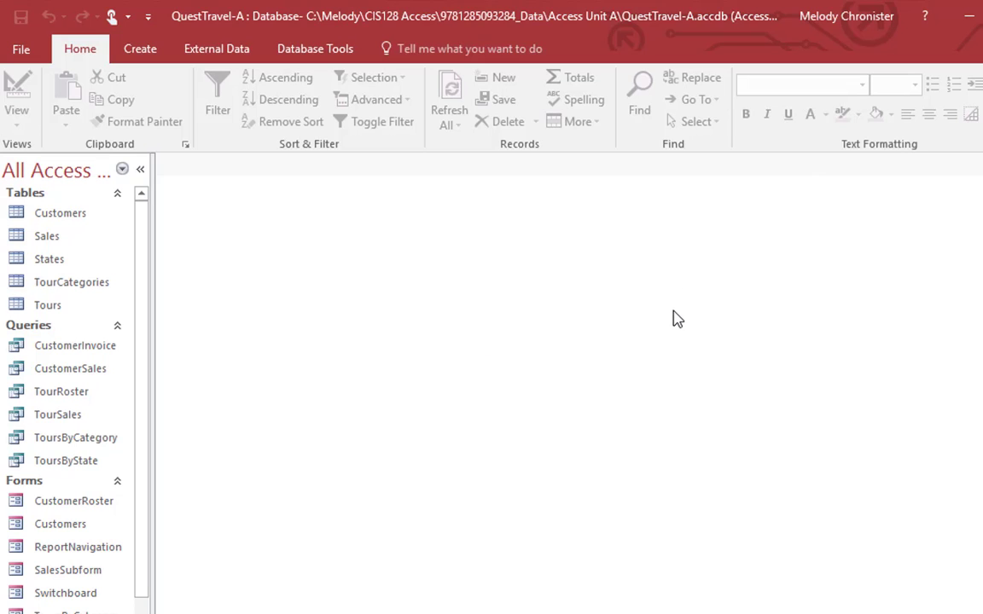
pyautogui.moveTo(600, 398)
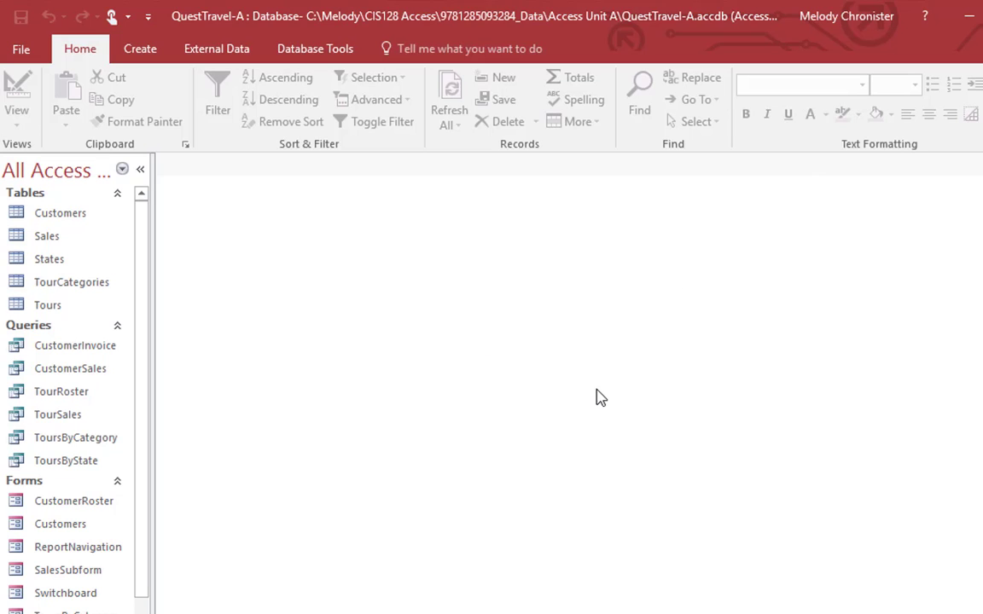
pyautogui.moveTo(605, 479)
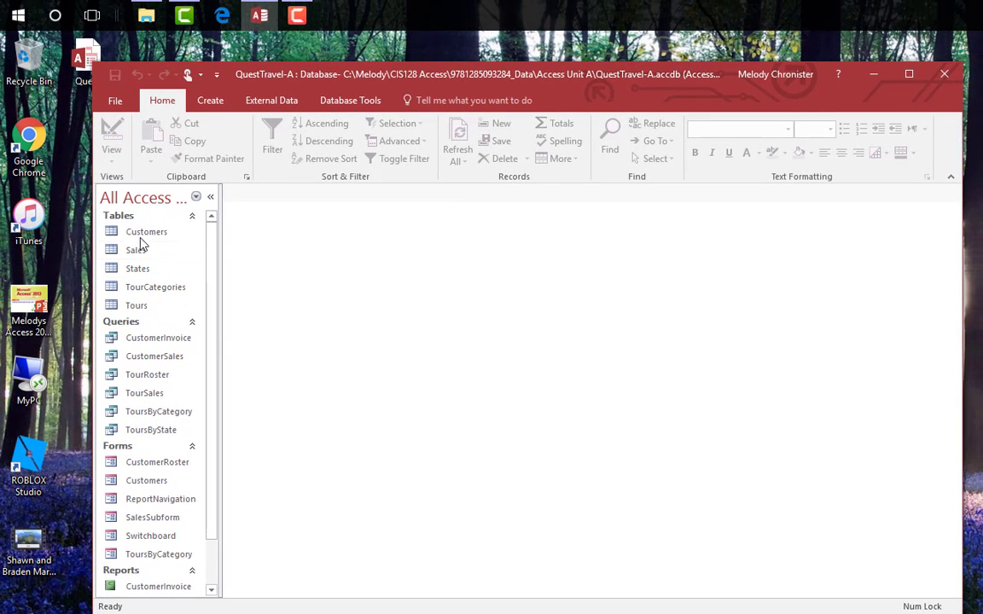
pyautogui.scroll(-3)
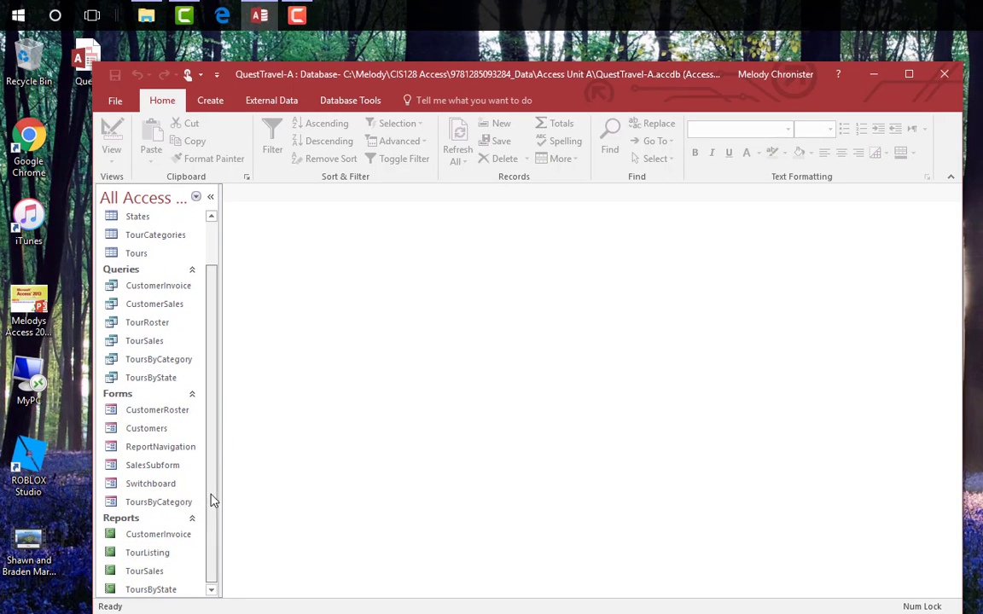
pyautogui.scroll(3)
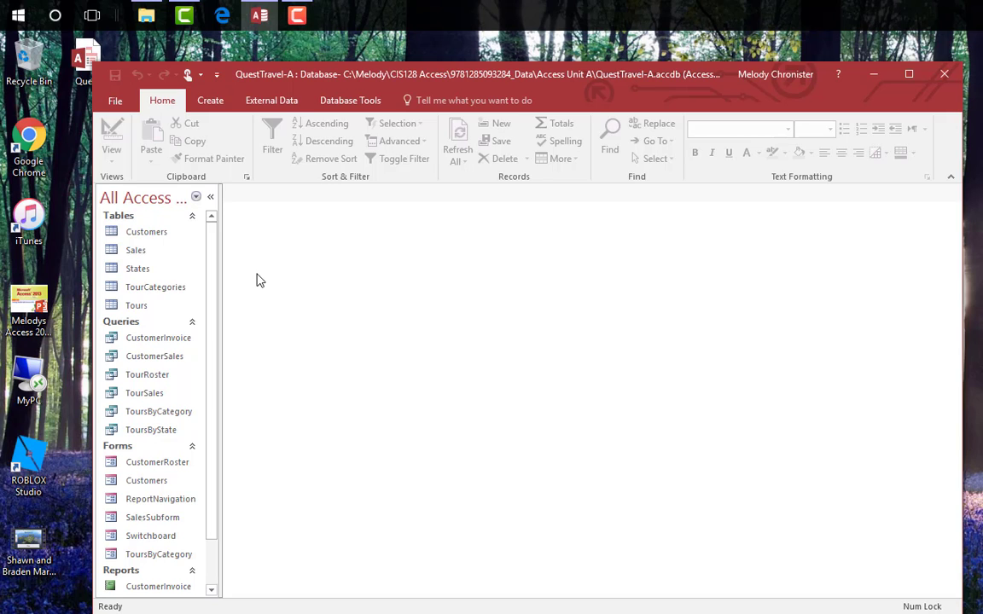
pyautogui.moveTo(298, 490)
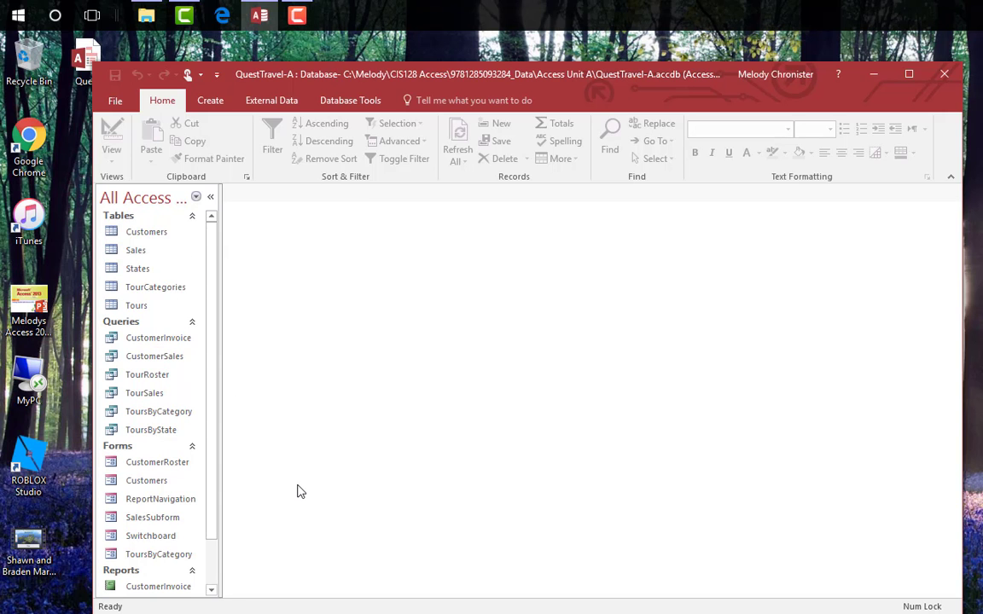
# Open the Tours table in Datasheet View to list its tours.
pyautogui.click(908, 73)
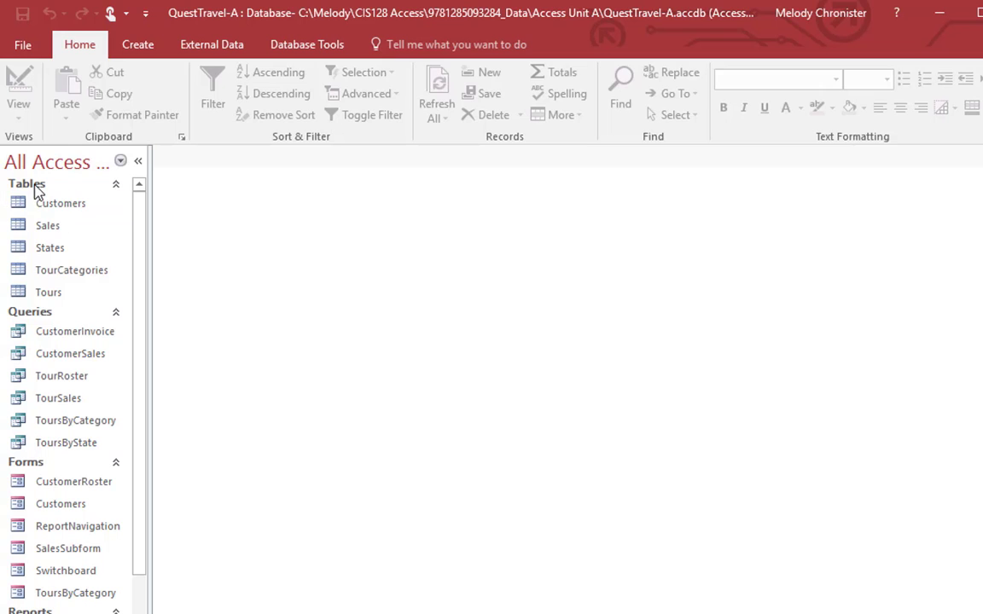
pyautogui.doubleClick(47, 292)
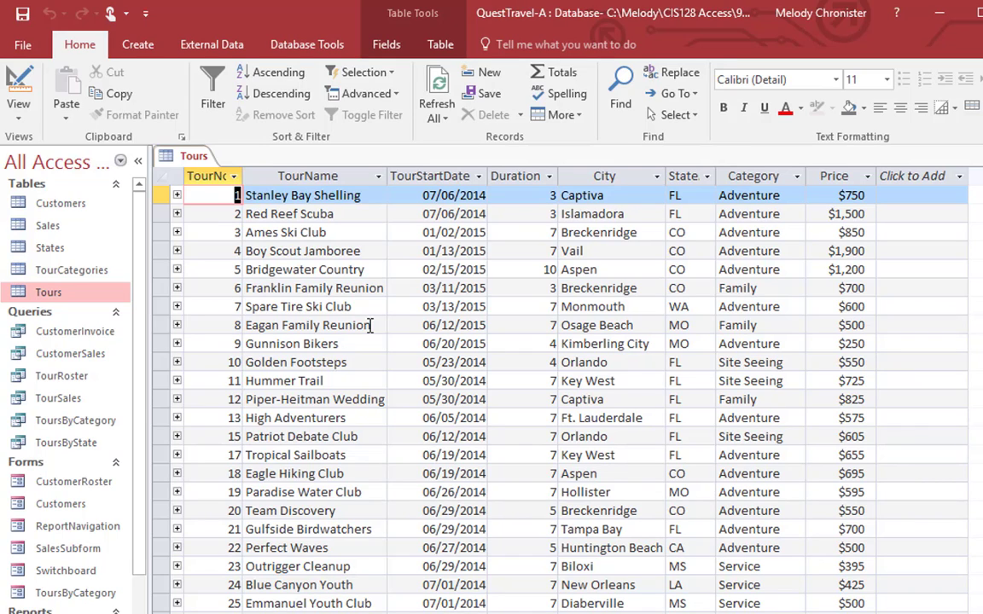
pyautogui.moveTo(180, 351)
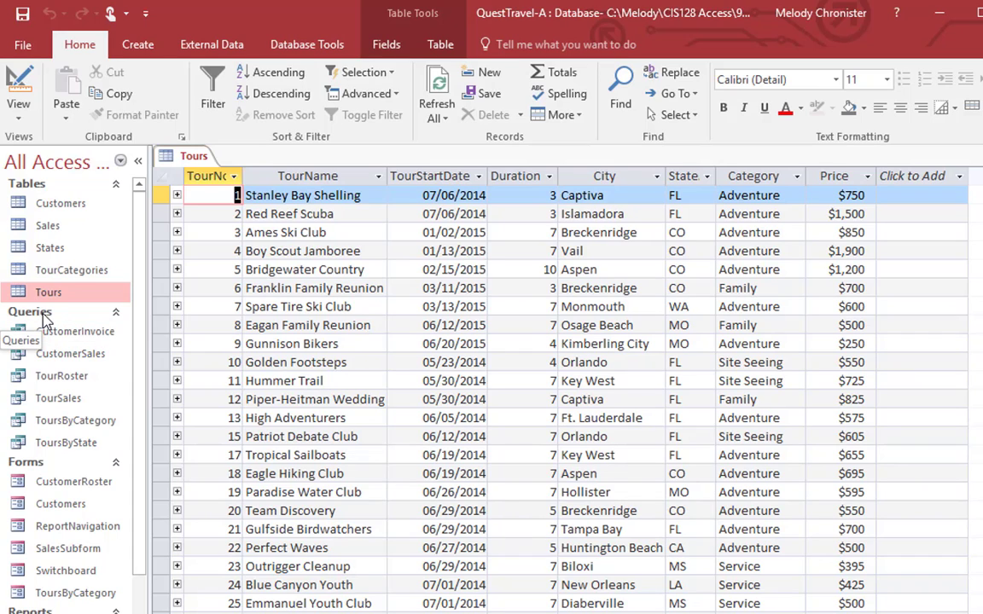
pyautogui.moveTo(57, 399)
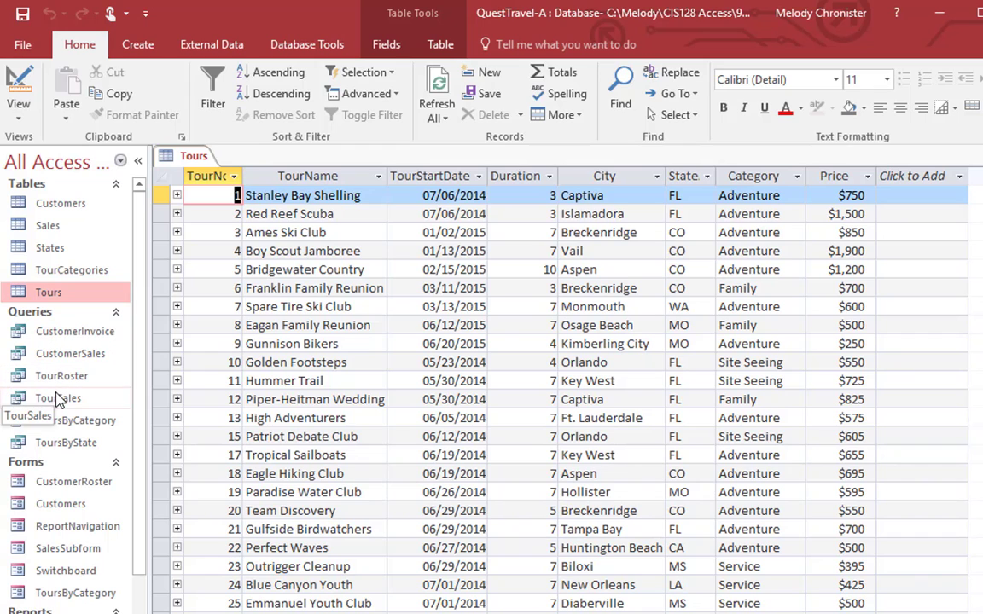
# In the TourSales query, rename American Heritage Tour to American Legacy Tour.
pyautogui.doubleClick(57, 398)
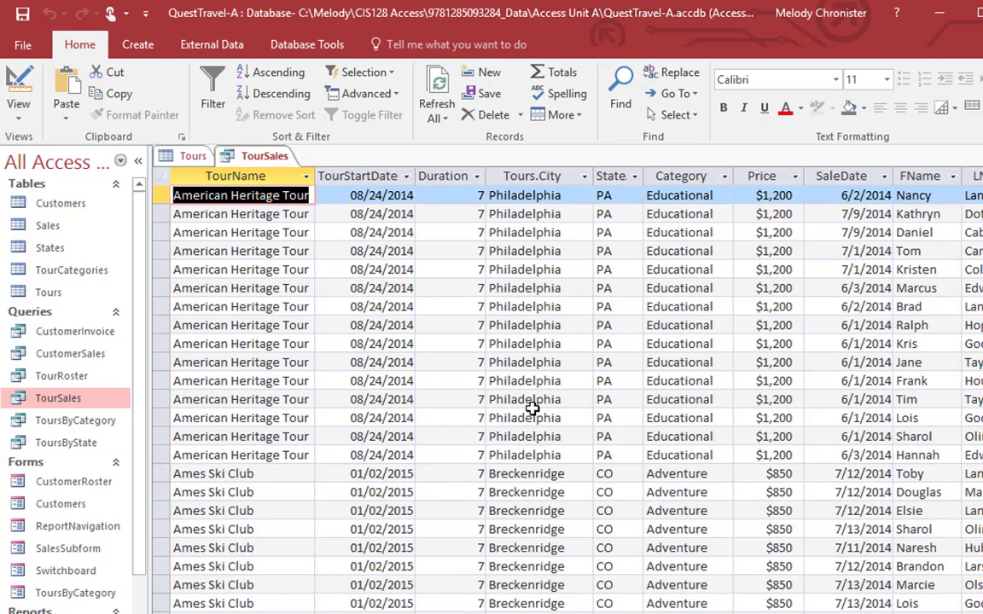
pyautogui.moveTo(240, 241)
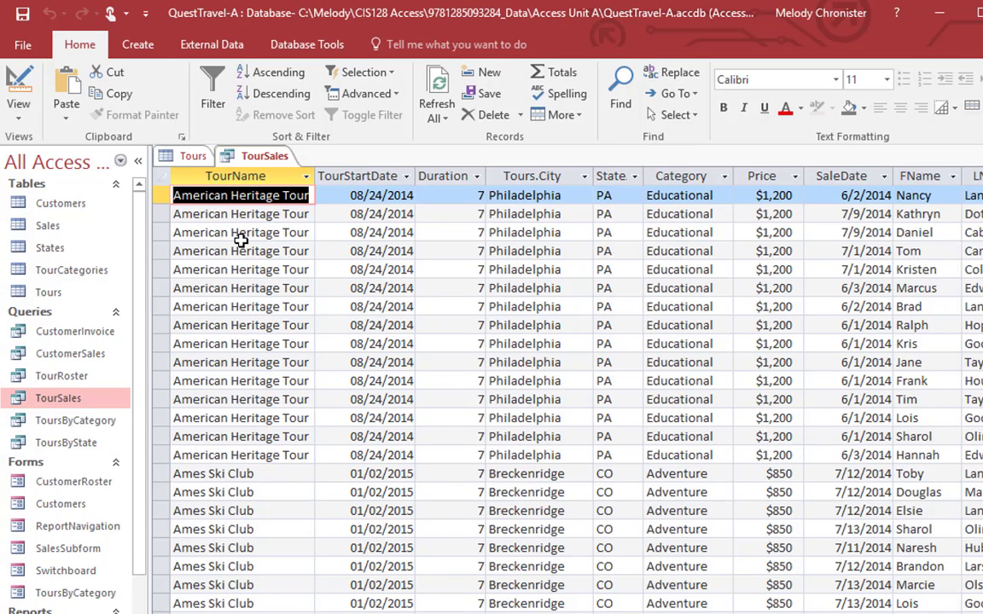
pyautogui.doubleClick(264, 195)
pyautogui.write('Legac')
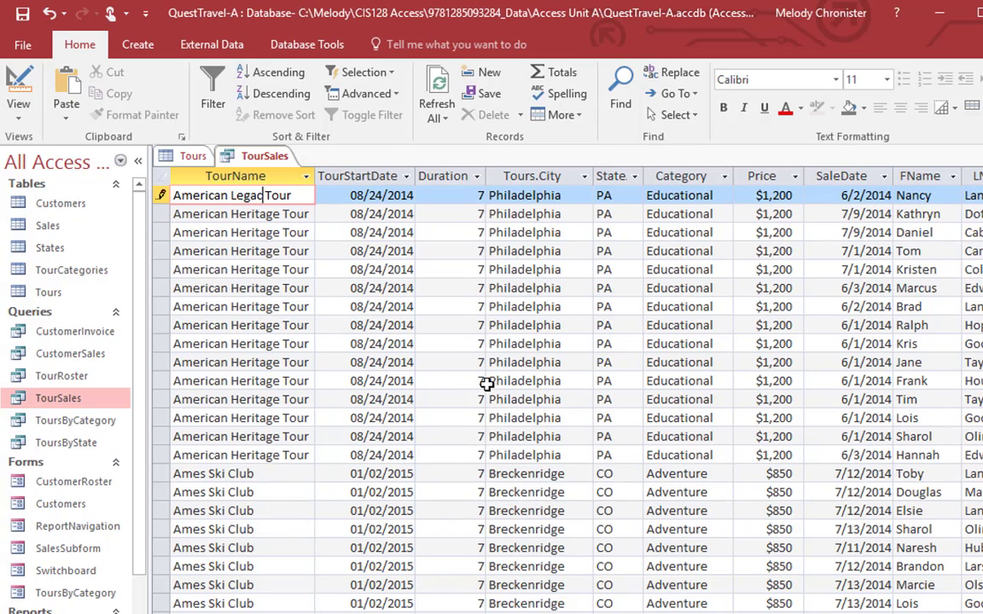
pyautogui.click(381, 194)
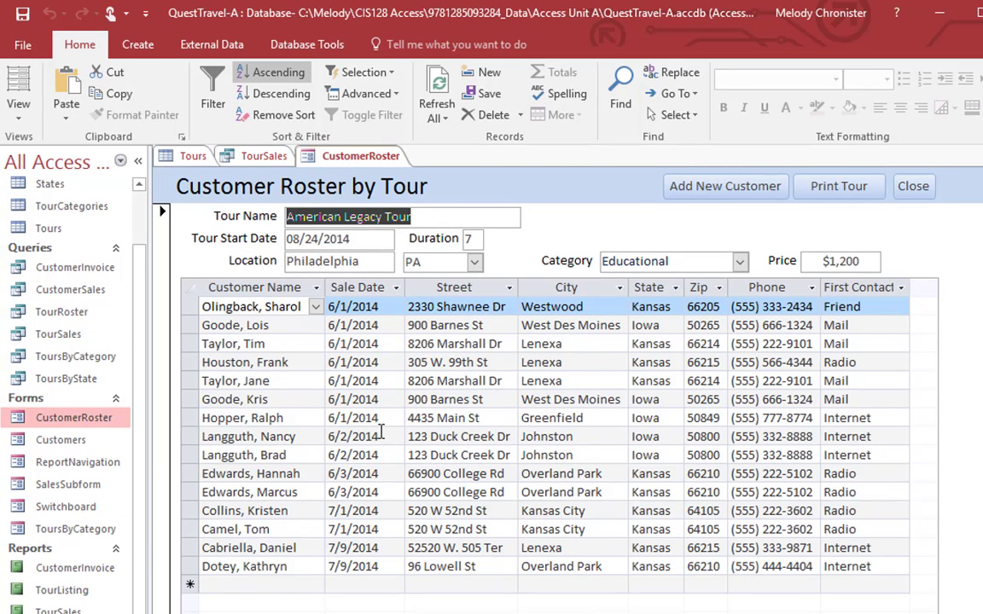
pyautogui.moveTo(299, 280)
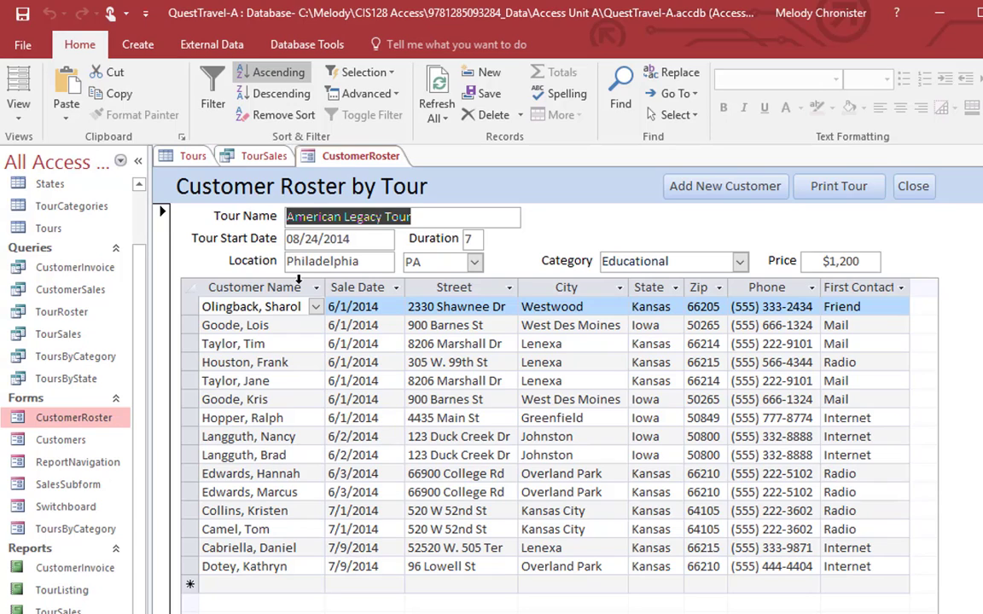
# Change the CustomerRoster form's tour name to American Legacy Rally and save the edit.
pyautogui.click(348, 216)
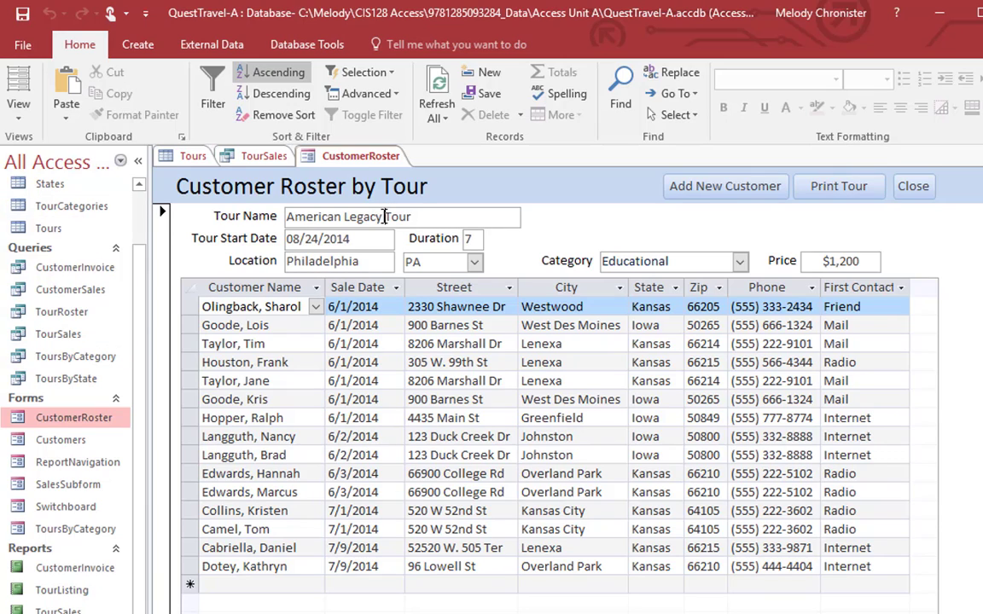
pyautogui.doubleClick(396, 216)
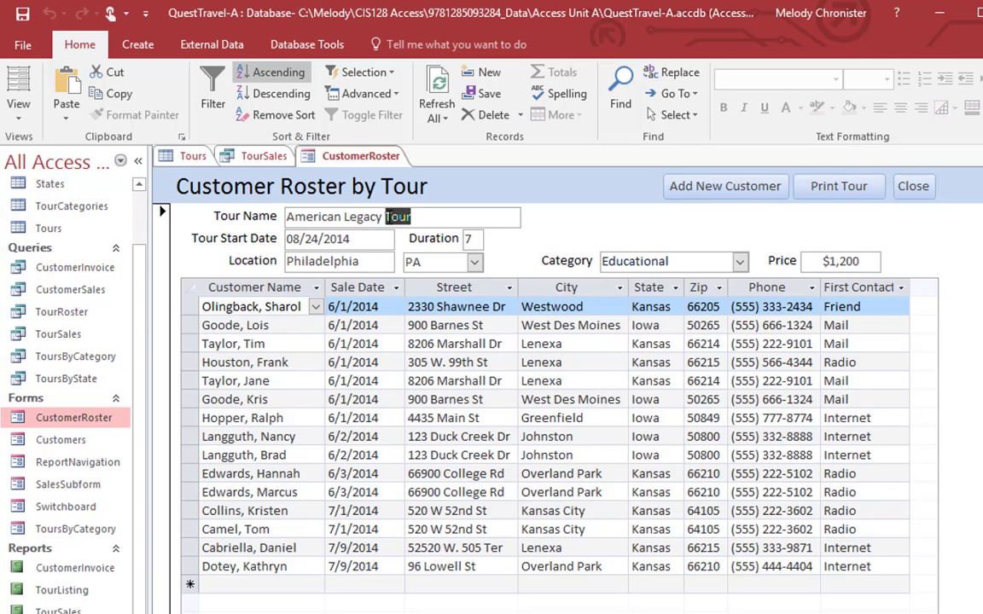
pyautogui.moveTo(685, 280)
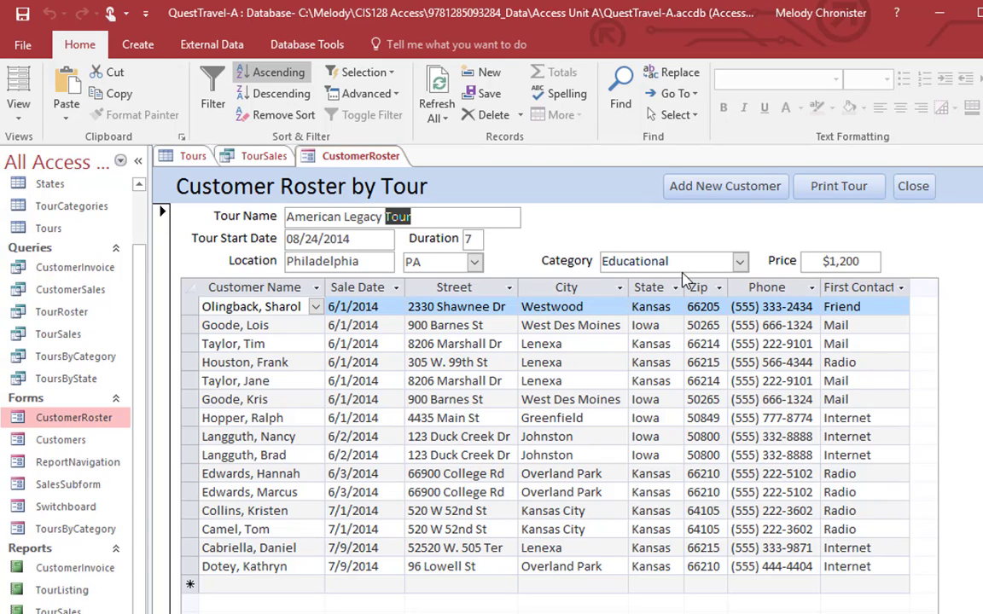
pyautogui.click(551, 417)
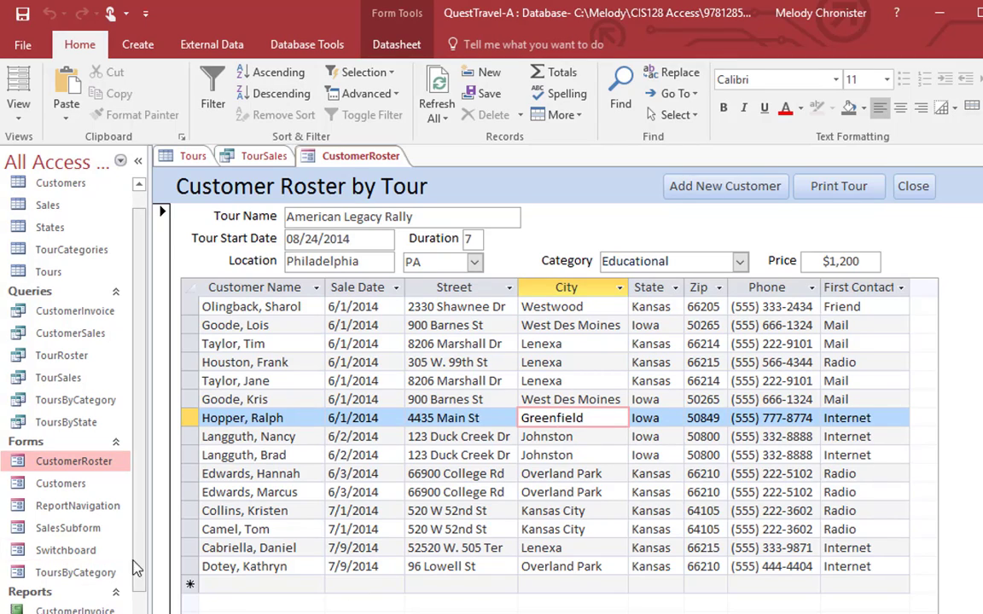
pyautogui.scroll(-3)
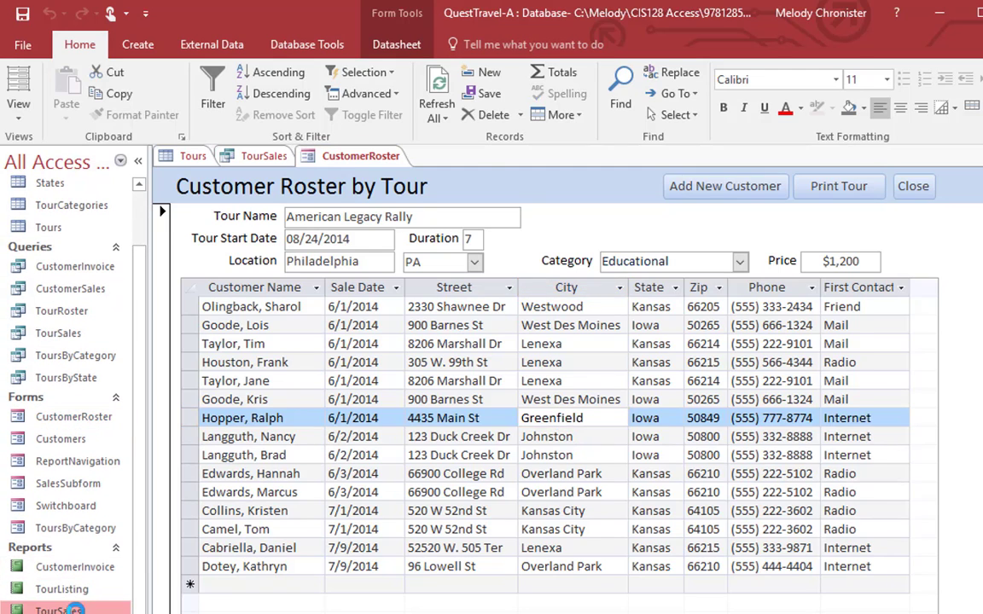
# Open the TourSales report showing American Legacy Rally.
pyautogui.click(455, 155)
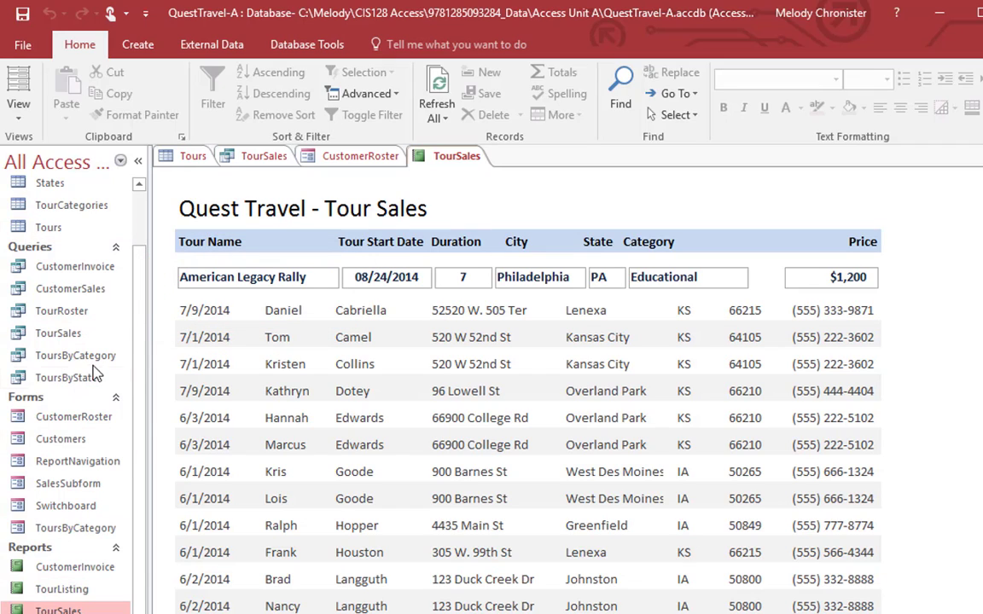
pyautogui.moveTo(215, 385)
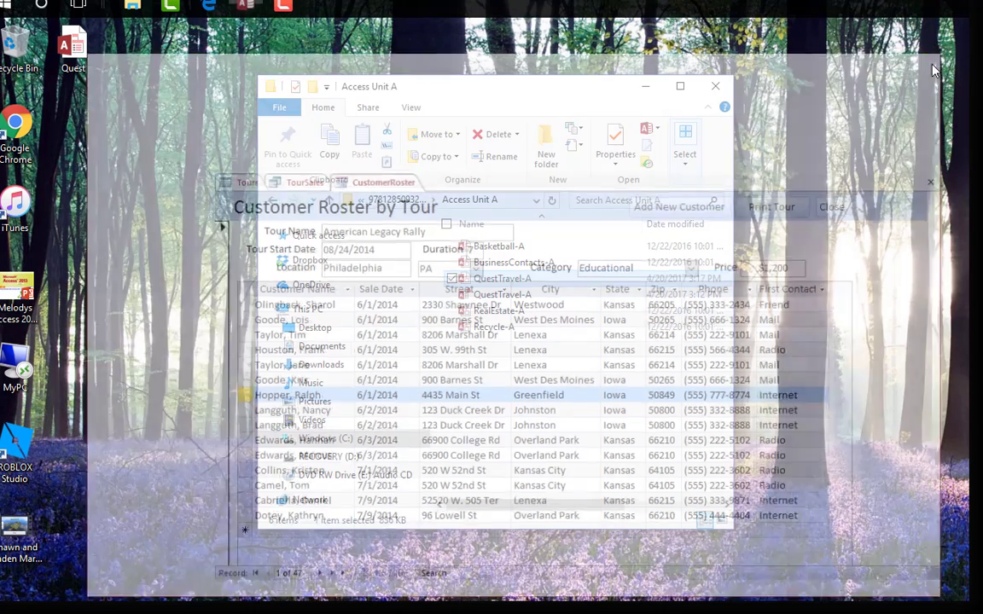
# Launch Access from the Start menu and create blank database Database1 with Table1.
pyautogui.click(830, 206)
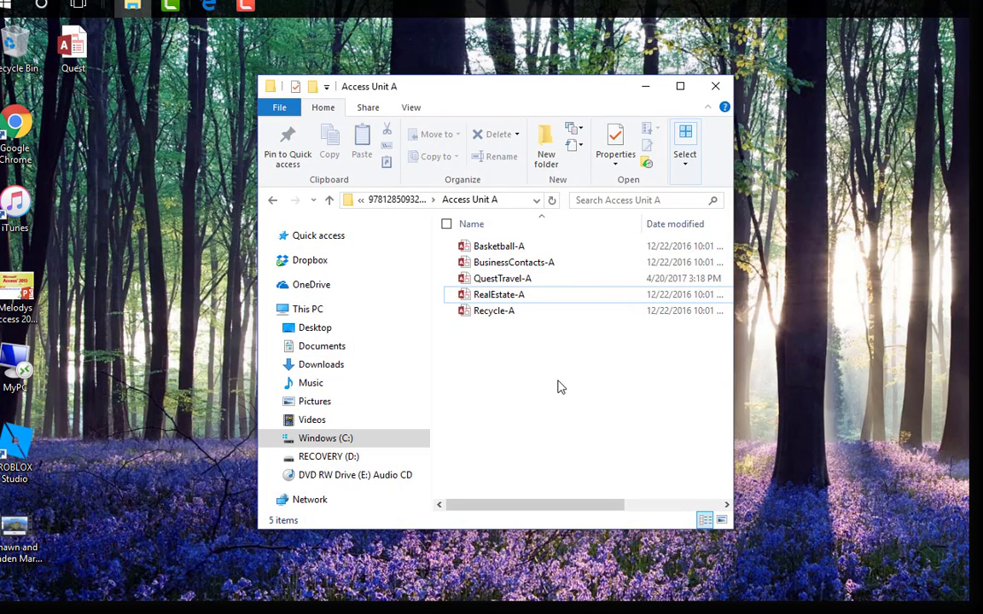
pyautogui.moveTo(569, 378)
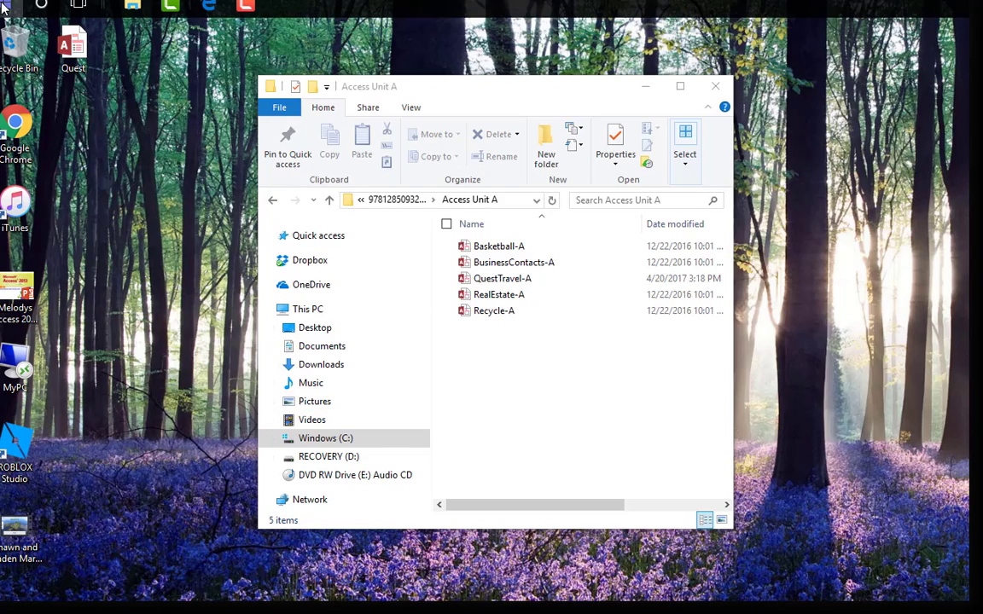
pyautogui.click(9, 606)
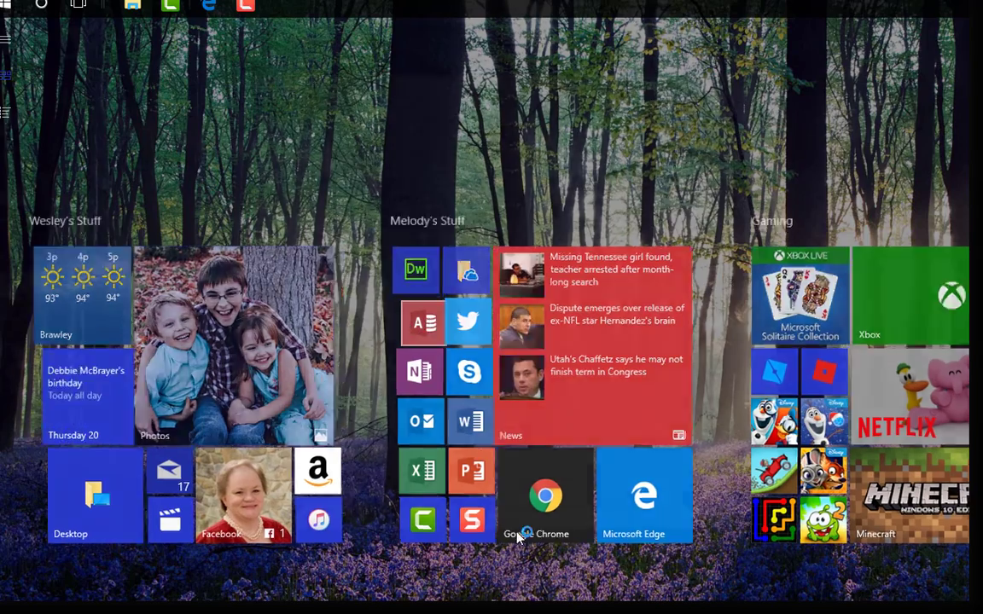
pyautogui.click(424, 322)
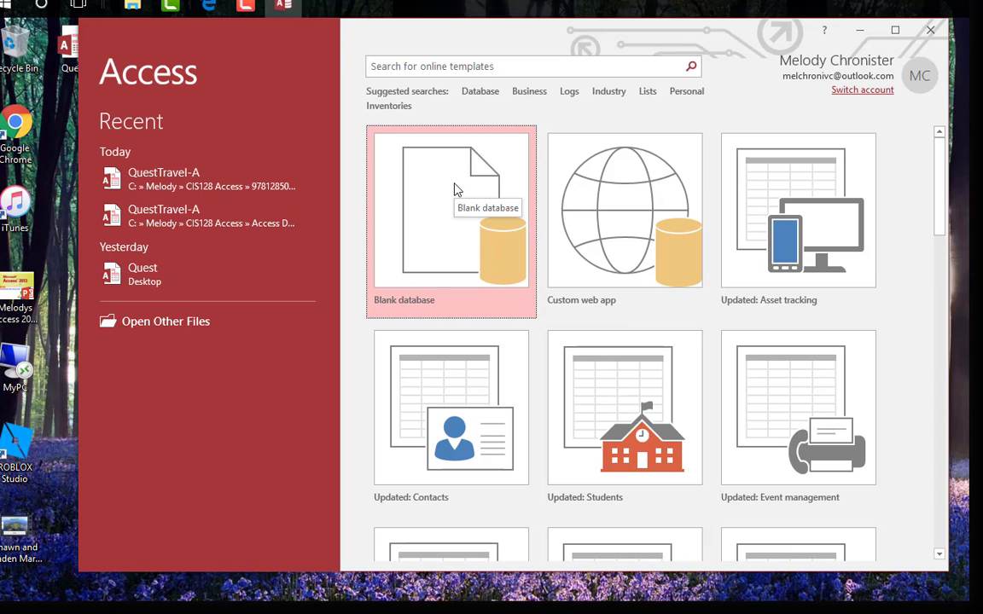
pyautogui.moveTo(380, 314)
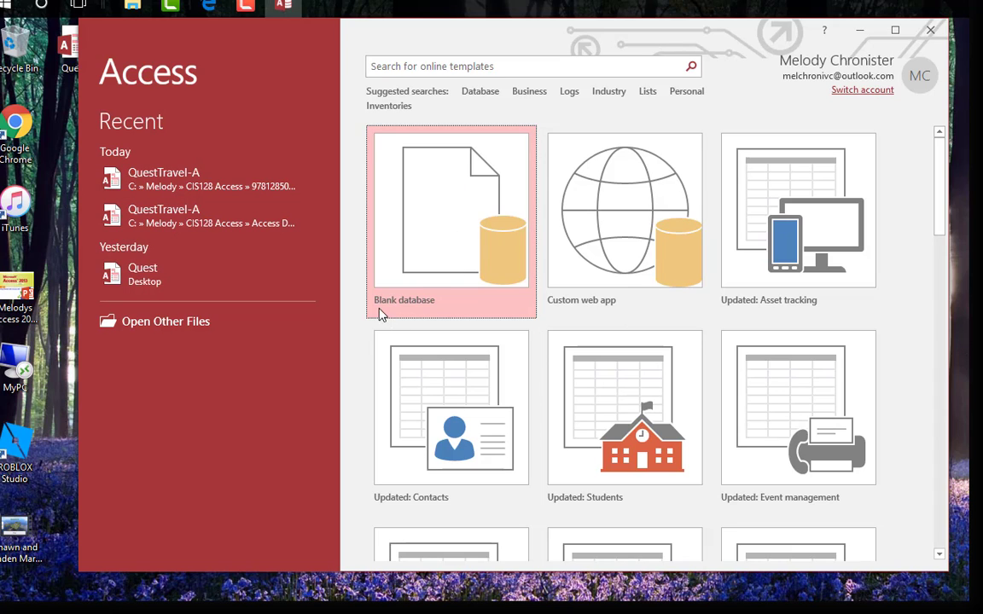
pyautogui.moveTo(449, 243)
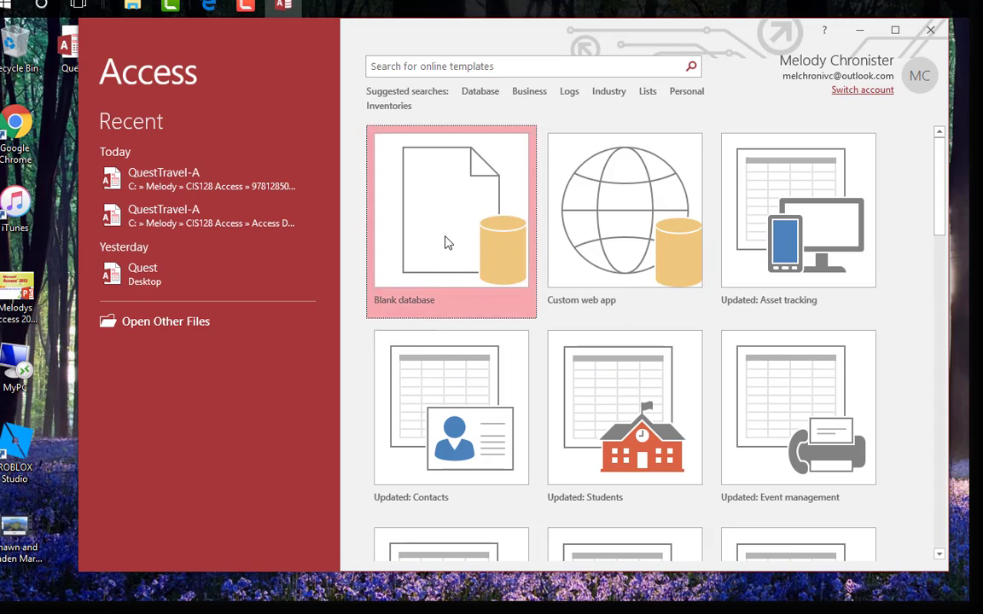
pyautogui.click(450, 209)
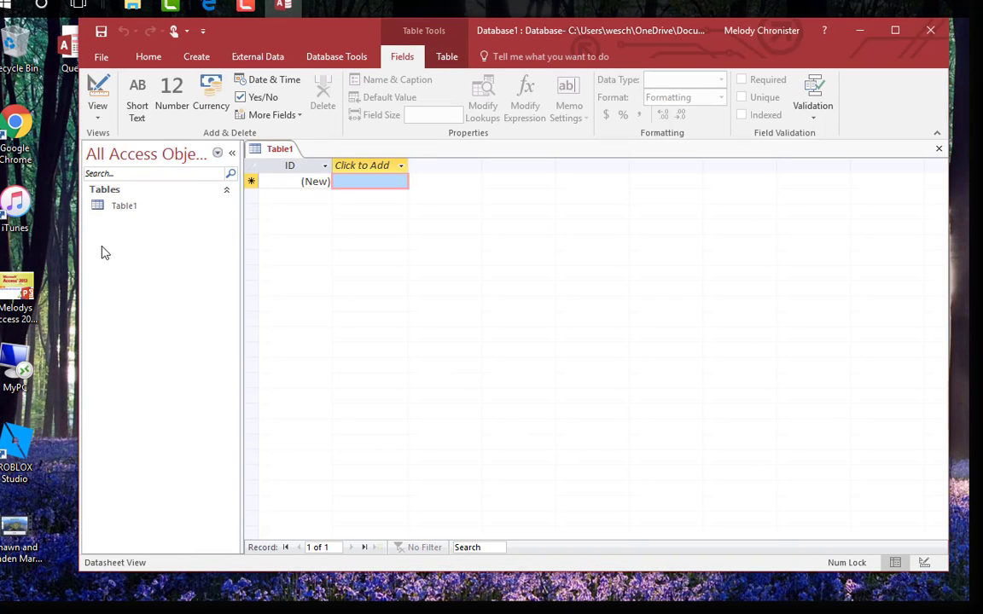
pyautogui.moveTo(435, 340)
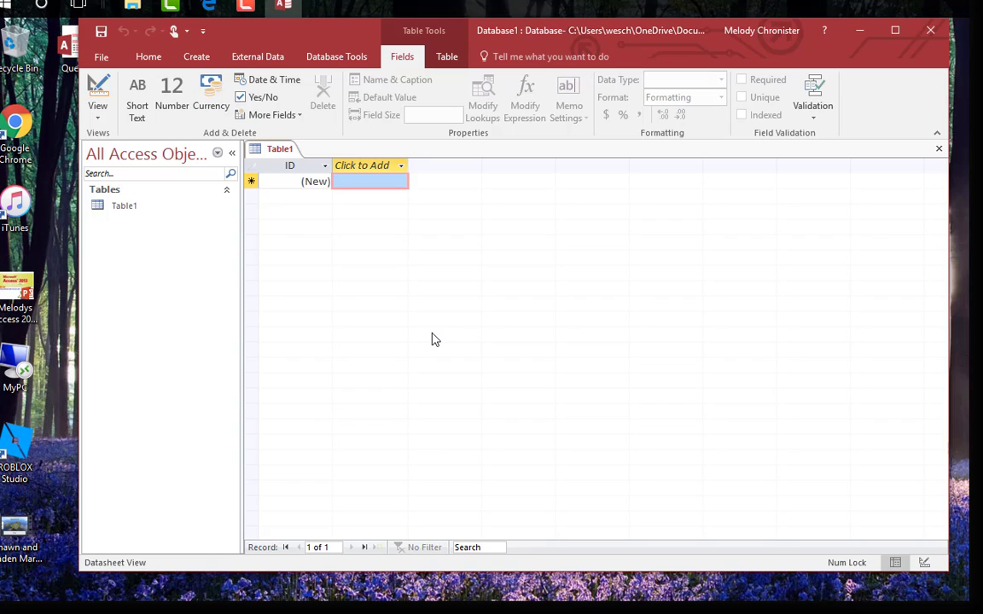
pyautogui.moveTo(143, 428)
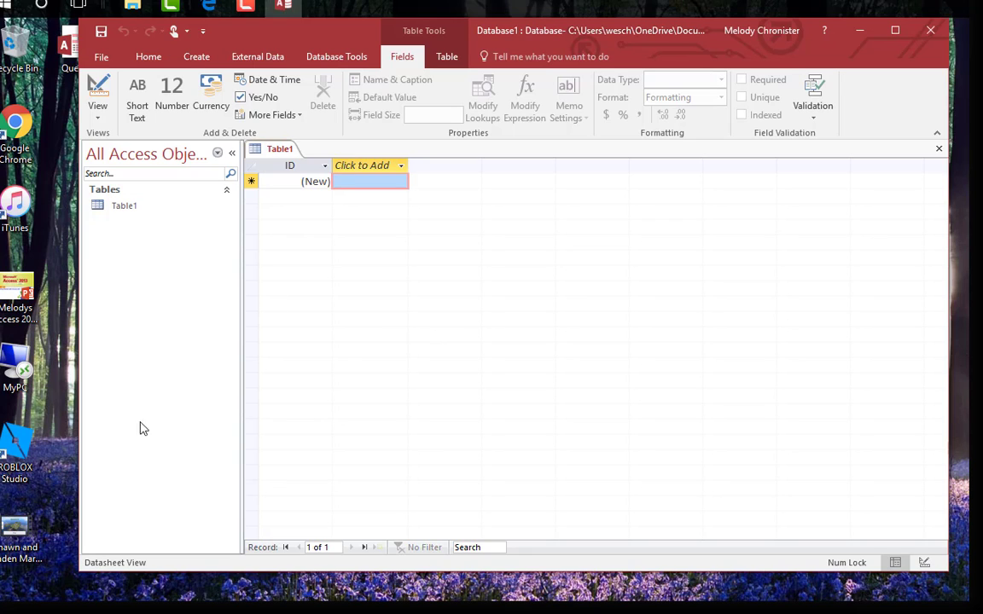
pyautogui.moveTo(195, 390)
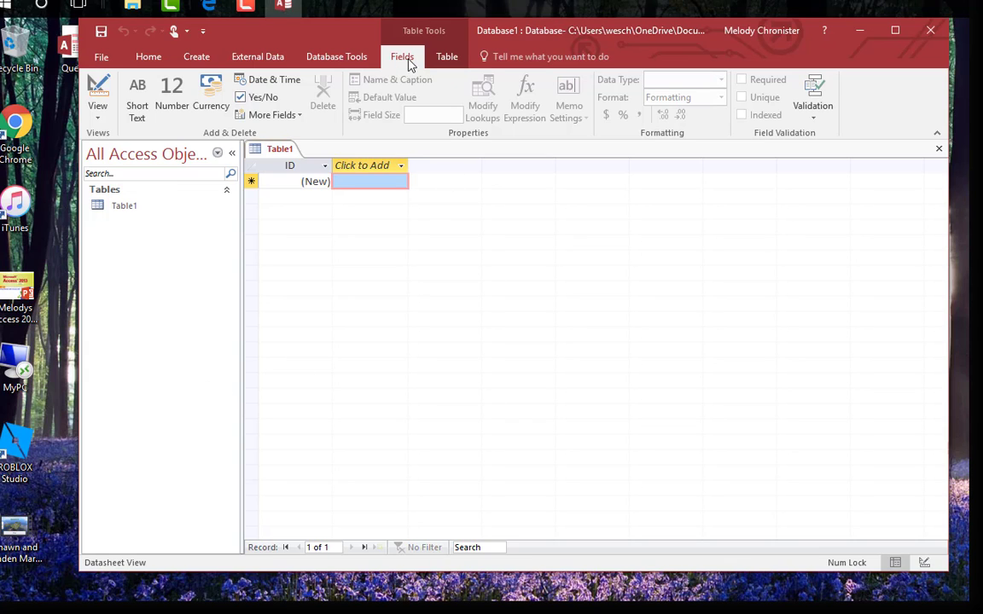
pyautogui.moveTo(98, 103)
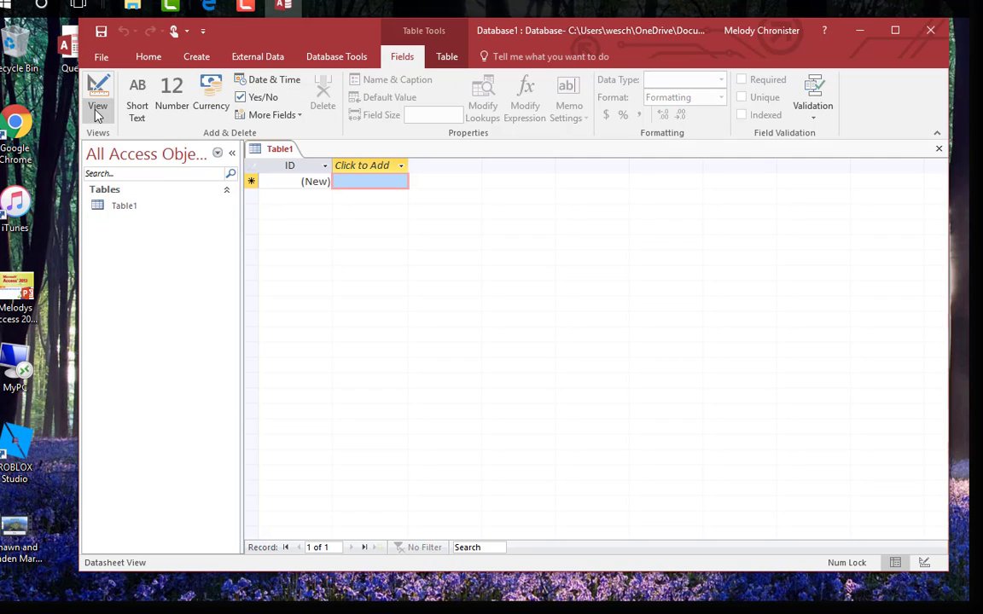
# Switch the new table to Design View, saving it as Customers.
pyautogui.click(98, 111)
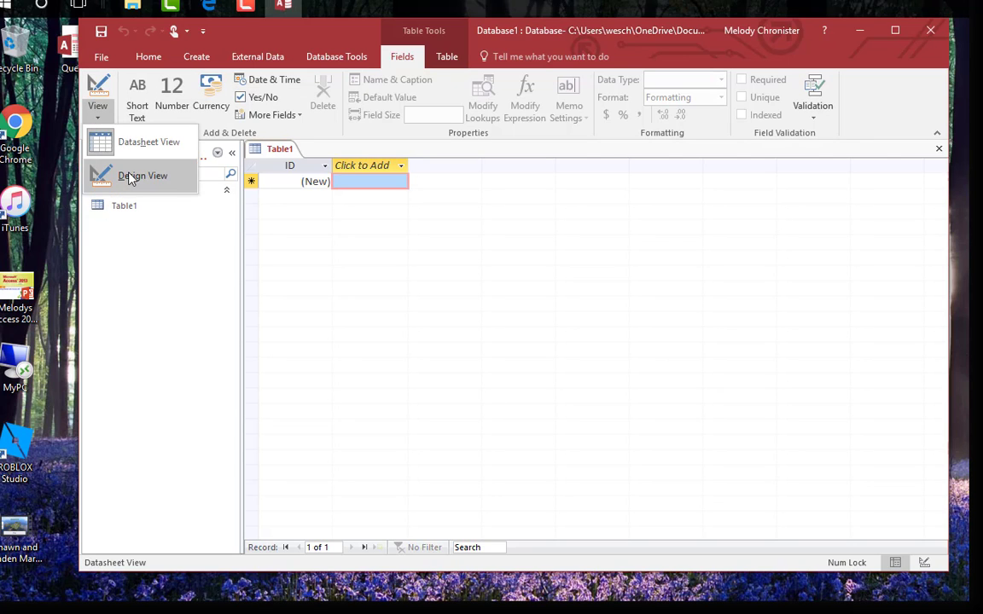
pyautogui.click(142, 176)
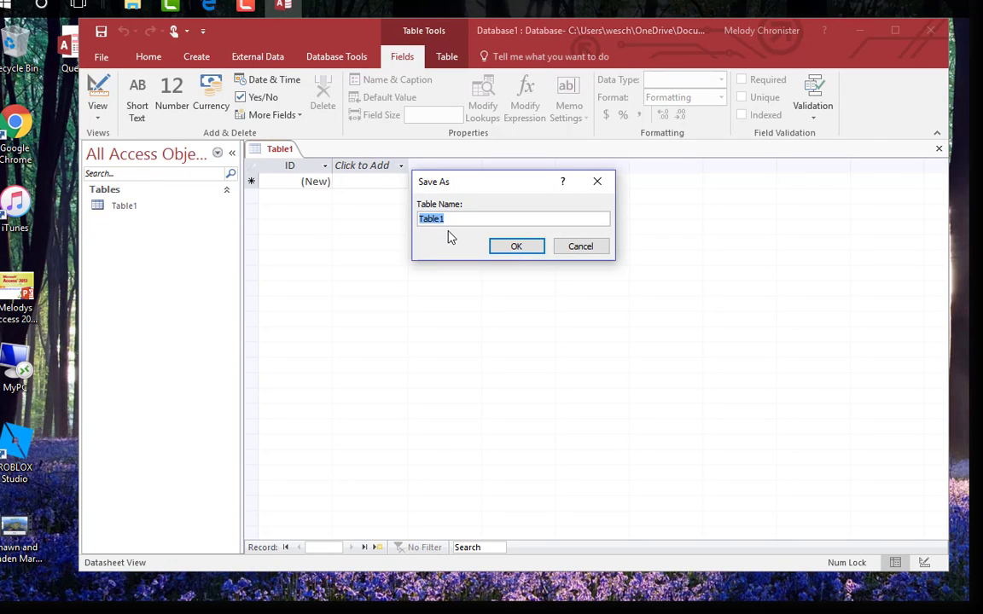
pyautogui.write('Cu')
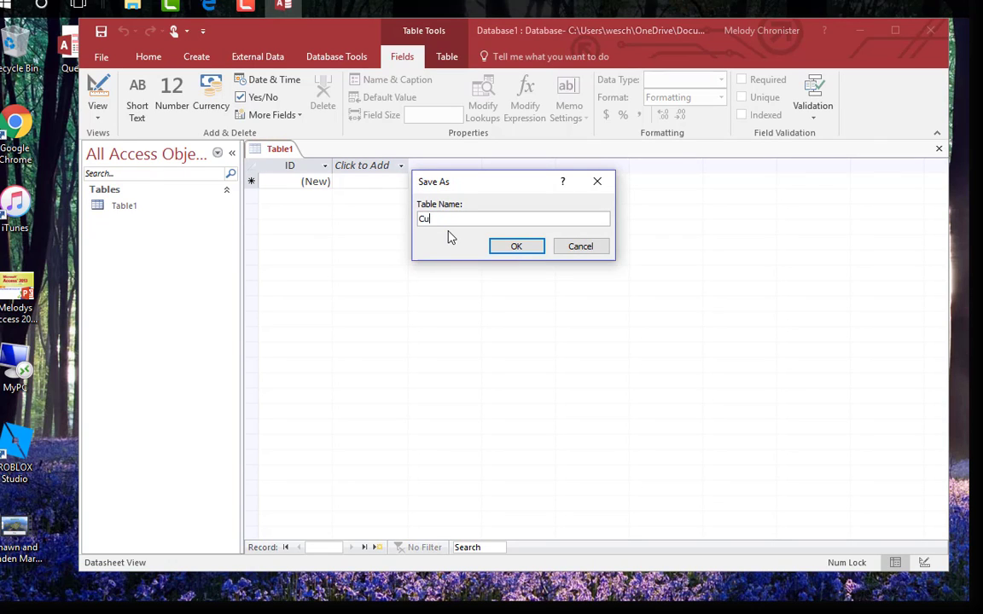
pyautogui.write('stomers')
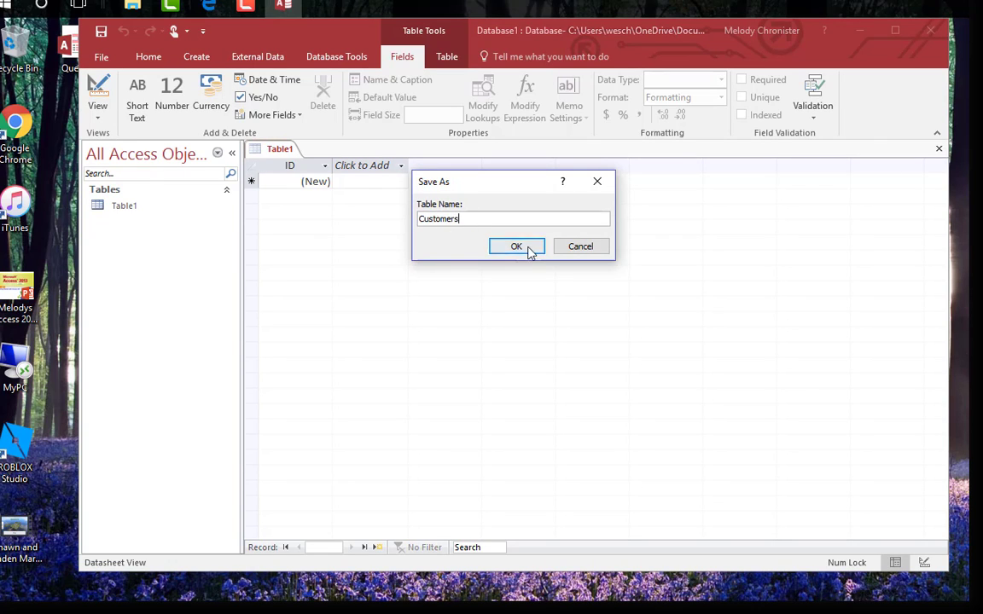
pyautogui.click(516, 247)
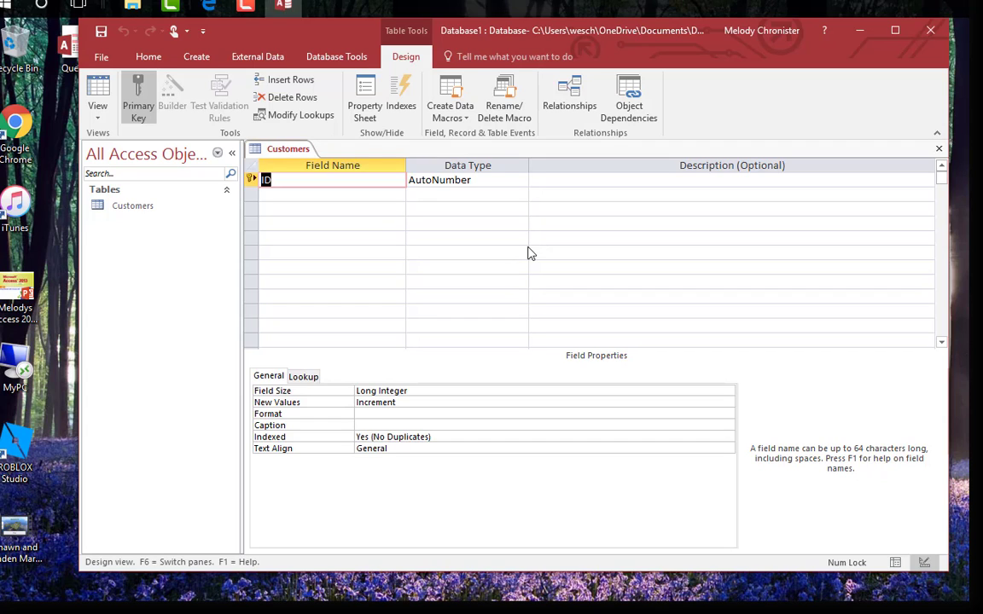
# Rename ID to CustID and add FirstName, LastName, Phone and Birthday fields.
pyautogui.write('CustID')
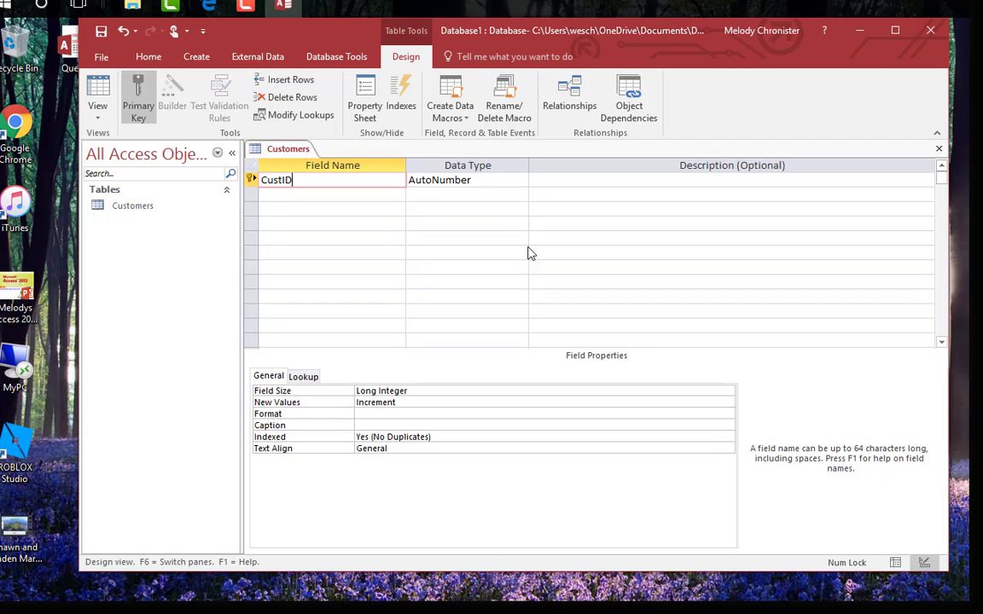
pyautogui.click(466, 179)
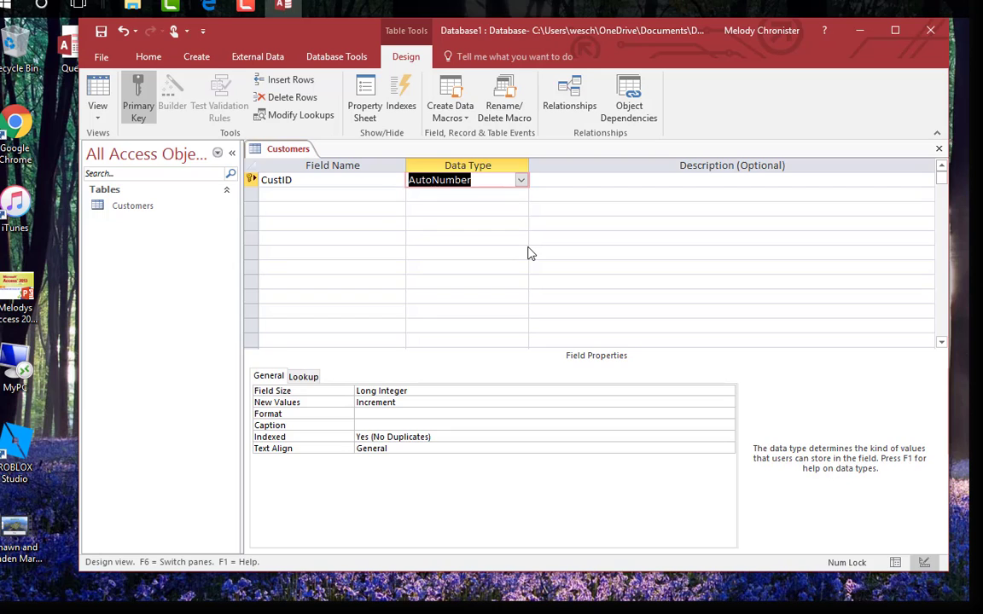
pyautogui.click(332, 194)
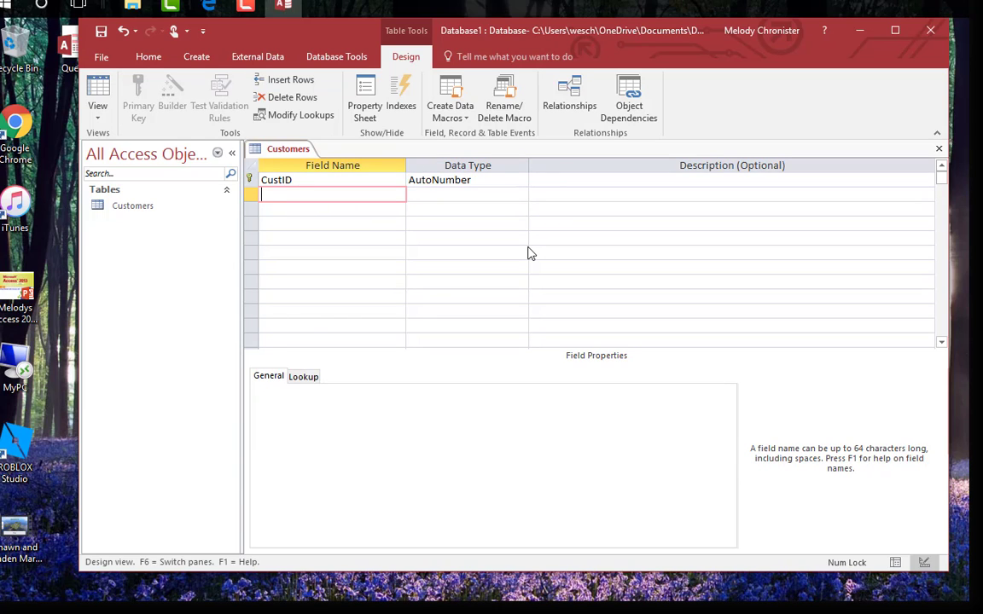
pyautogui.write('FirstName')
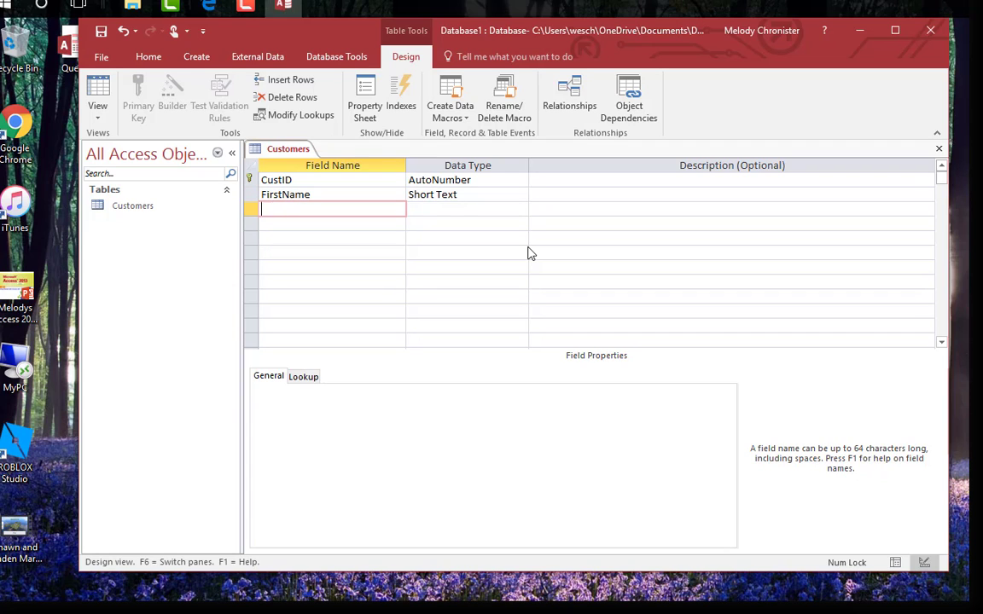
pyautogui.write('LastName')
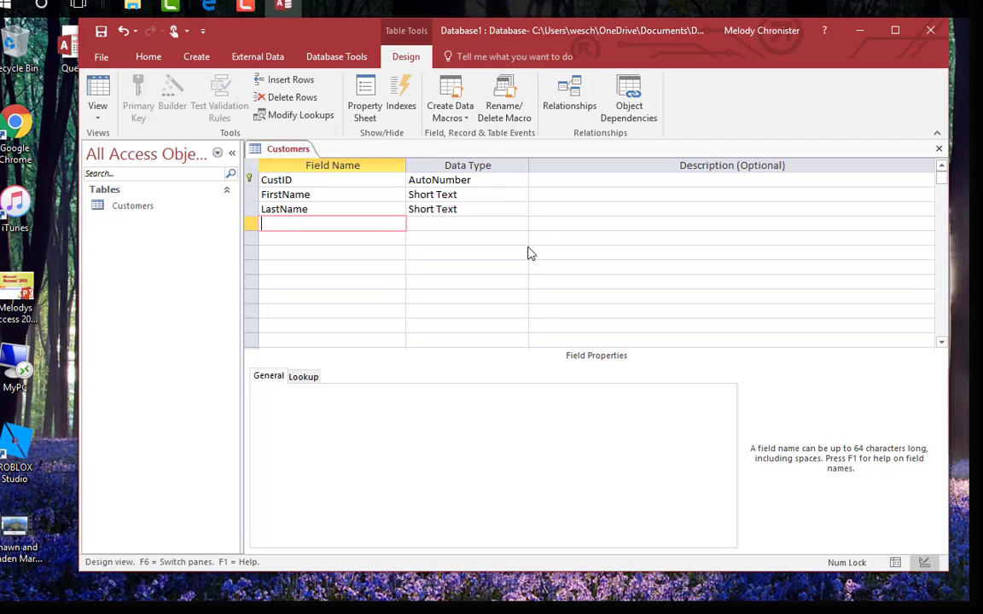
pyautogui.write('Phone')
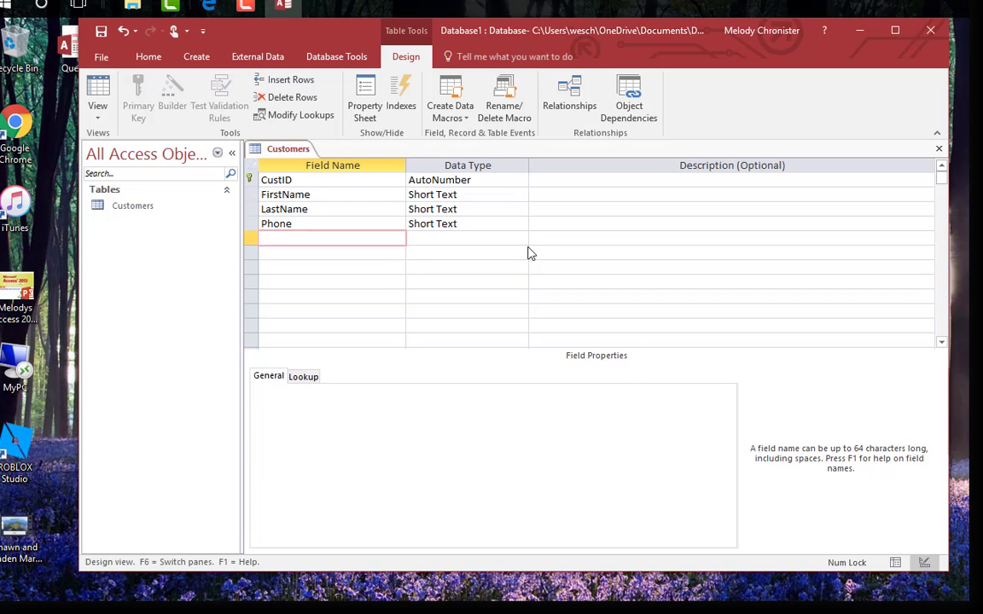
pyautogui.write('Birthday')
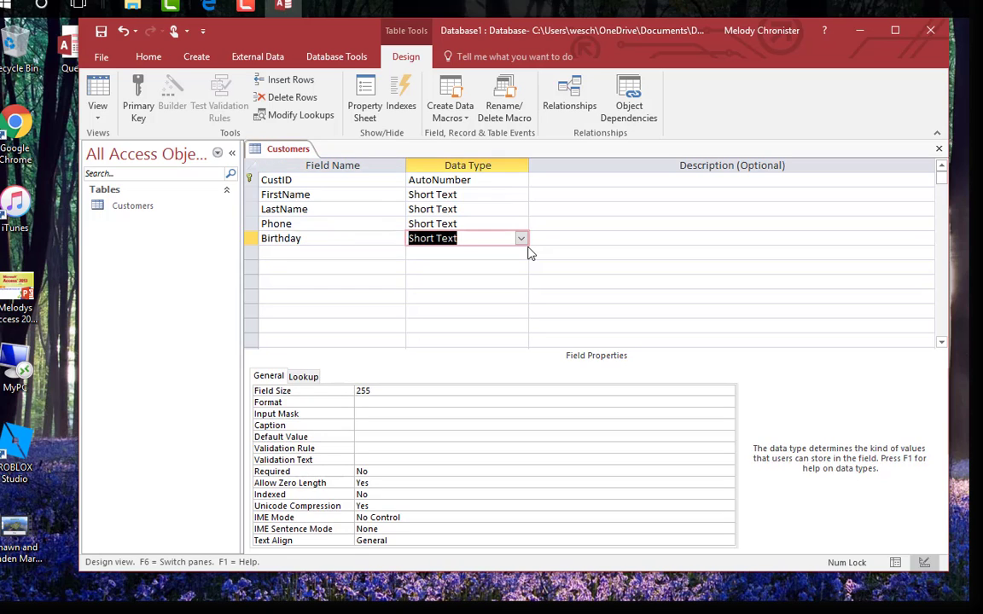
# Change the Birthday field's data type from Short Text to Date/Time.
pyautogui.click(332, 252)
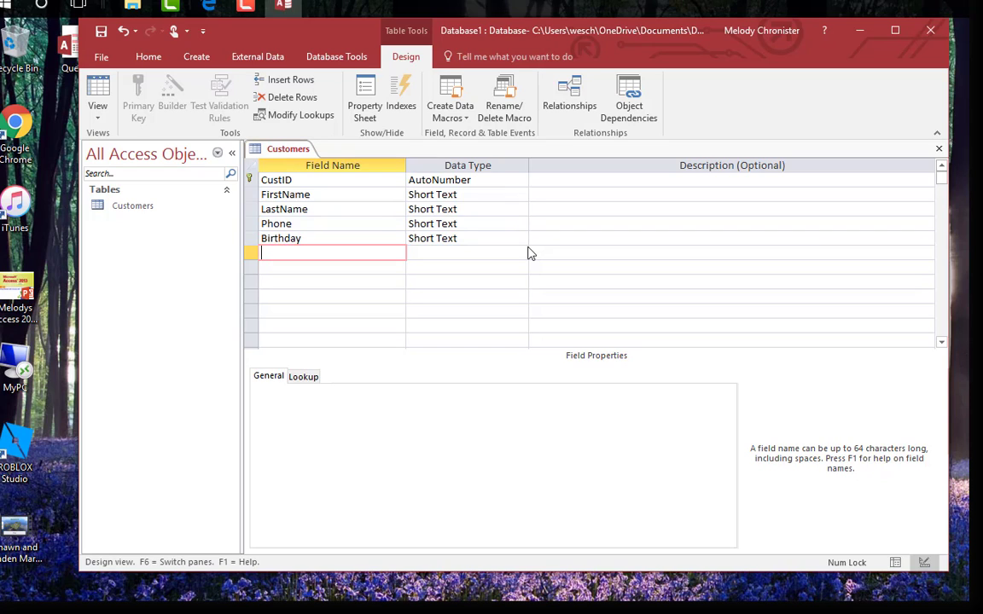
pyautogui.click(467, 238)
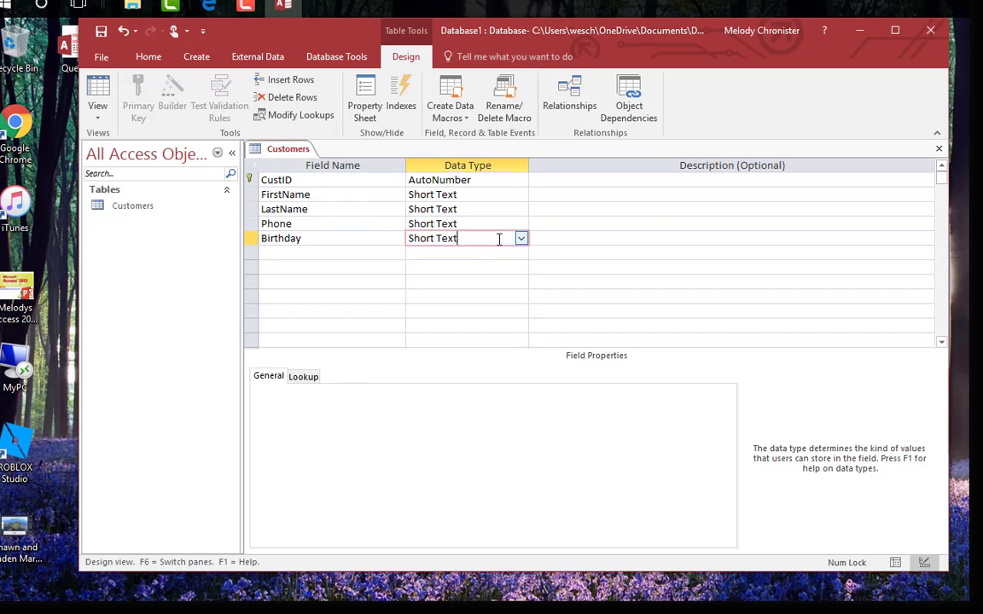
pyautogui.click(521, 238)
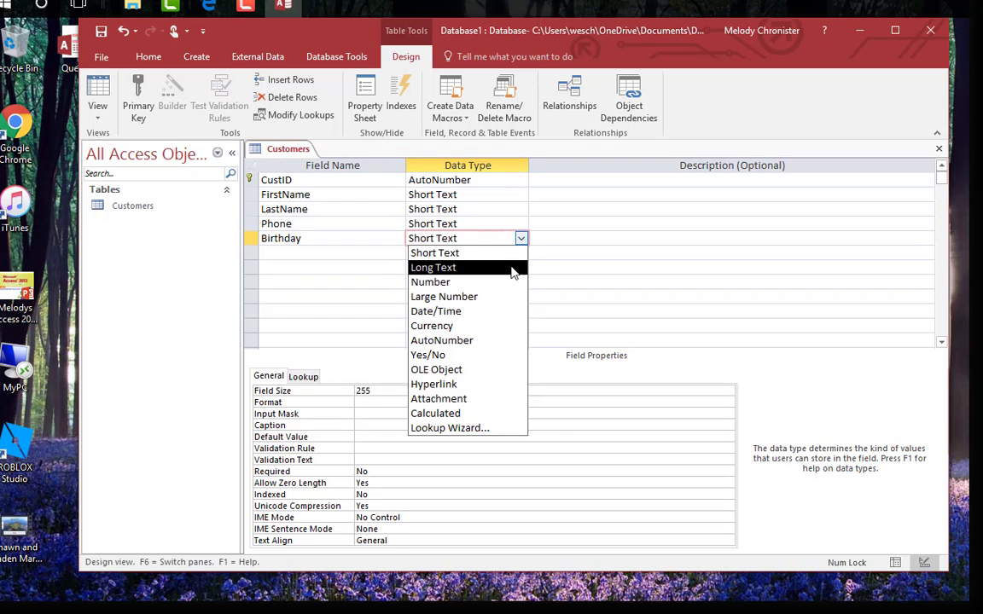
pyautogui.click(436, 311)
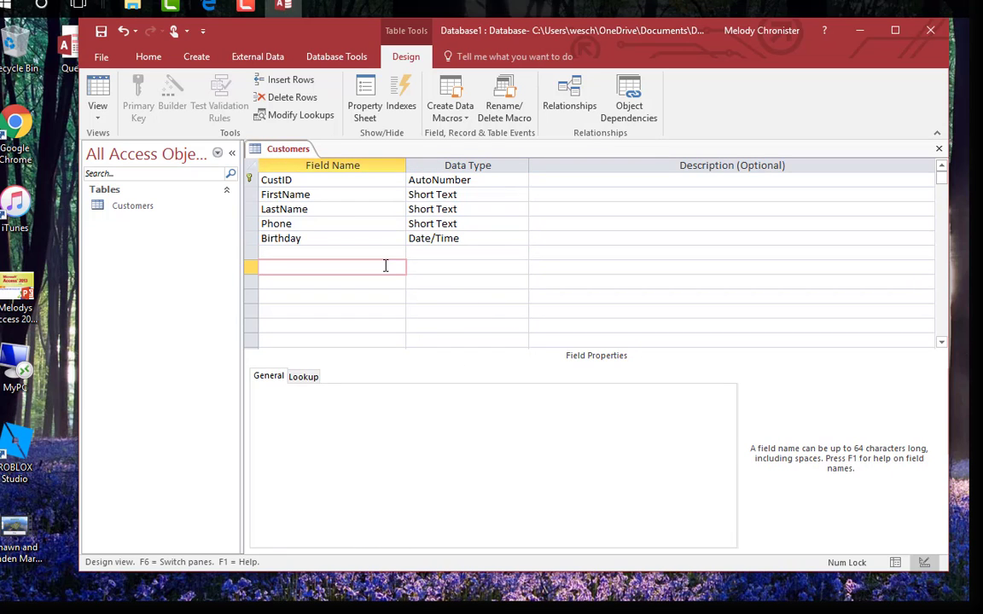
pyautogui.click(467, 253)
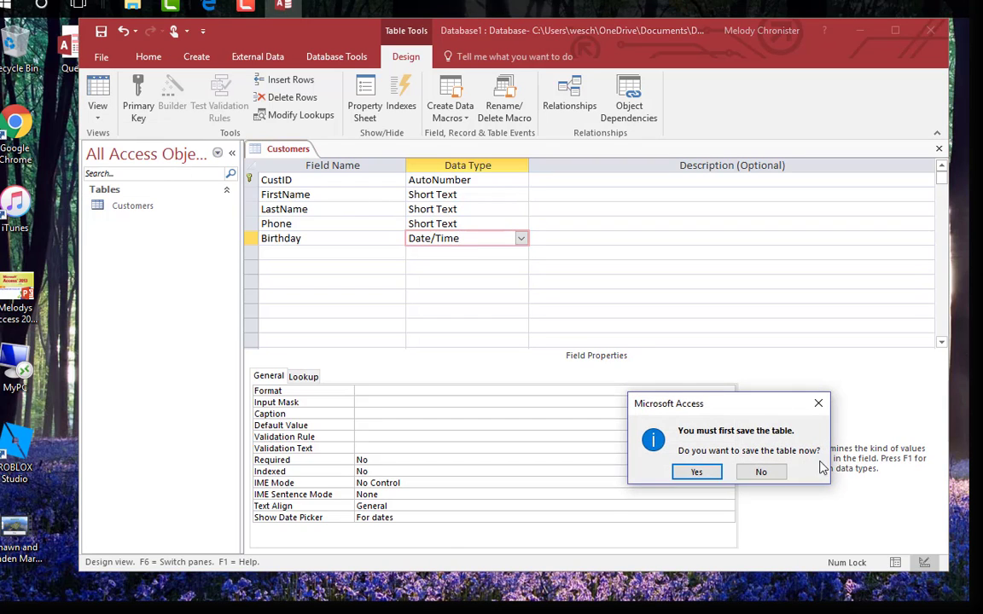
pyautogui.moveTo(697, 472)
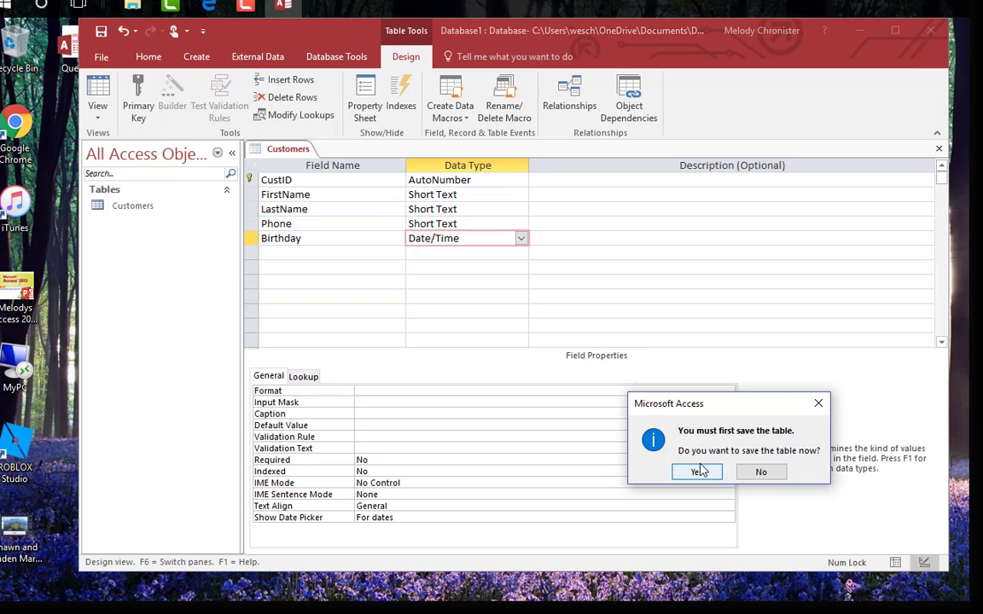
# Save the Customers table design and switch to Datasheet View.
pyautogui.click(697, 472)
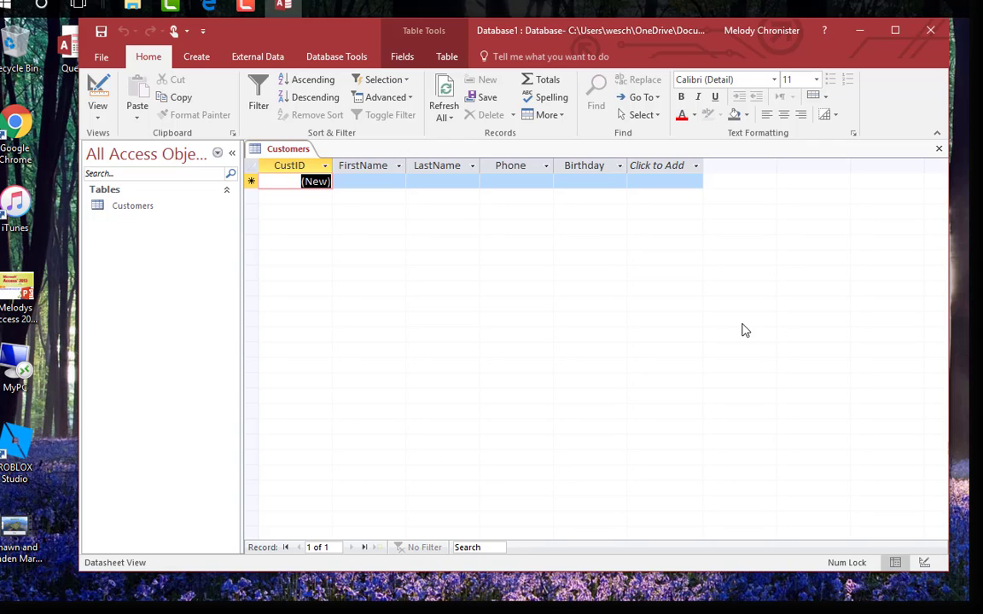
pyautogui.click(363, 165)
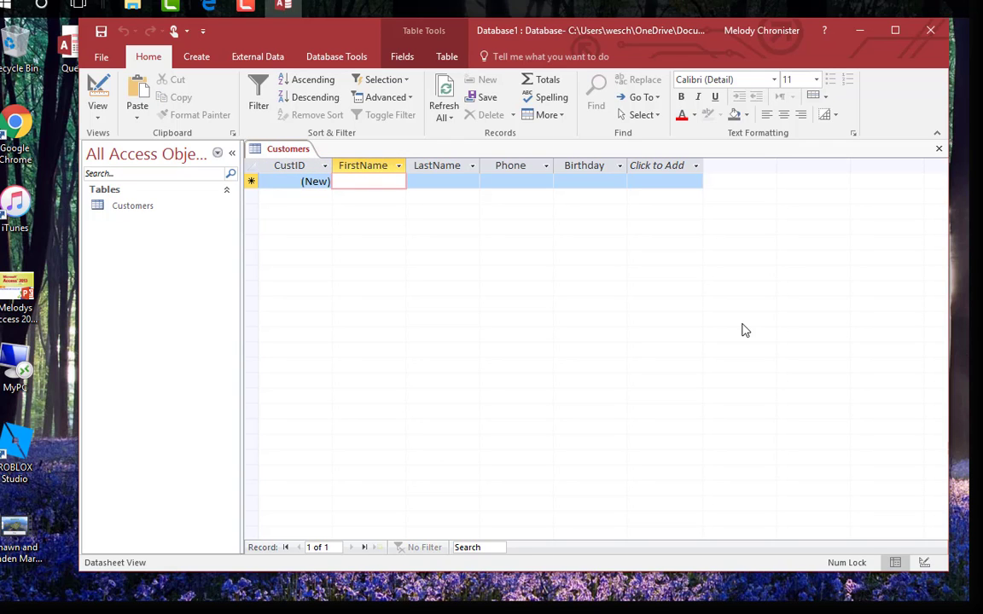
pyautogui.write('Melody')
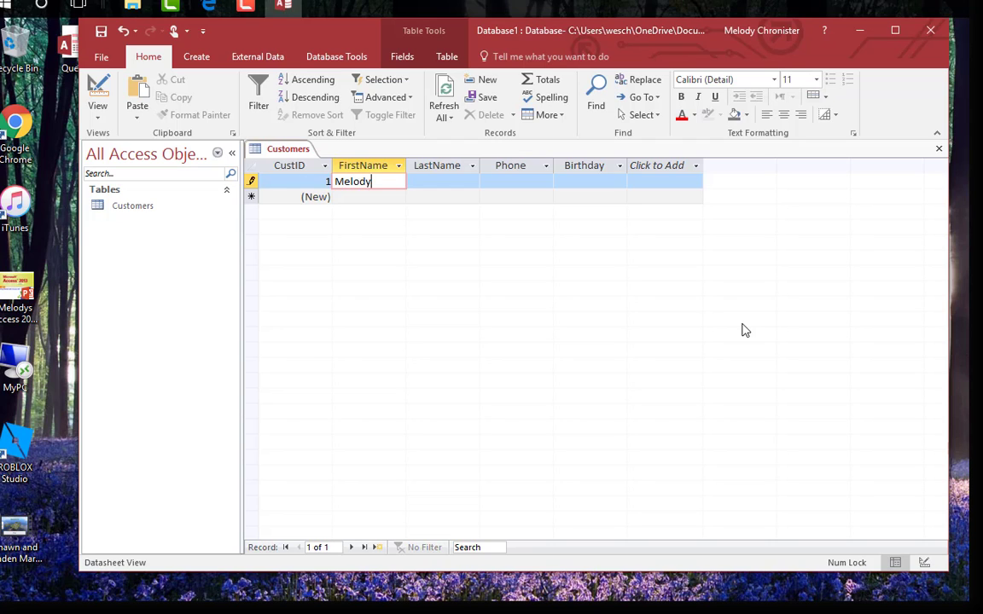
pyautogui.write('Chronister')
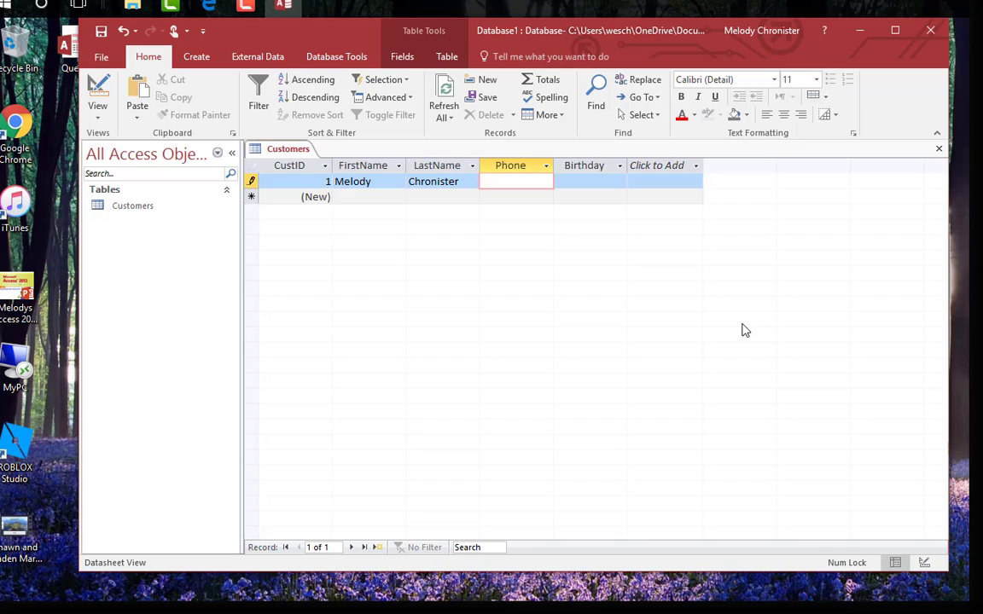
pyautogui.write('111-222-333')
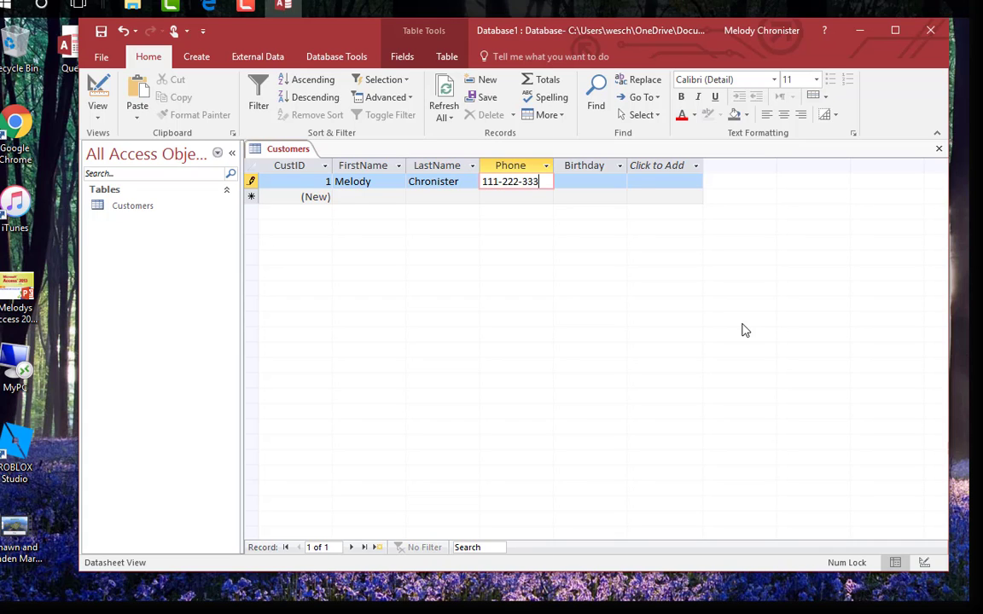
pyautogui.click(584, 181)
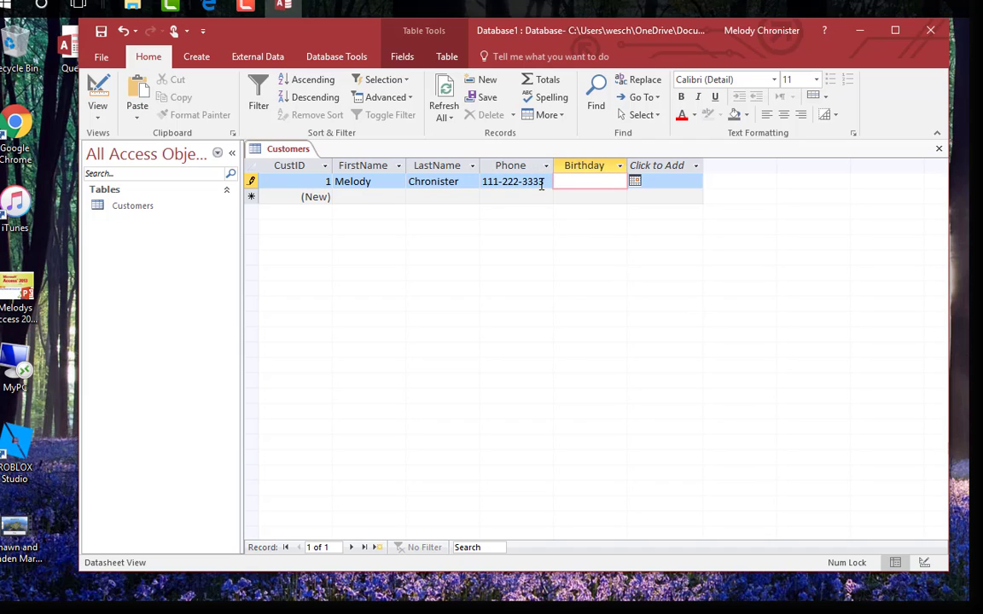
pyautogui.write('1/11/1982')
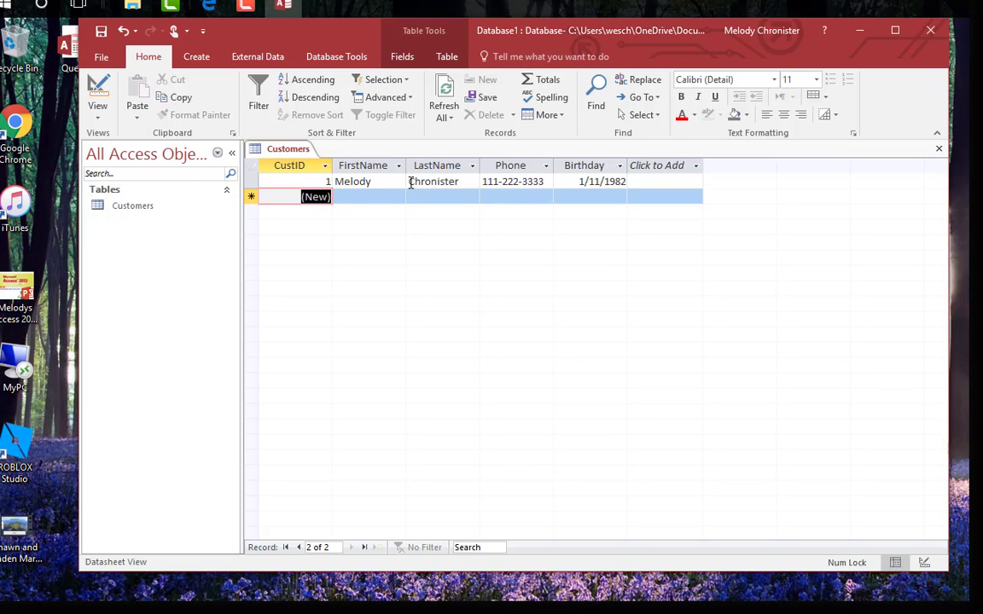
pyautogui.click(601, 181)
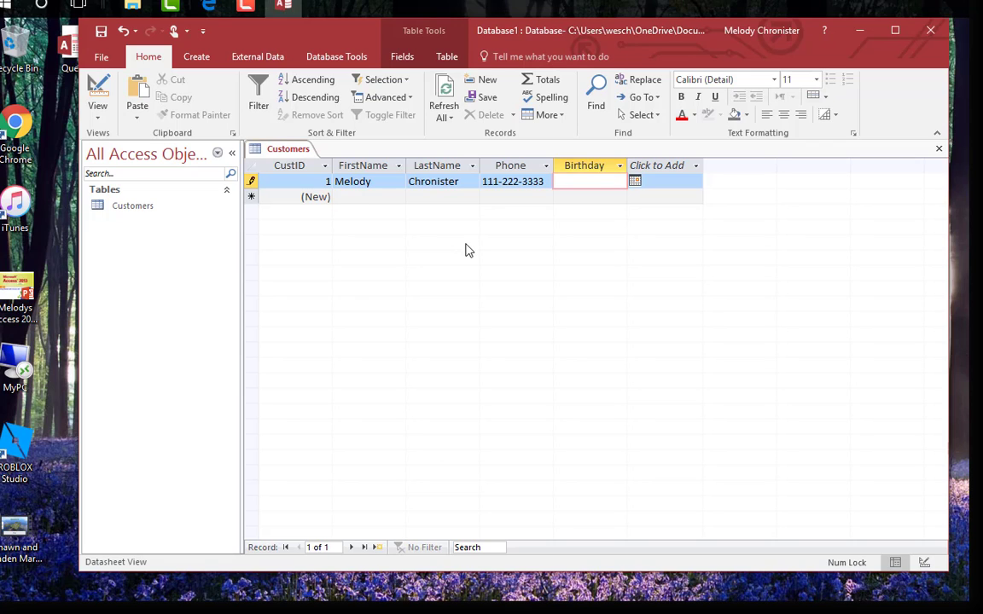
pyautogui.write('1')
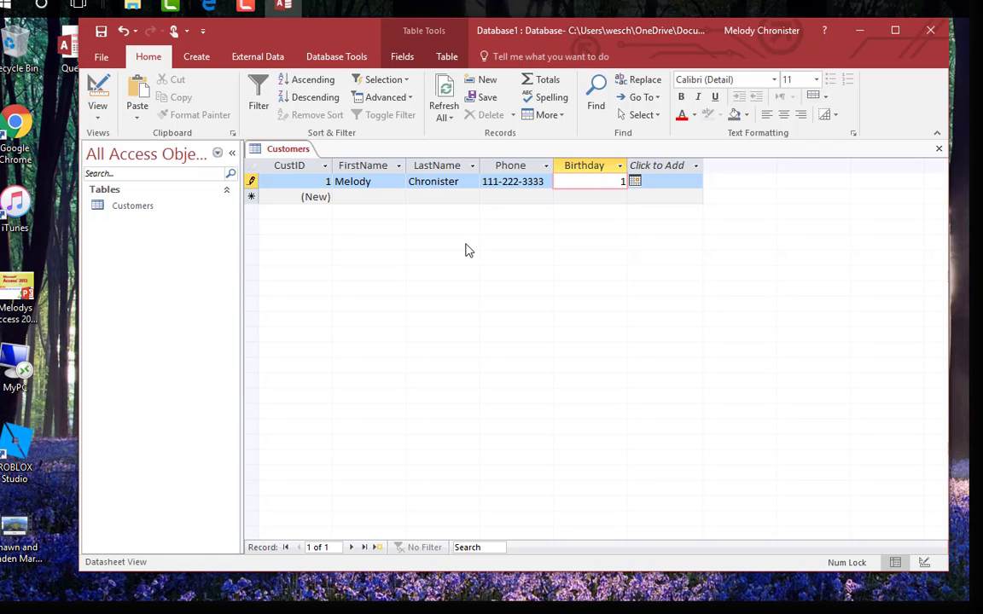
pyautogui.write('/325')
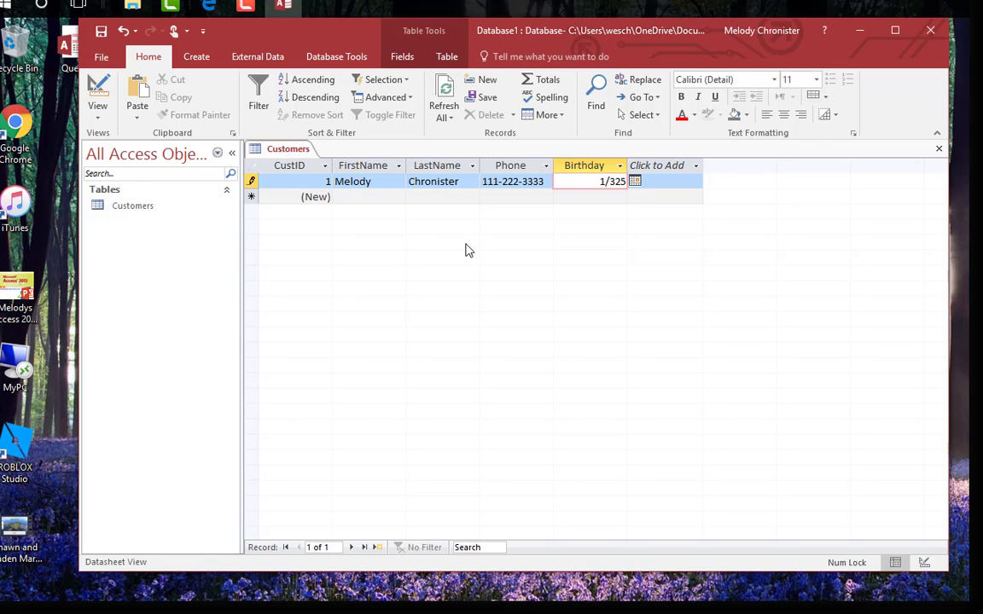
pyautogui.write('1/32/80')
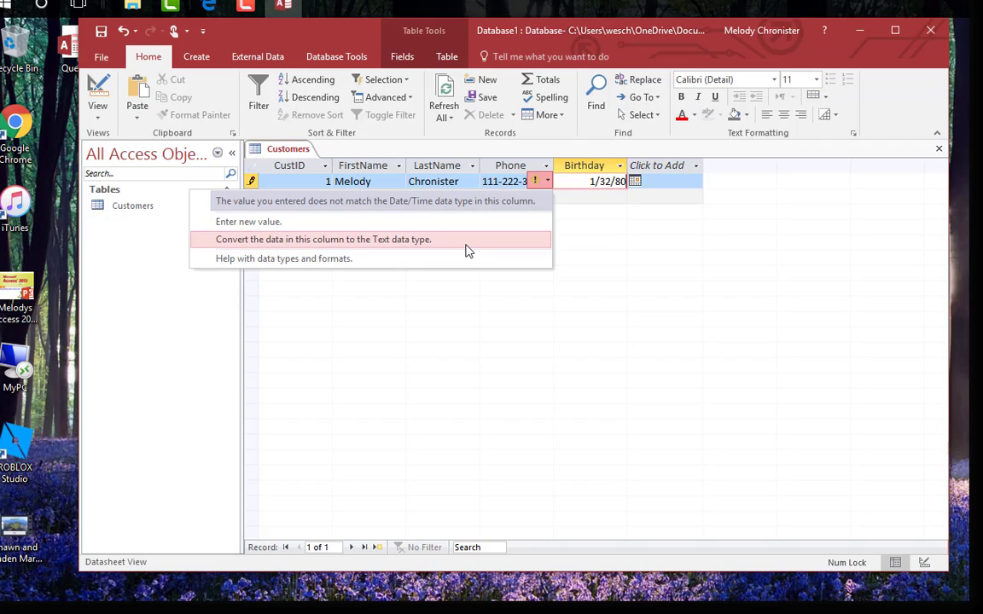
pyautogui.moveTo(711, 113)
pyautogui.write('1')
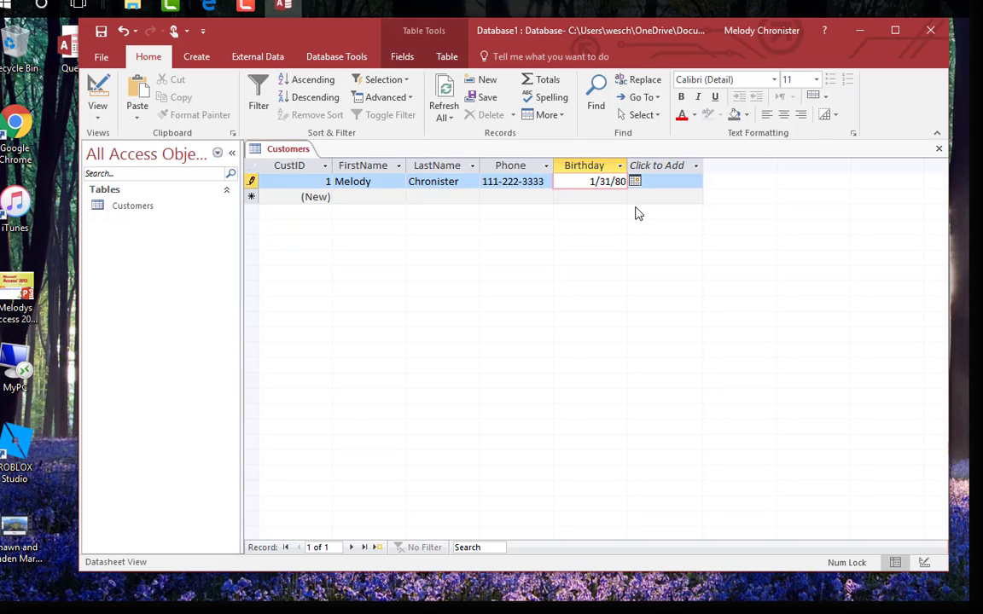
pyautogui.click(315, 196)
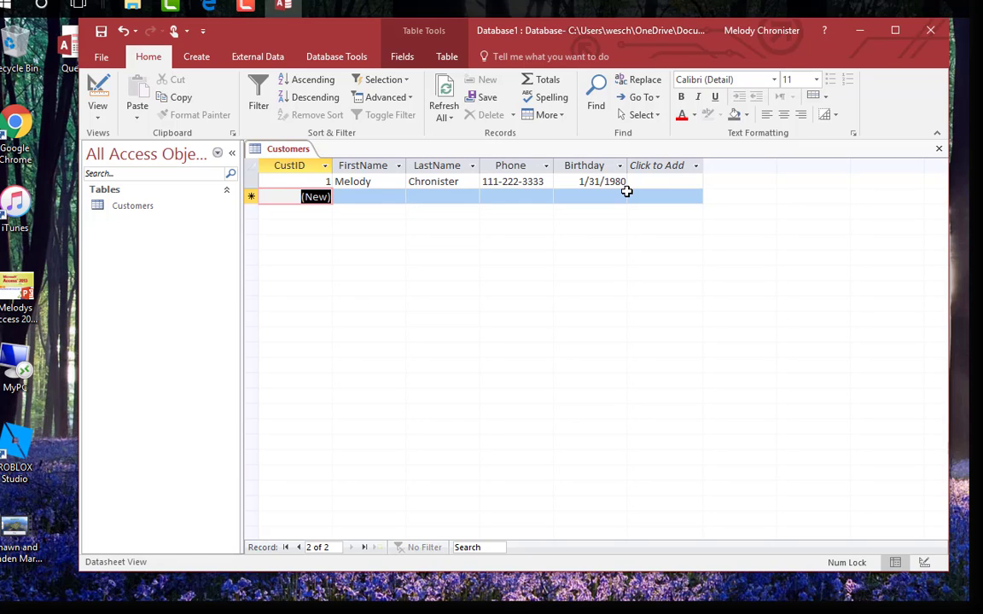
pyautogui.click(369, 196)
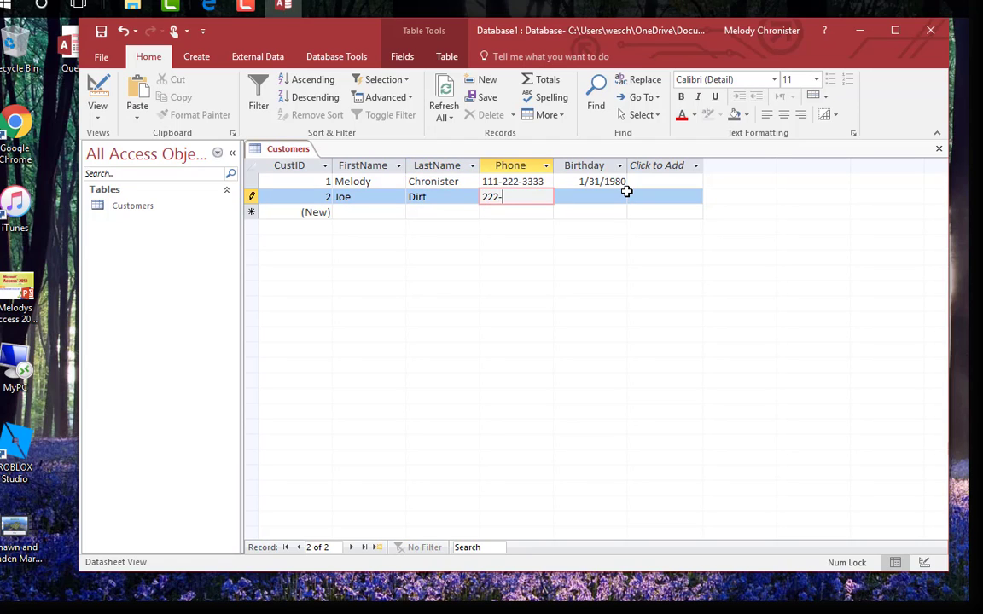
pyautogui.write('333-4444')
pyautogui.click(369, 212)
pyautogui.write('Sally')
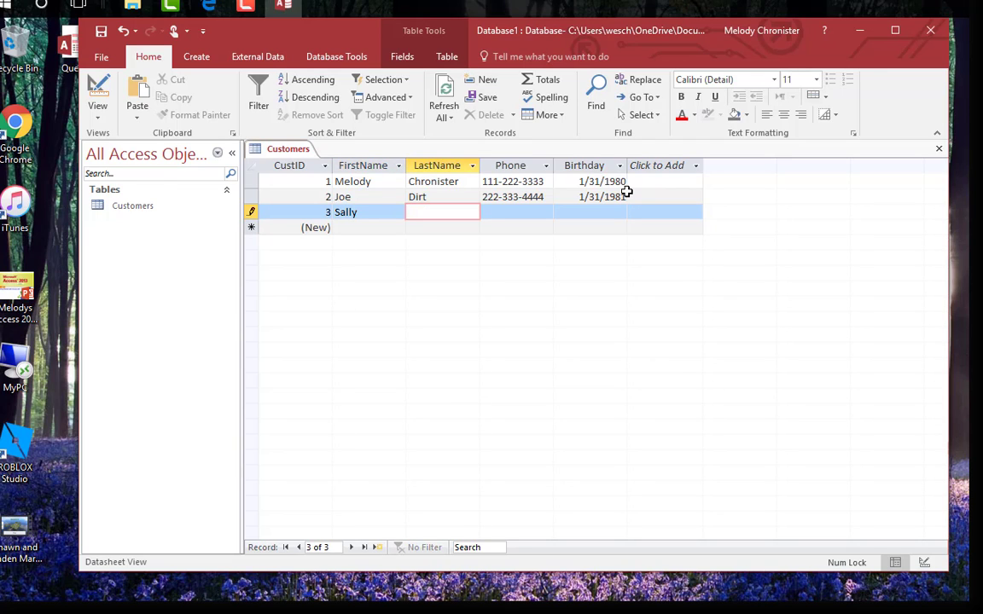
pyautogui.write('Dirt')
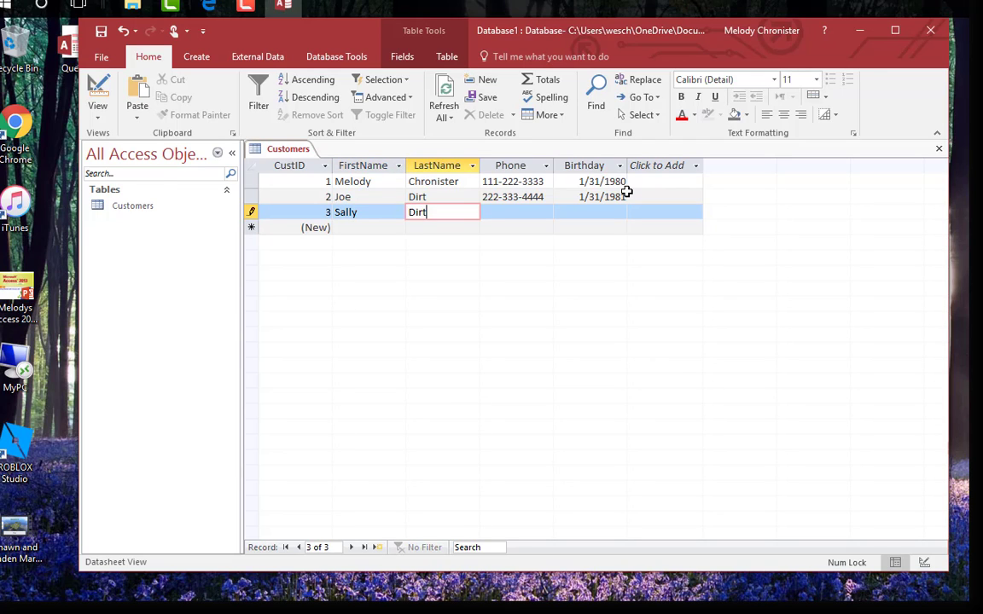
pyautogui.write('333-4')
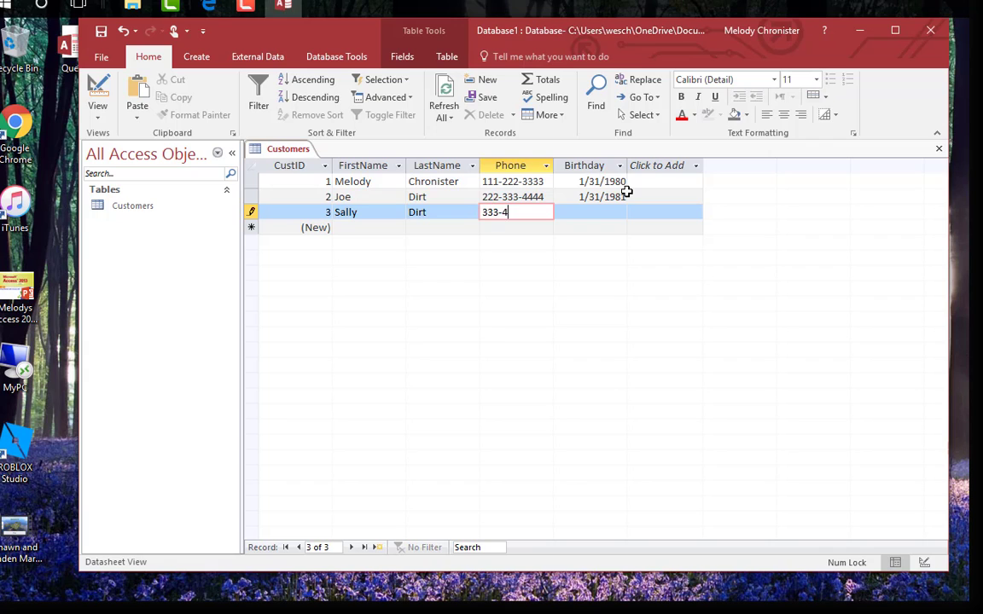
pyautogui.write('44-5555')
pyautogui.click(591, 212)
pyautogui.write('1/31')
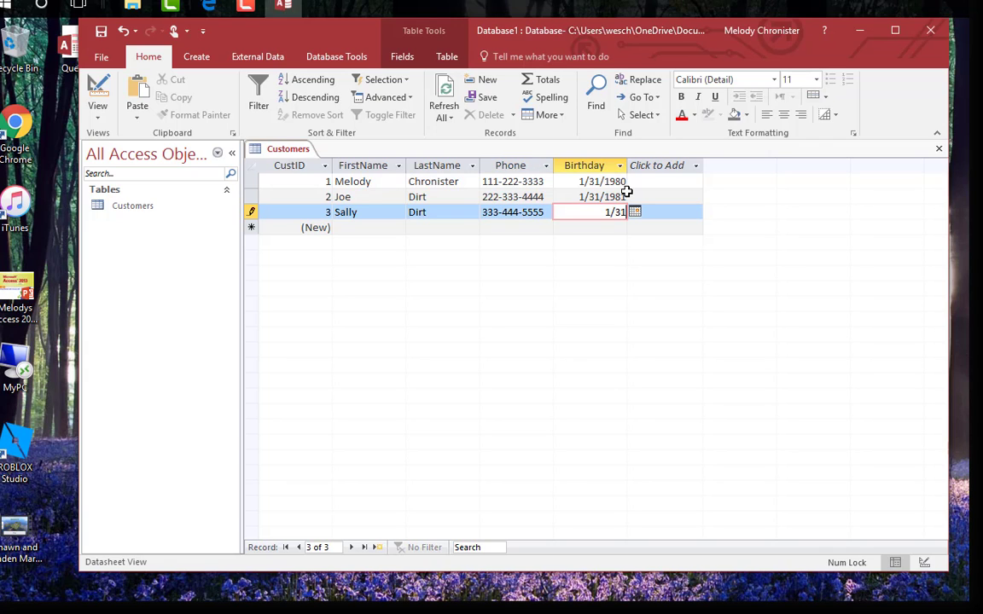
pyautogui.write('/1982')
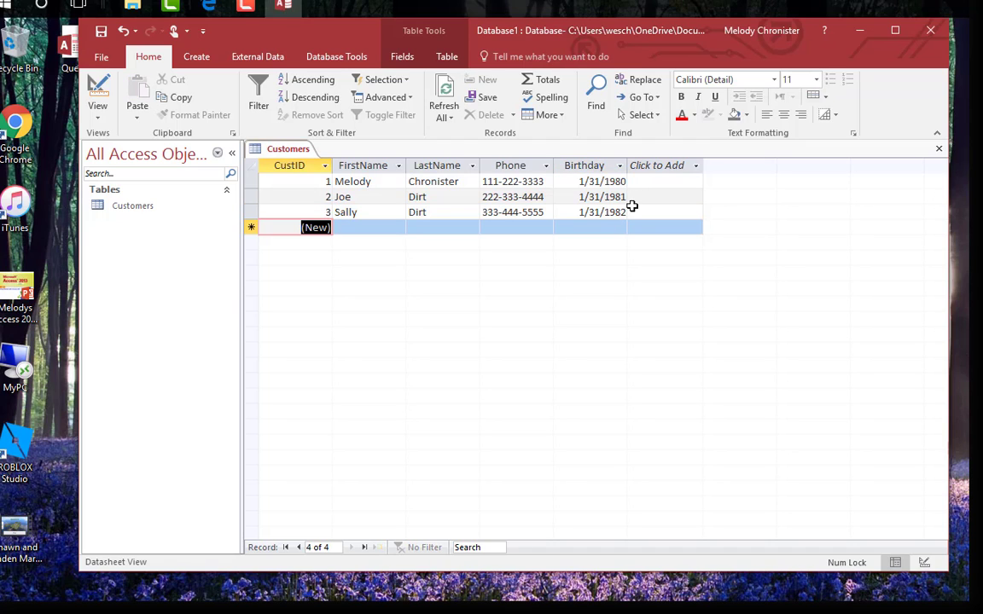
pyautogui.moveTo(714, 298)
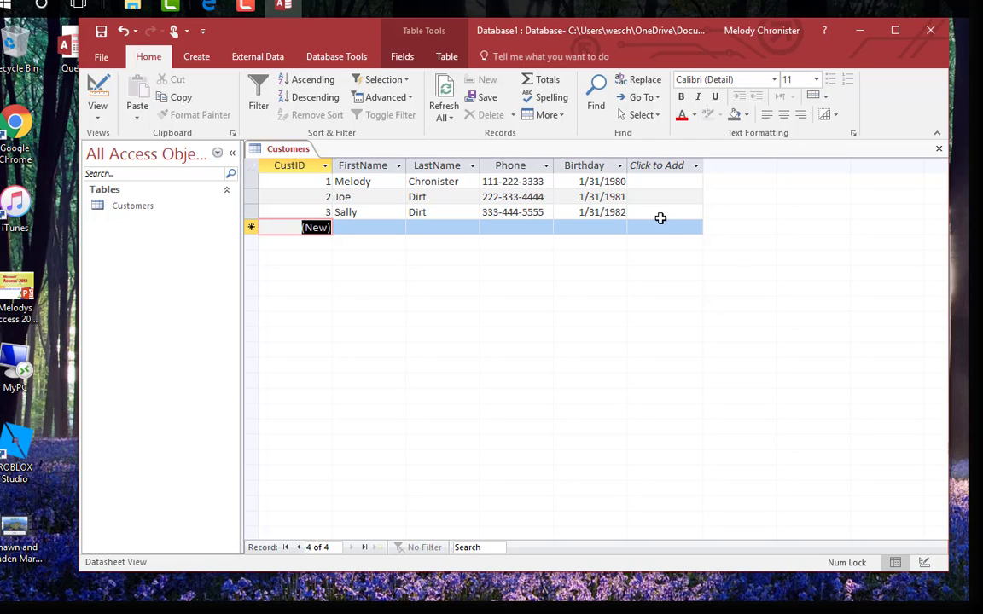
pyautogui.rightClick(287, 149)
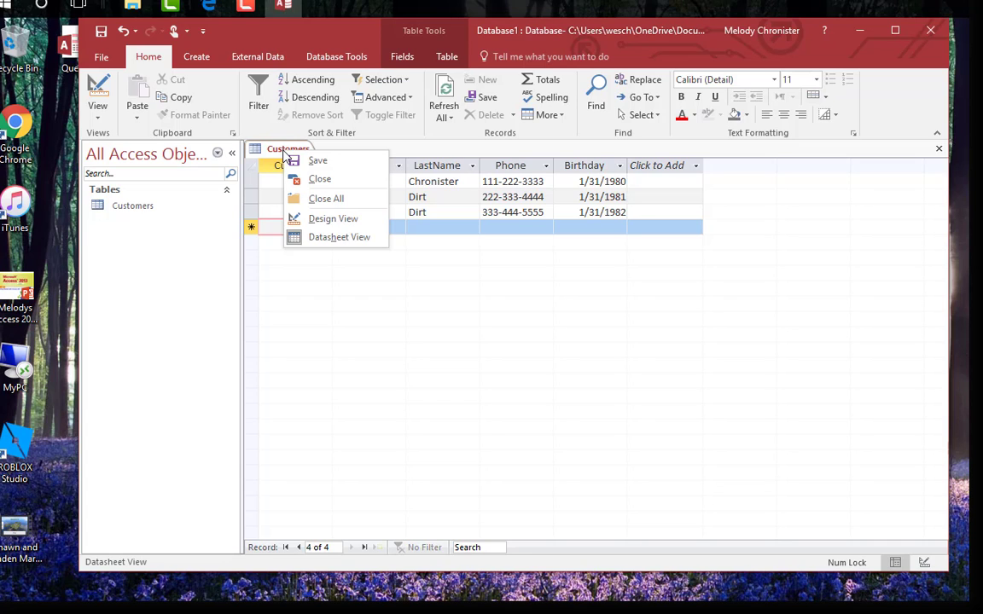
pyautogui.click(320, 178)
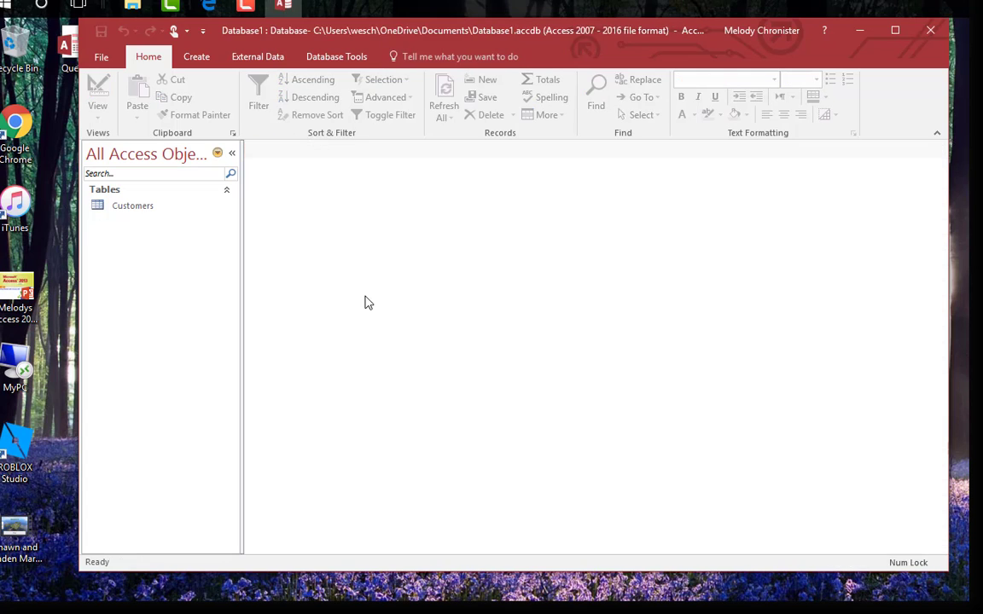
pyautogui.moveTo(544, 367)
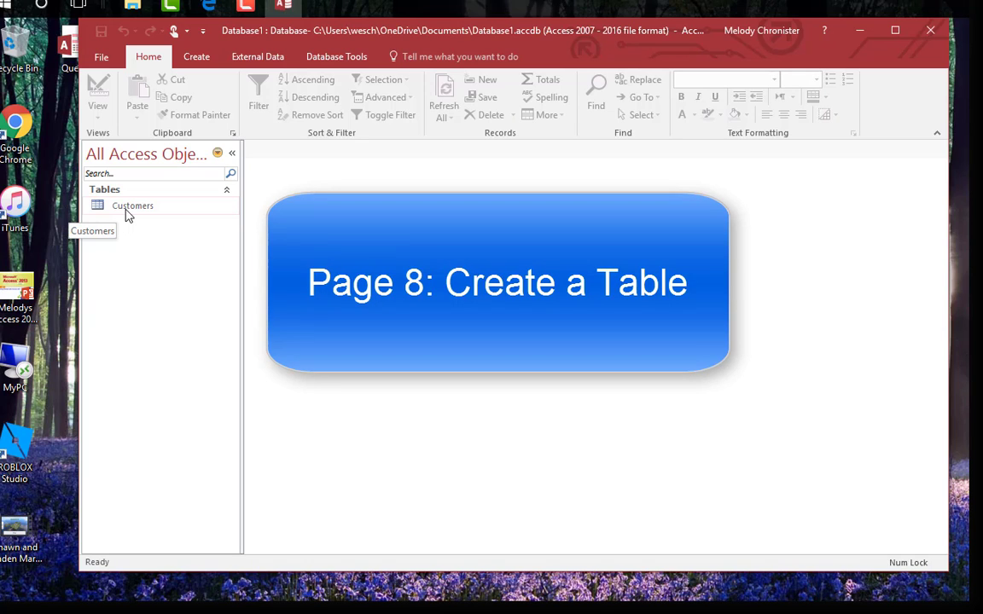
pyautogui.moveTo(170, 214)
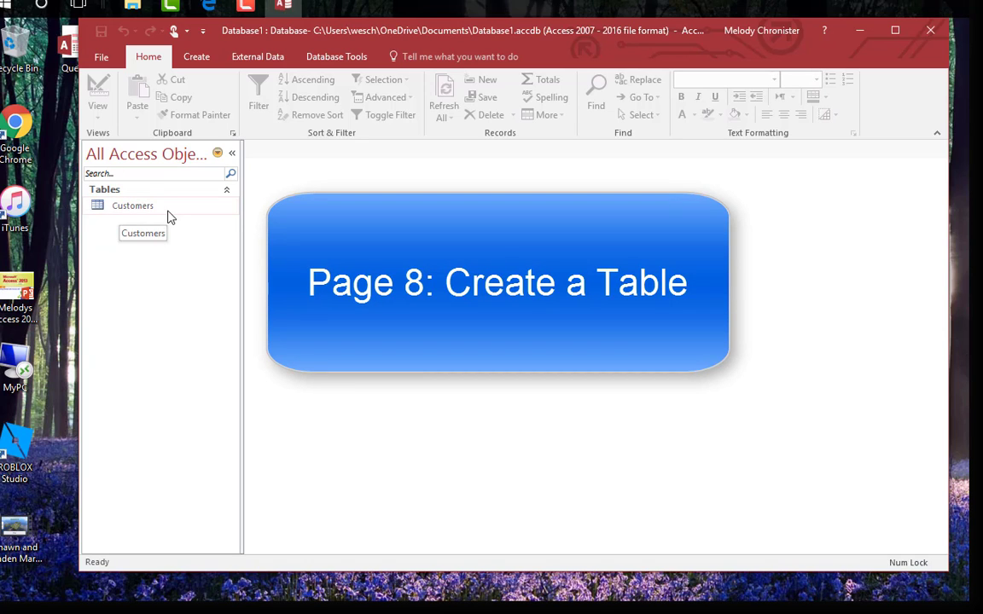
# Create a new empty Table1 in Design View with Table Design.
pyautogui.click(196, 57)
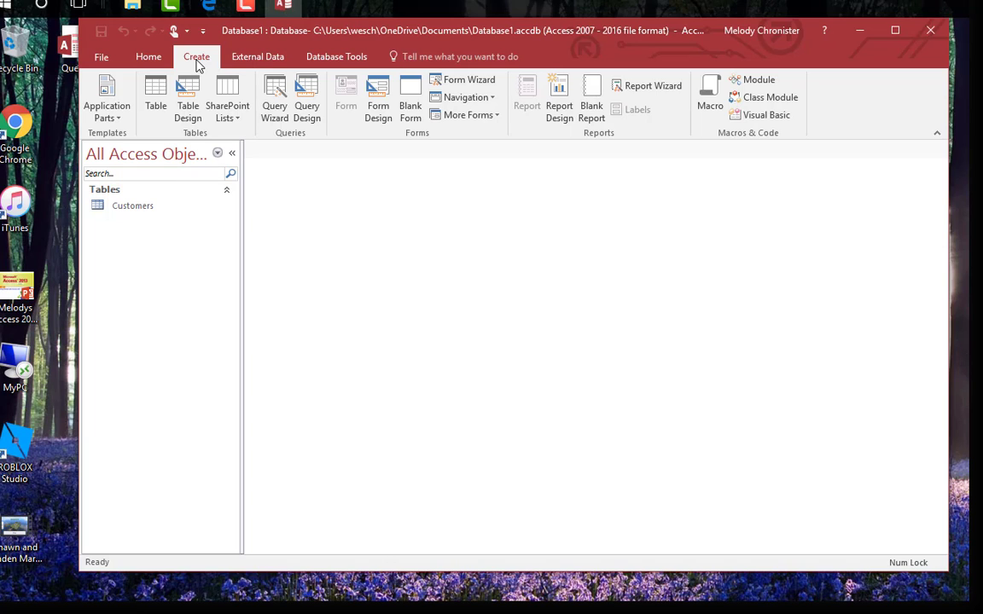
pyautogui.click(188, 93)
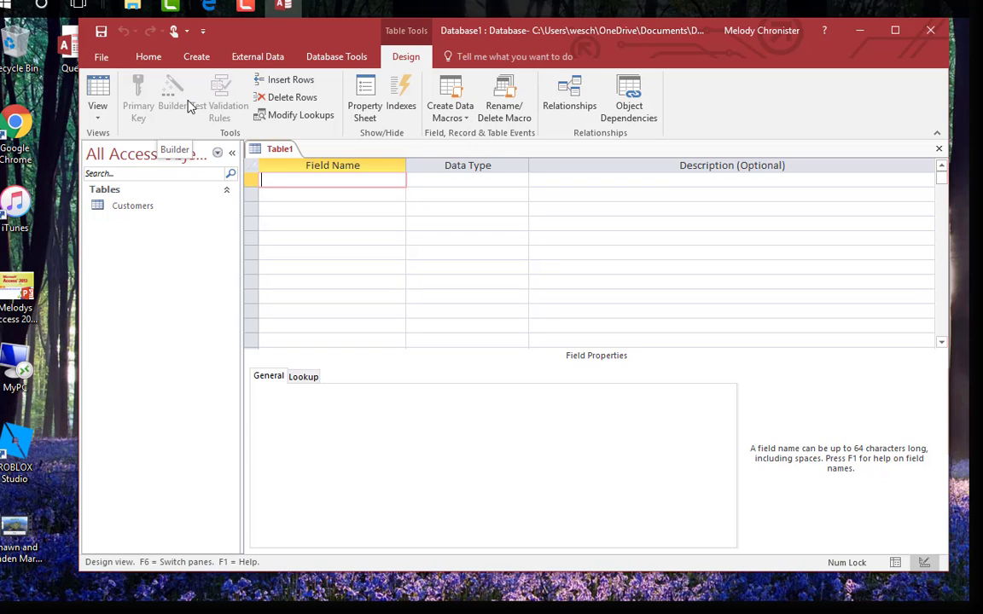
# Name the new table's fields CommentID, Comment and CommentDate.
pyautogui.write('c')
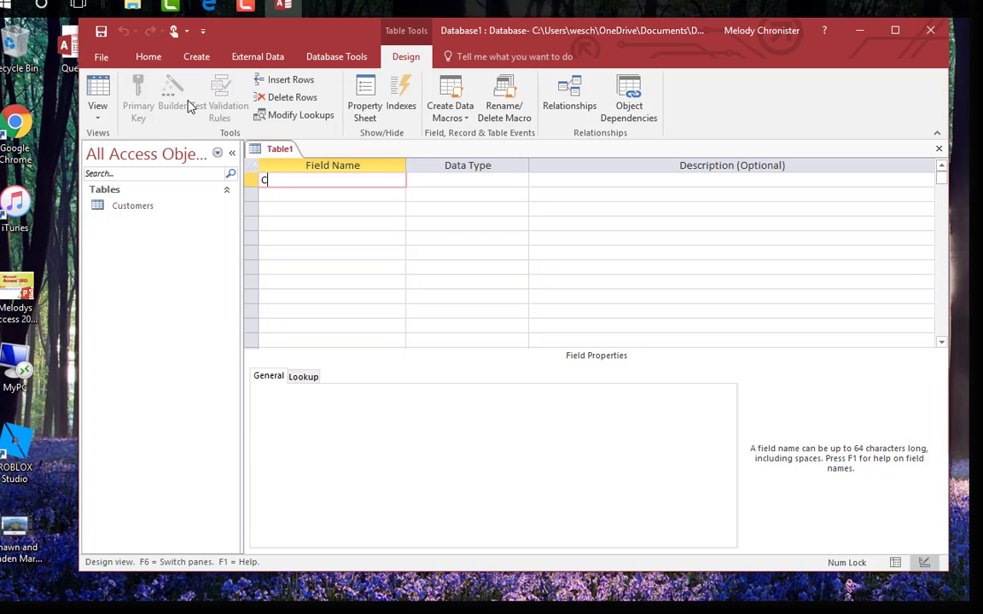
pyautogui.write('omment')
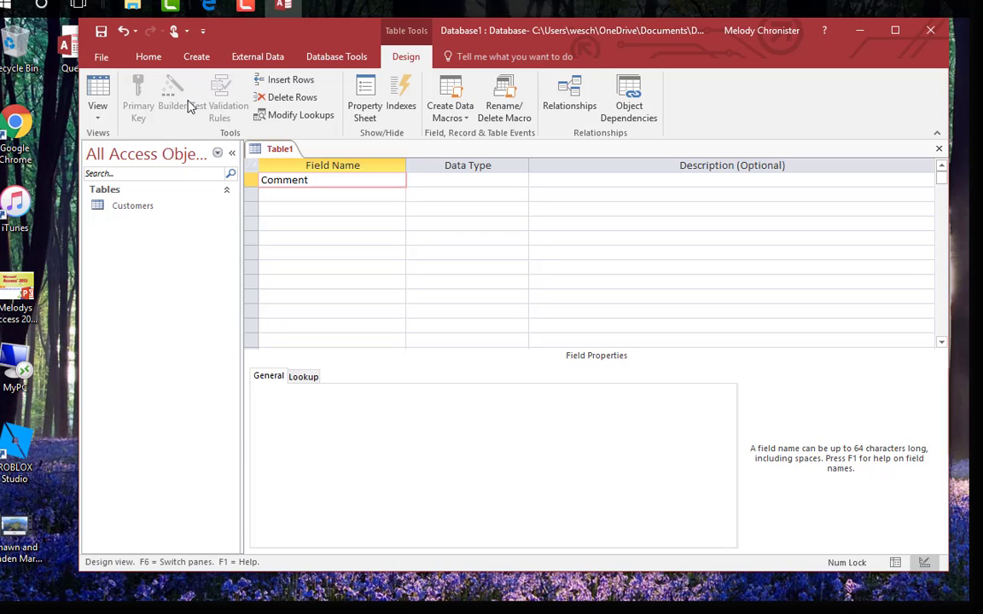
pyautogui.write('ID')
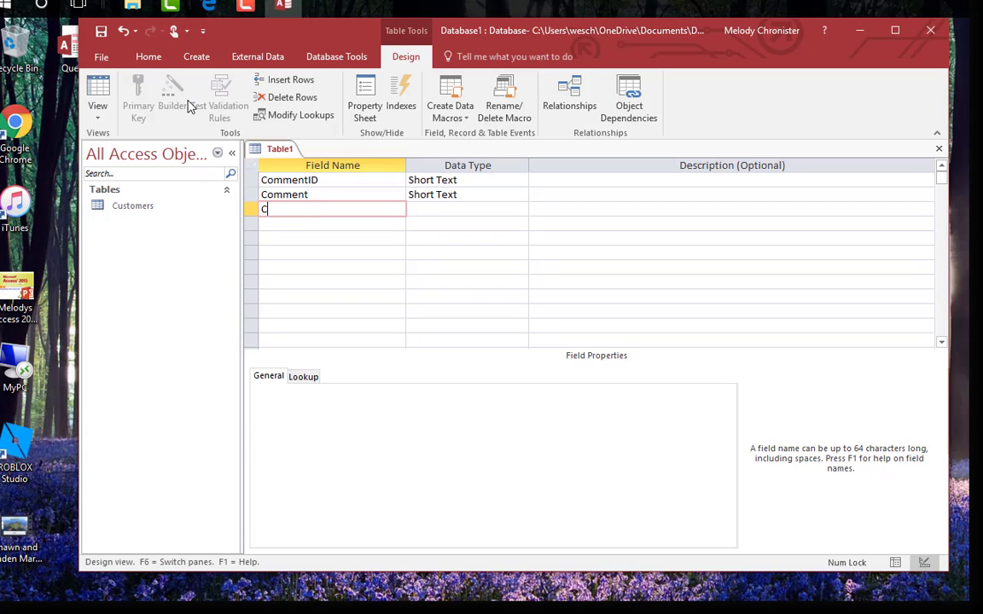
pyautogui.write('CommentDate')
pyautogui.click(332, 224)
pyautogui.write('CustID')
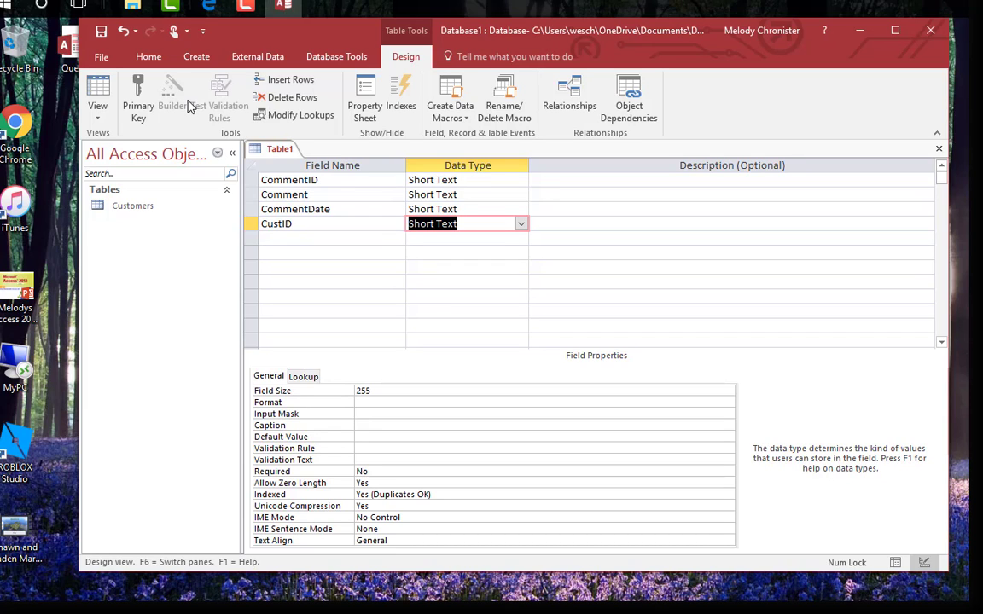
# Save the new table as Comments while switching it to Datasheet View.
pyautogui.click(98, 94)
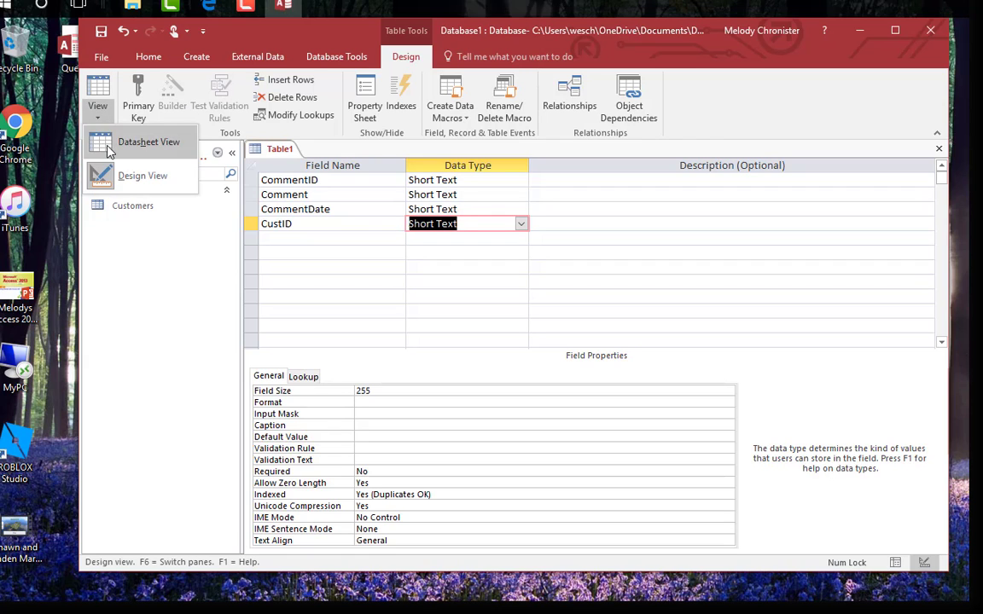
pyautogui.click(149, 141)
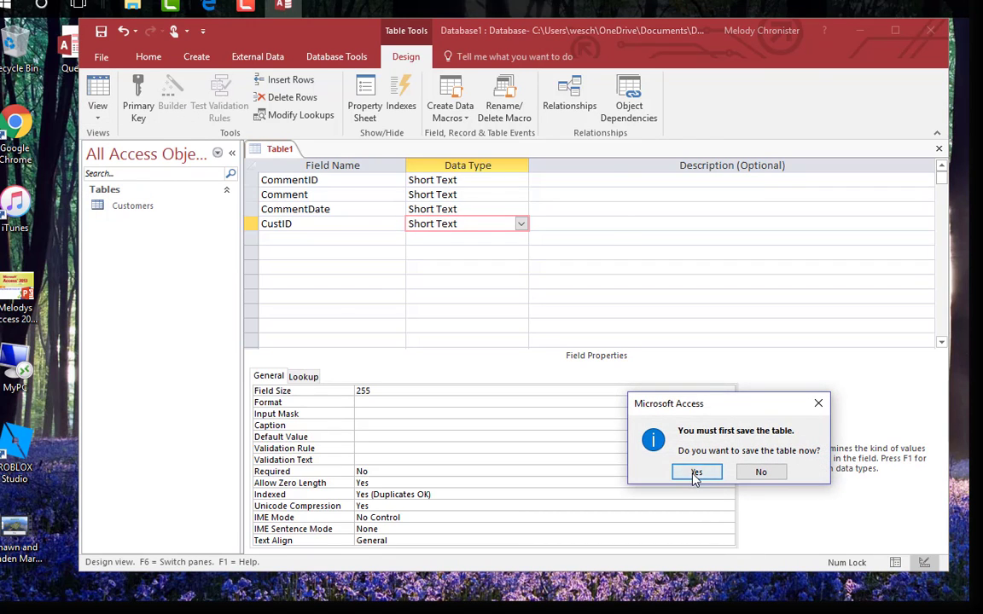
pyautogui.click(695, 472)
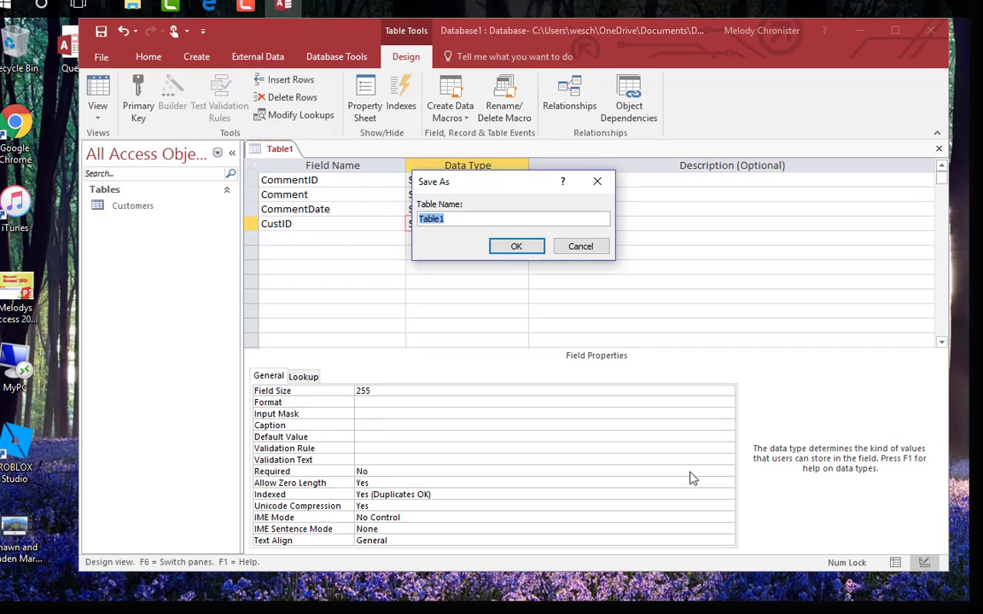
pyautogui.write('Comments')
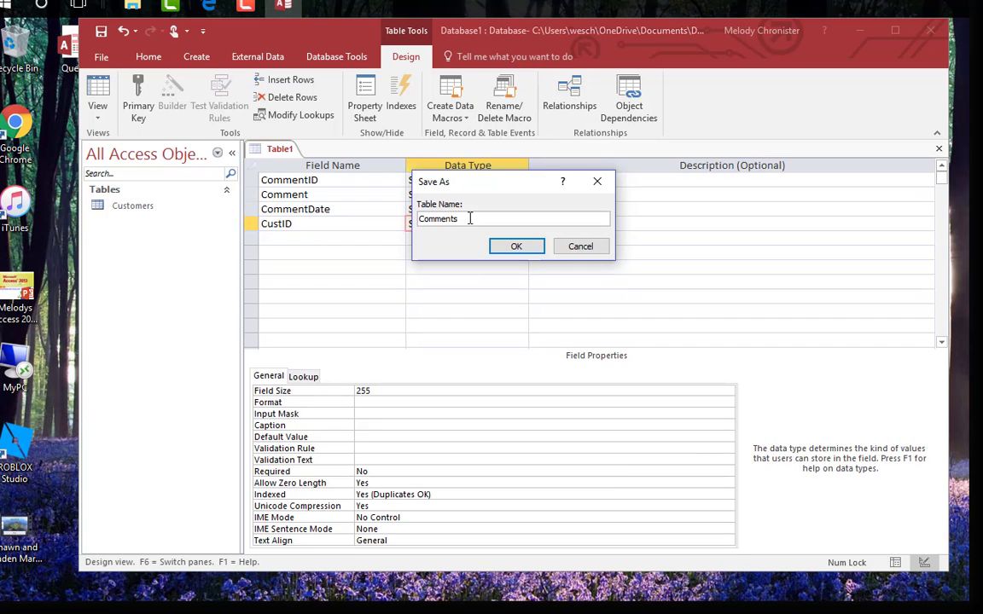
pyautogui.click(516, 246)
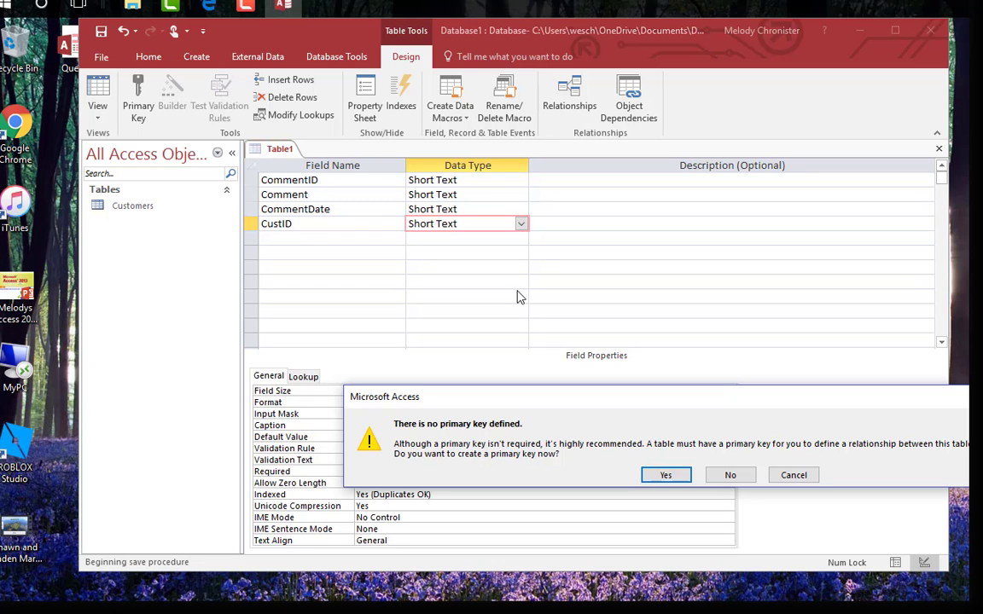
# Skip the primary key and add the New Zealand tours comment dated 1/7/15 for CustID 1.
pyautogui.click(729, 474)
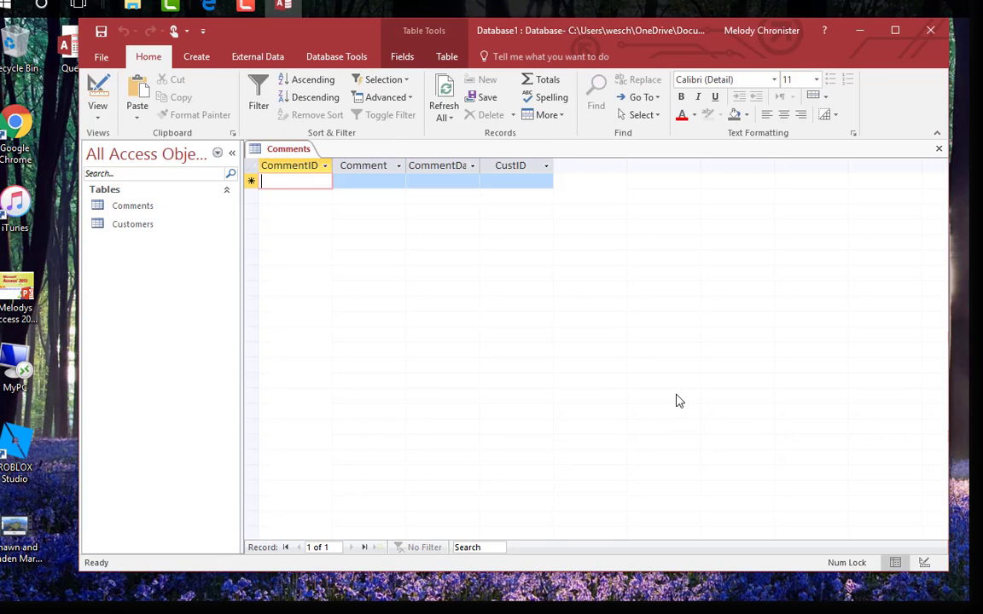
pyautogui.moveTo(672, 407)
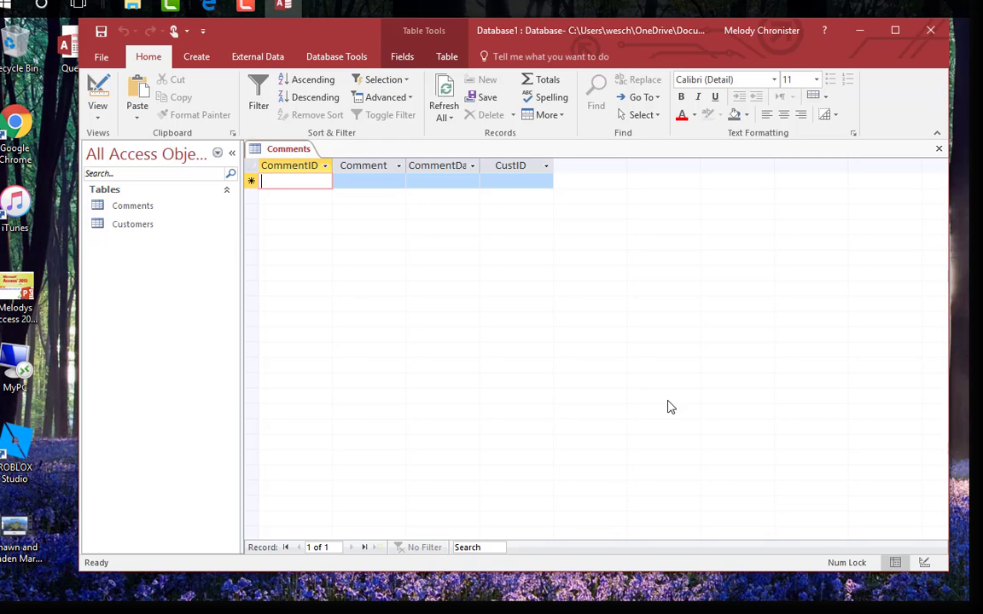
pyautogui.click(369, 180)
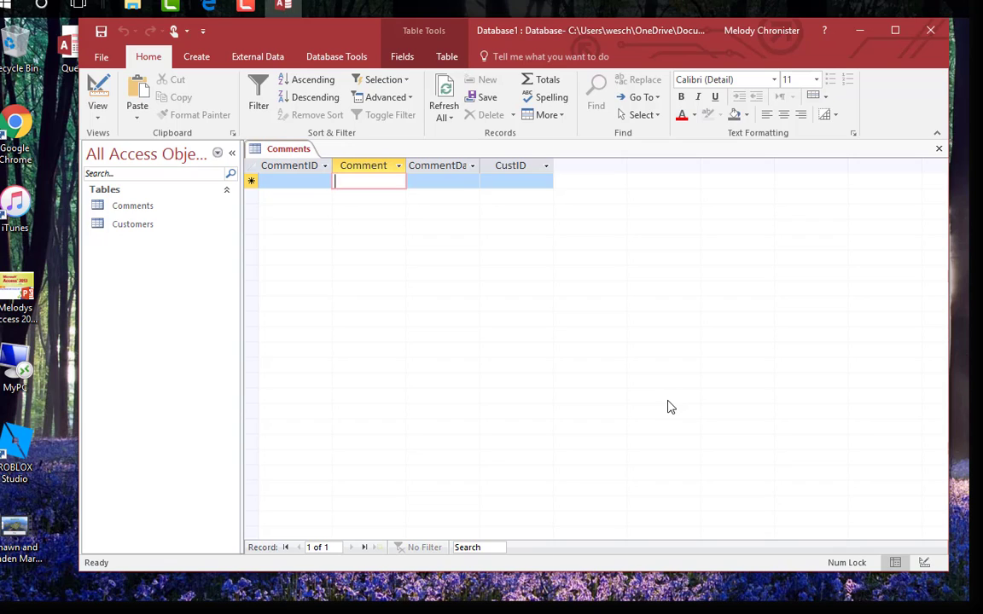
pyautogui.write('Interested')
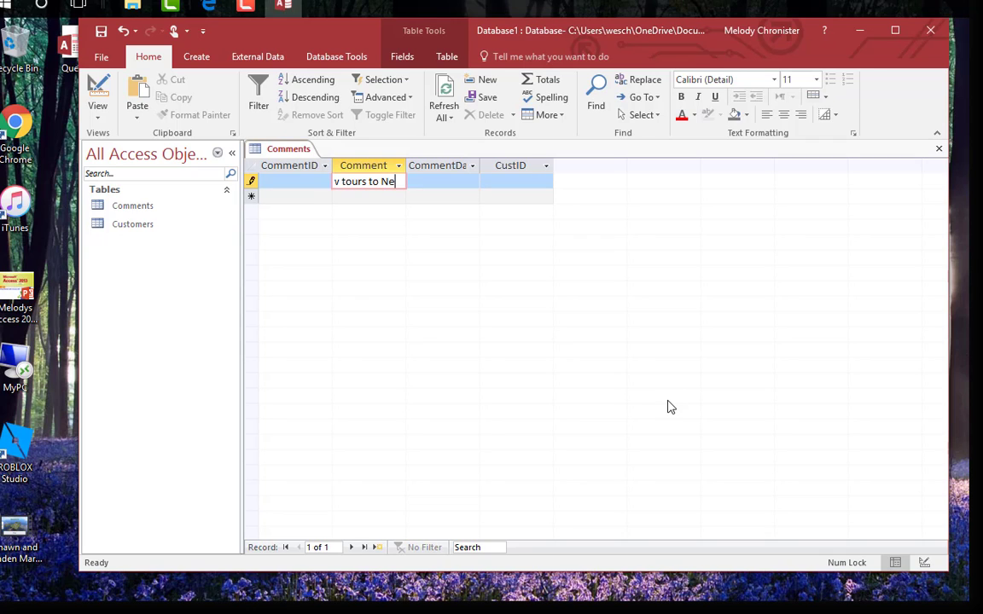
pyautogui.write('w Se')
pyautogui.click(442, 180)
pyautogui.write('1/7/15')
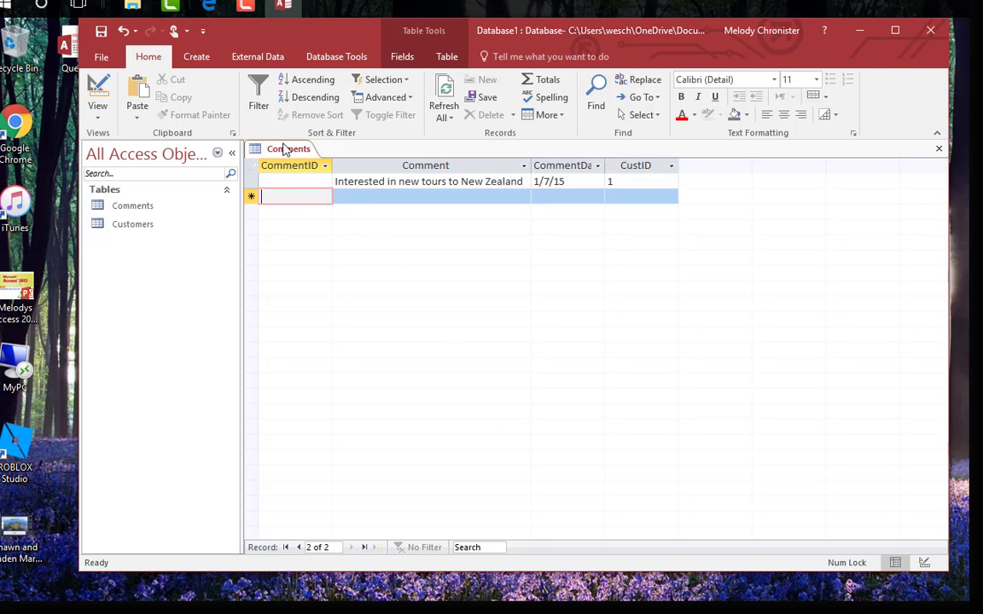
pyautogui.rightClick(281, 148)
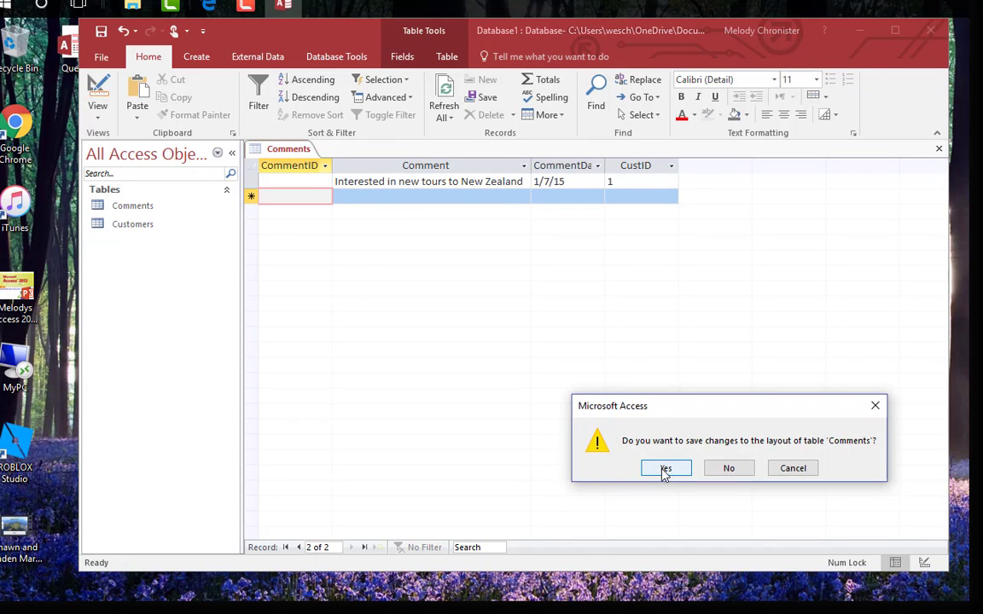
# Save the datasheet layout and reopen the Comments table in Design View.
pyautogui.click(666, 467)
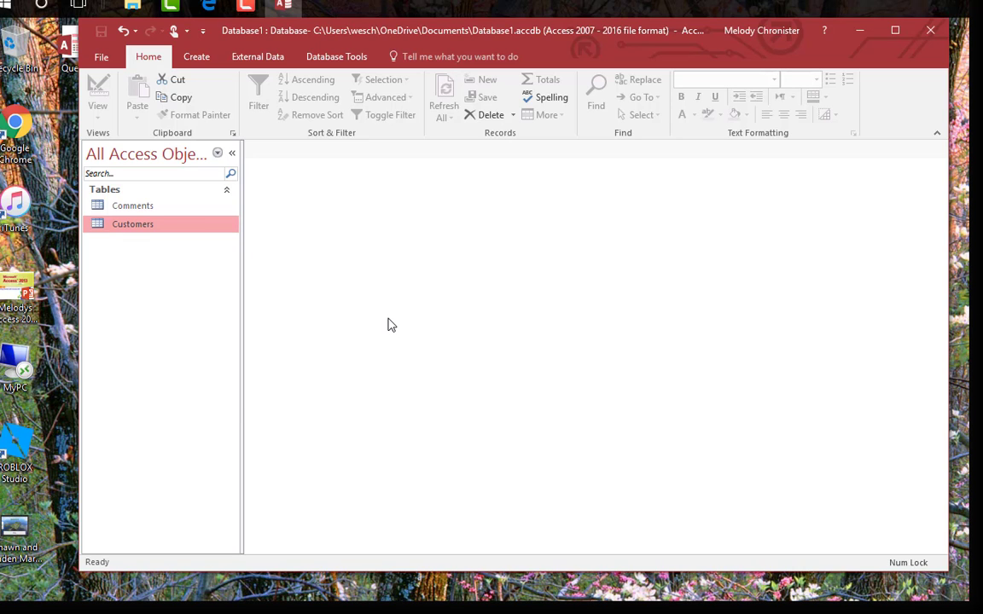
pyautogui.moveTo(385, 329)
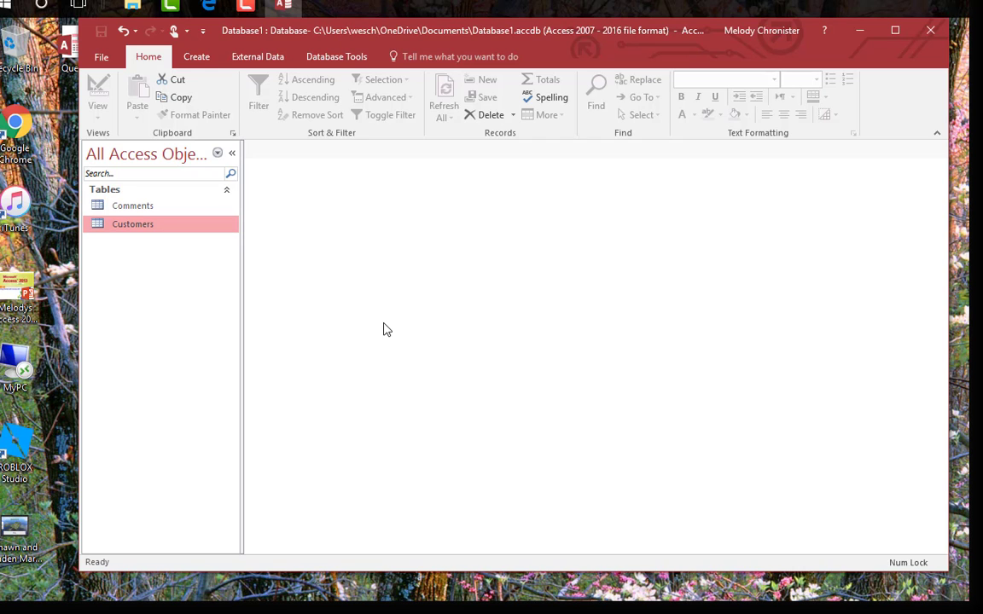
pyautogui.rightClick(132, 205)
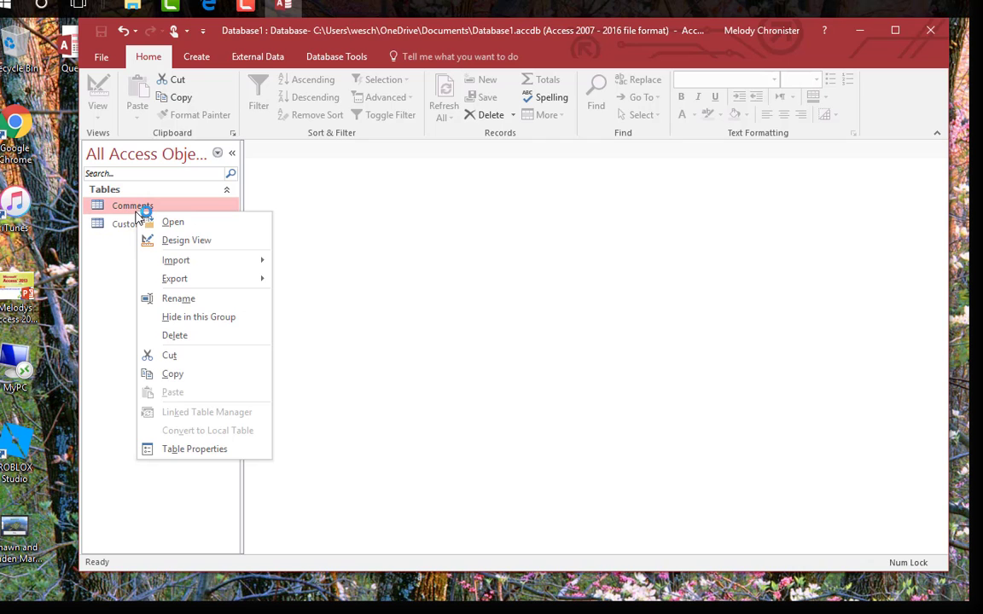
pyautogui.click(186, 240)
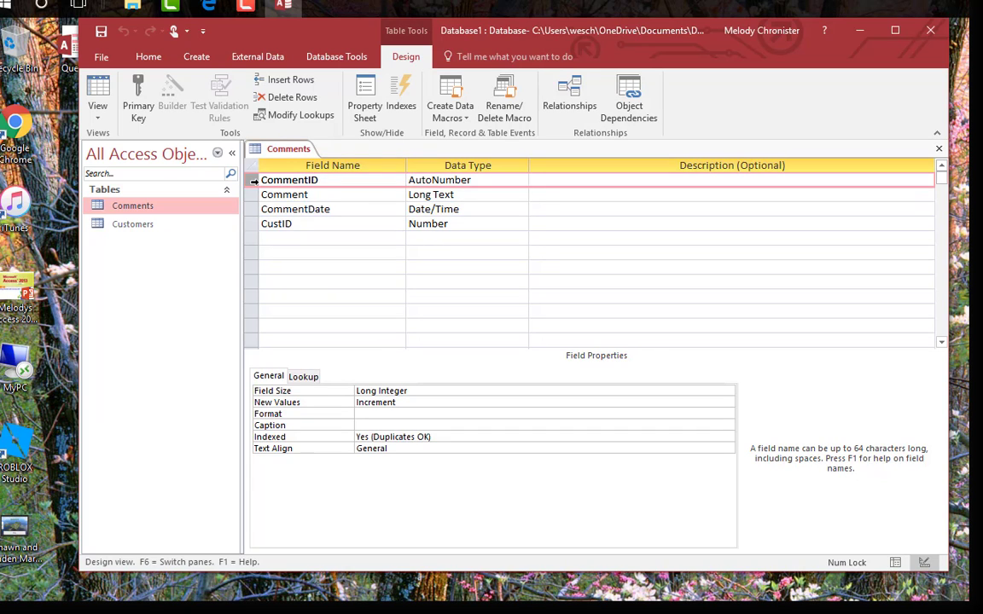
# Make CommentID the primary key and save the design while closing the table.
pyautogui.click(138, 97)
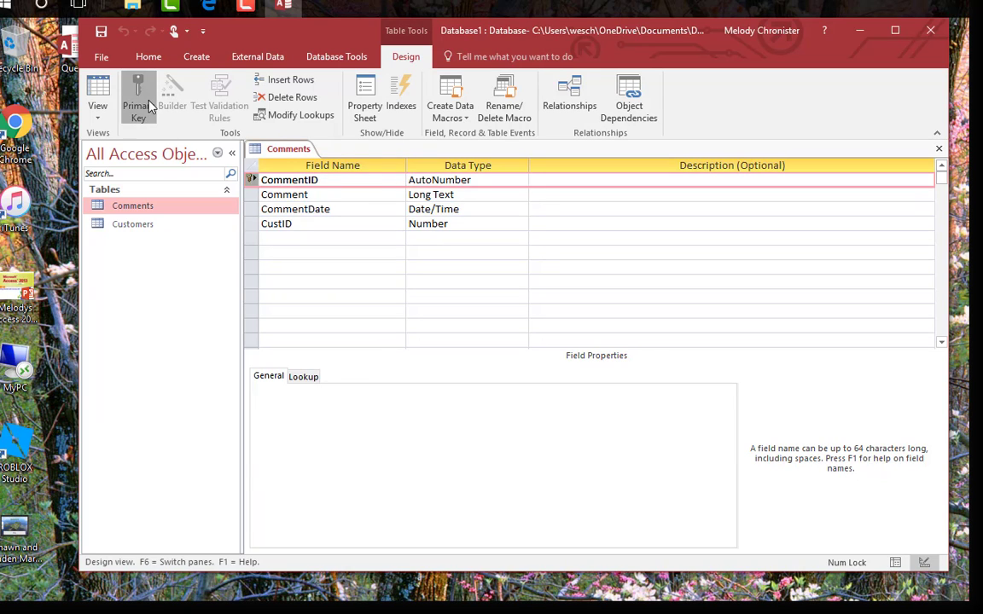
pyautogui.click(289, 179)
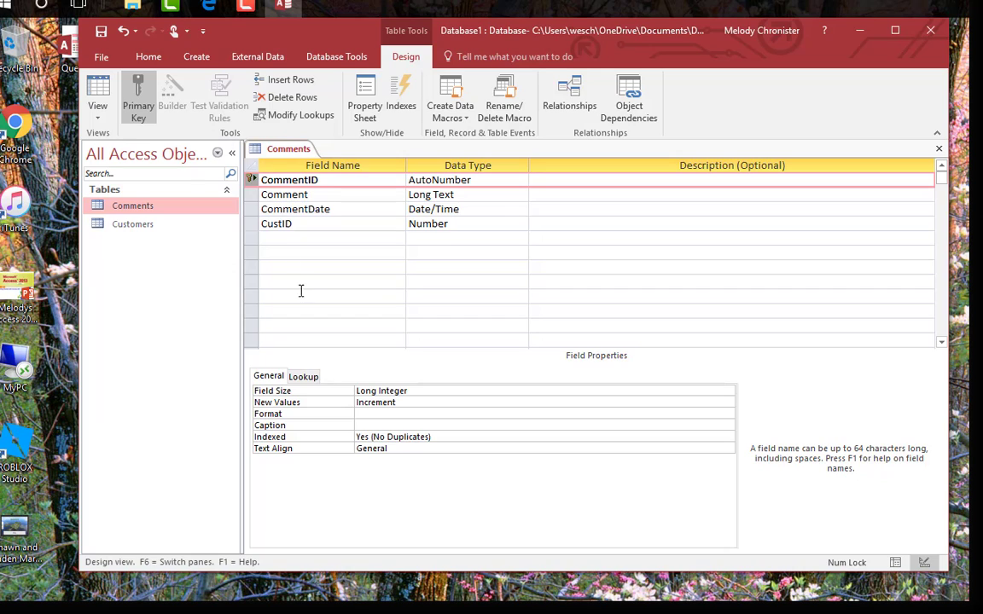
pyautogui.moveTo(316, 277)
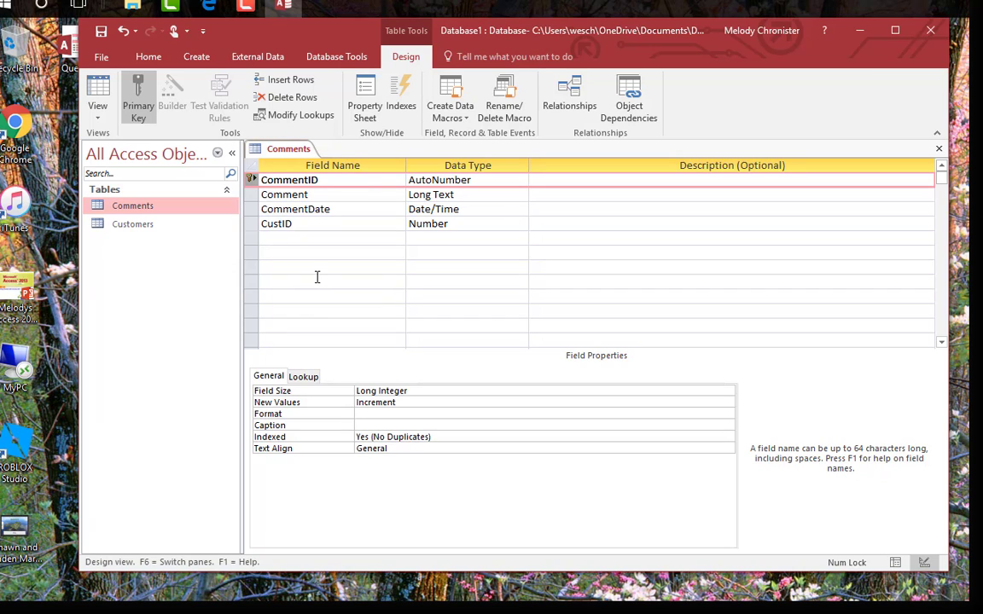
pyautogui.rightClick(288, 148)
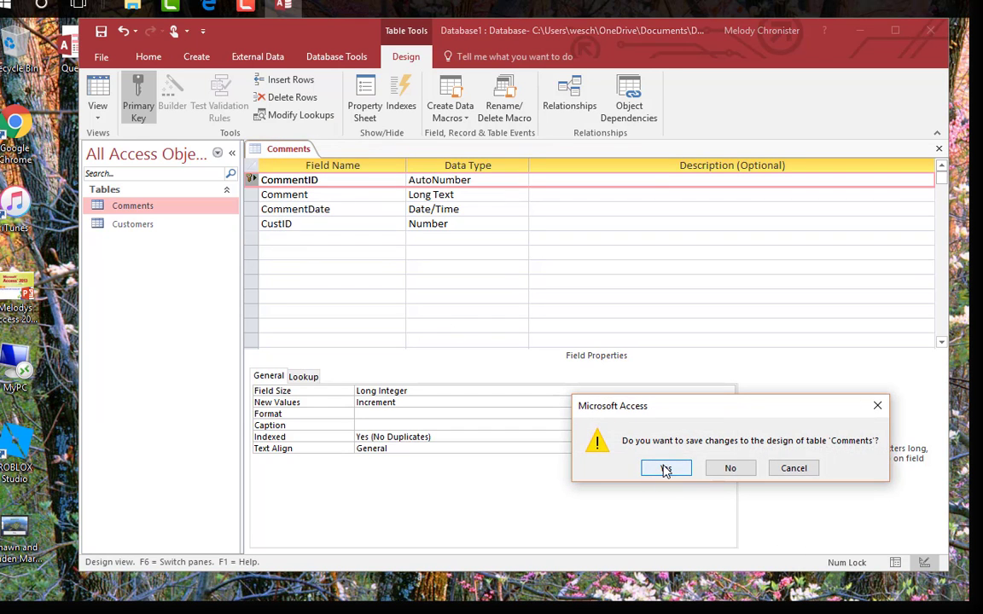
pyautogui.click(665, 467)
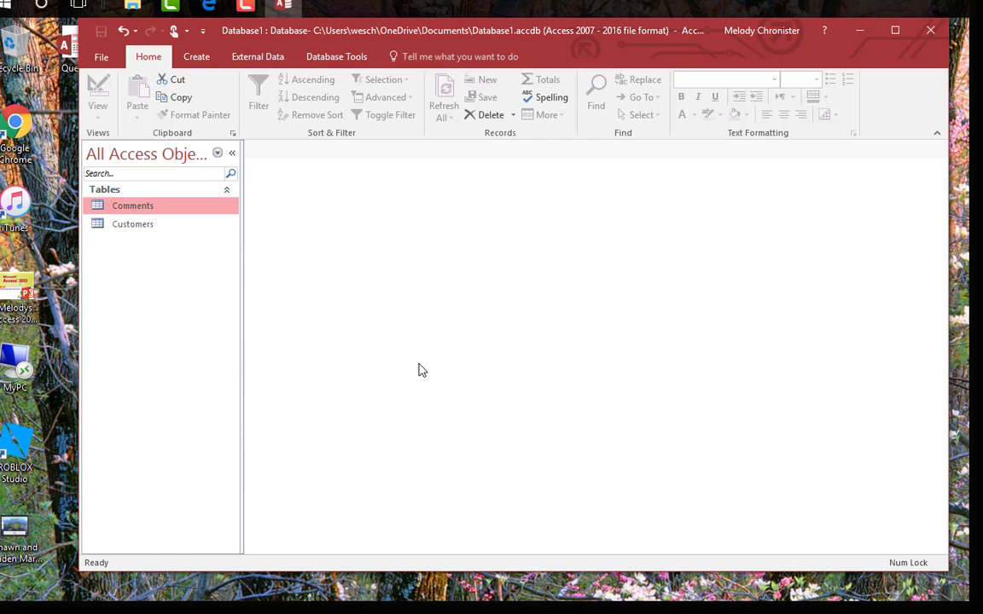
pyautogui.rightClick(132, 224)
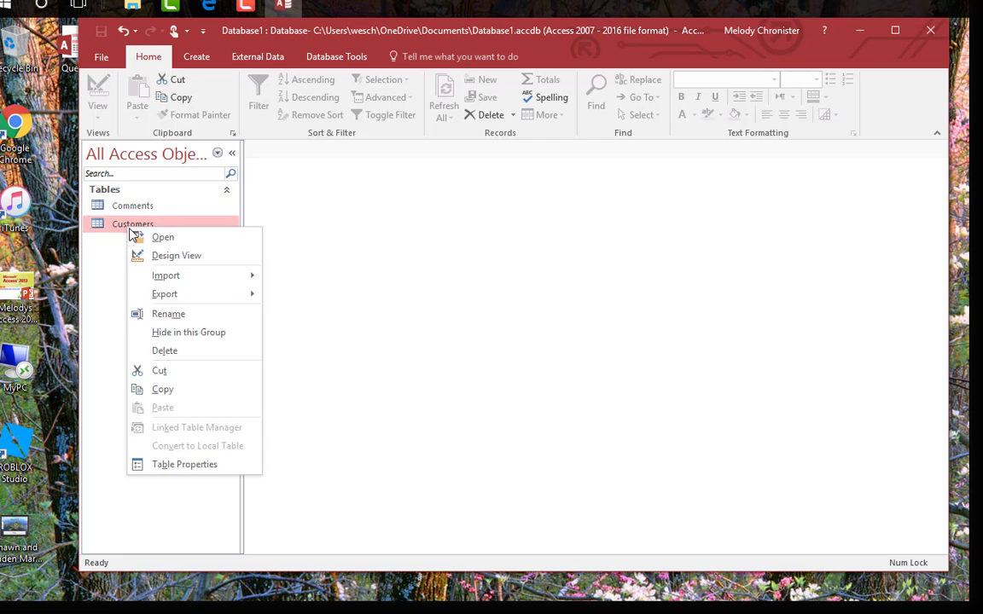
pyautogui.click(176, 255)
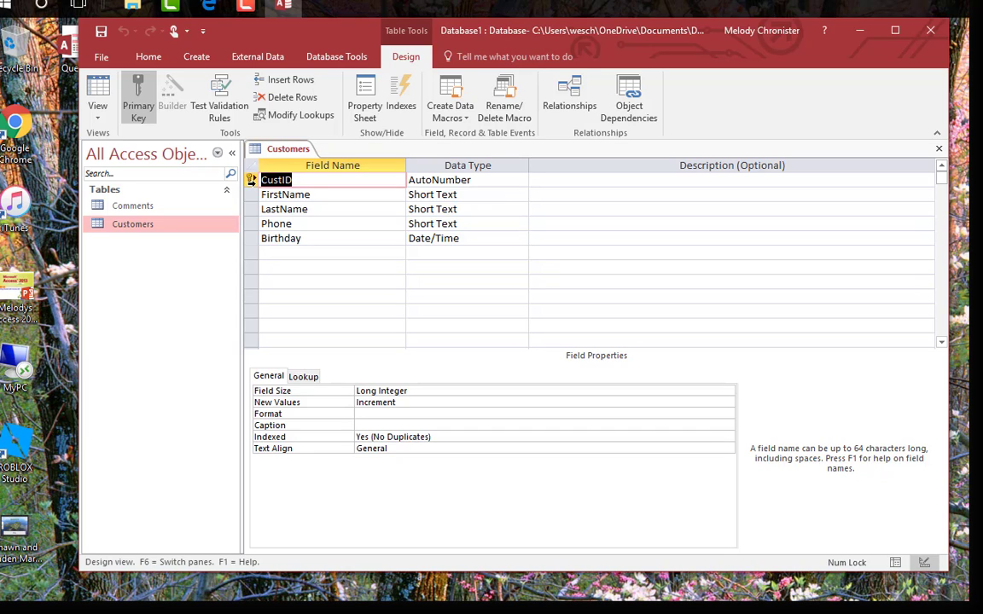
pyautogui.moveTo(251, 180)
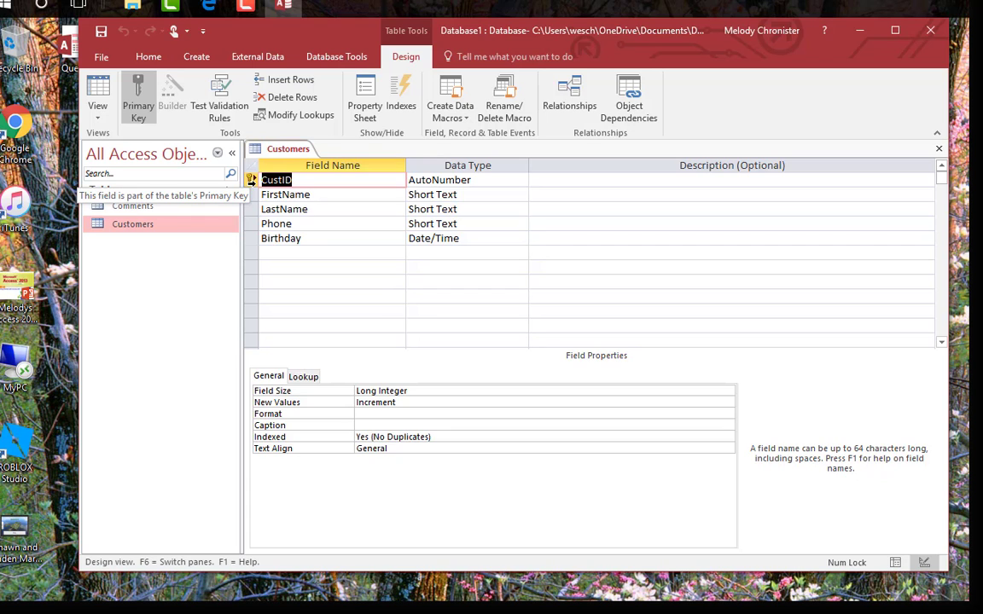
pyautogui.rightClick(289, 148)
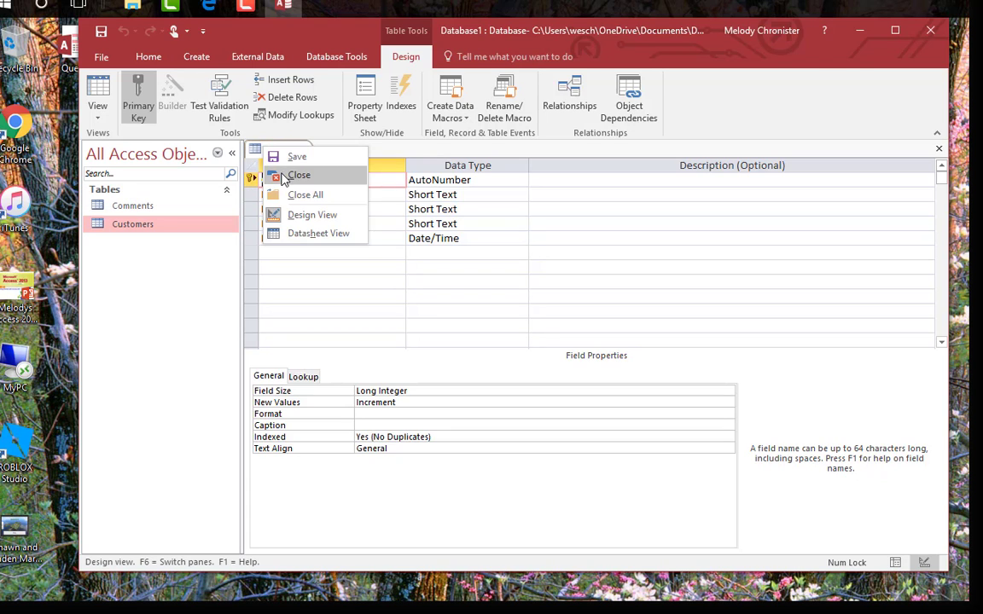
pyautogui.click(298, 175)
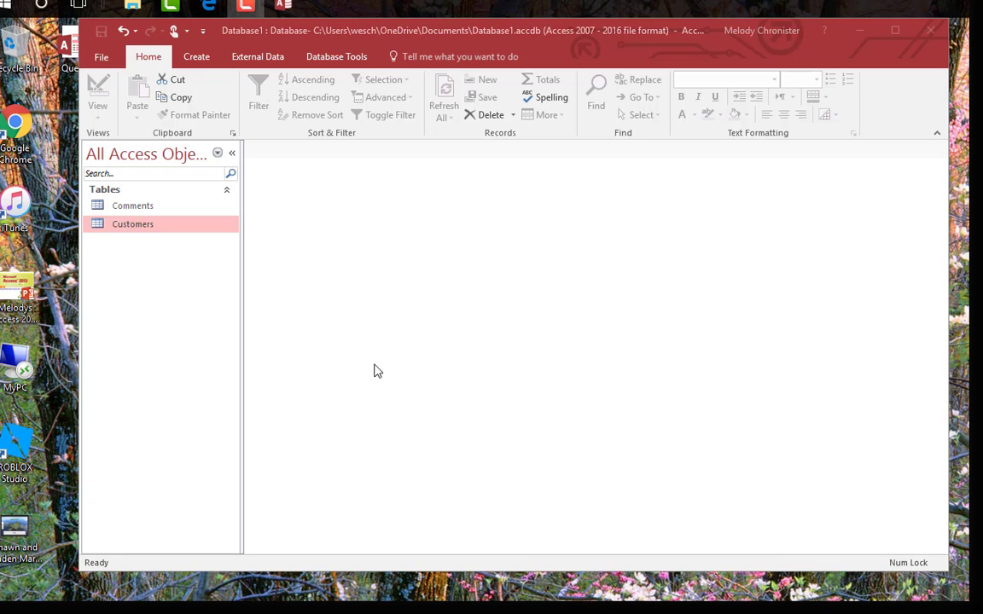
# Open the Relationships layout and add the Customers and Comments tables.
pyautogui.click(336, 56)
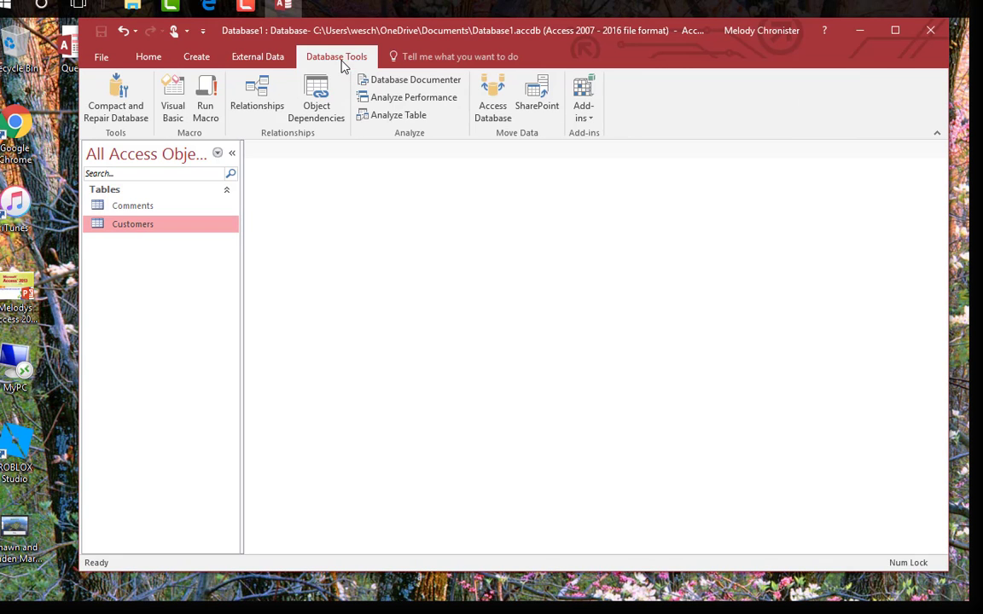
pyautogui.moveTo(316, 96)
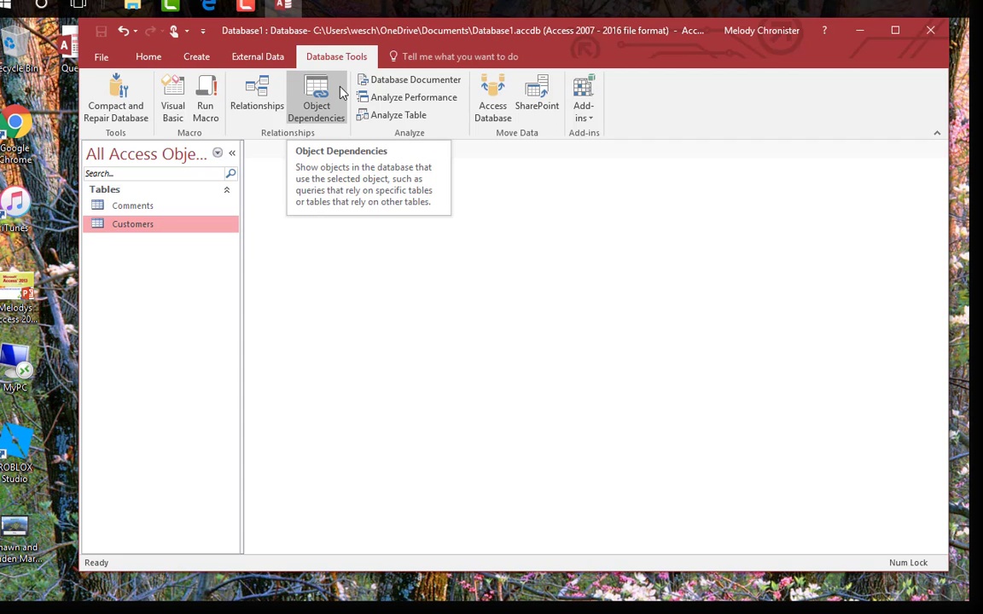
pyautogui.click(257, 98)
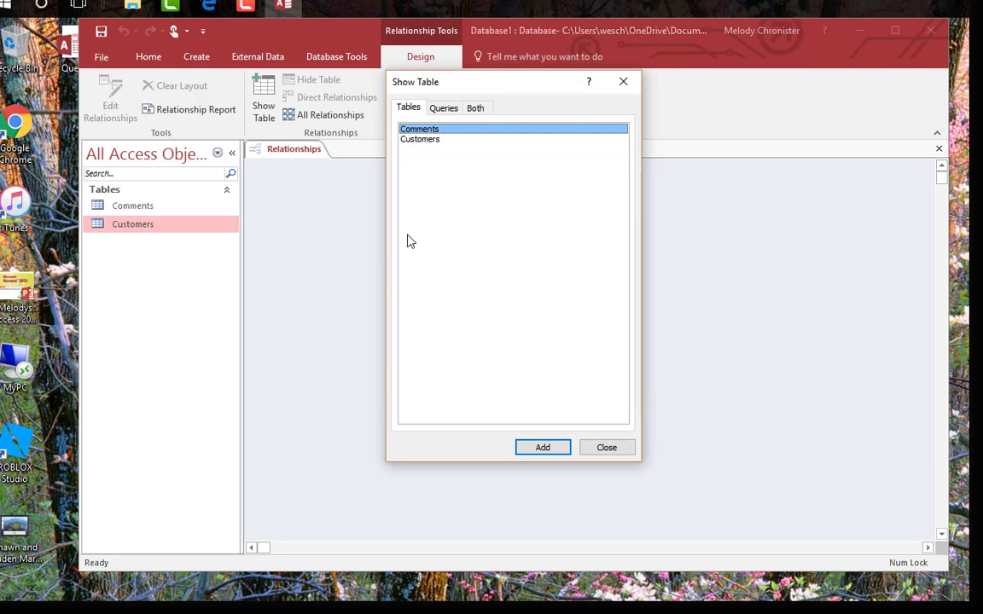
pyautogui.moveTo(421, 152)
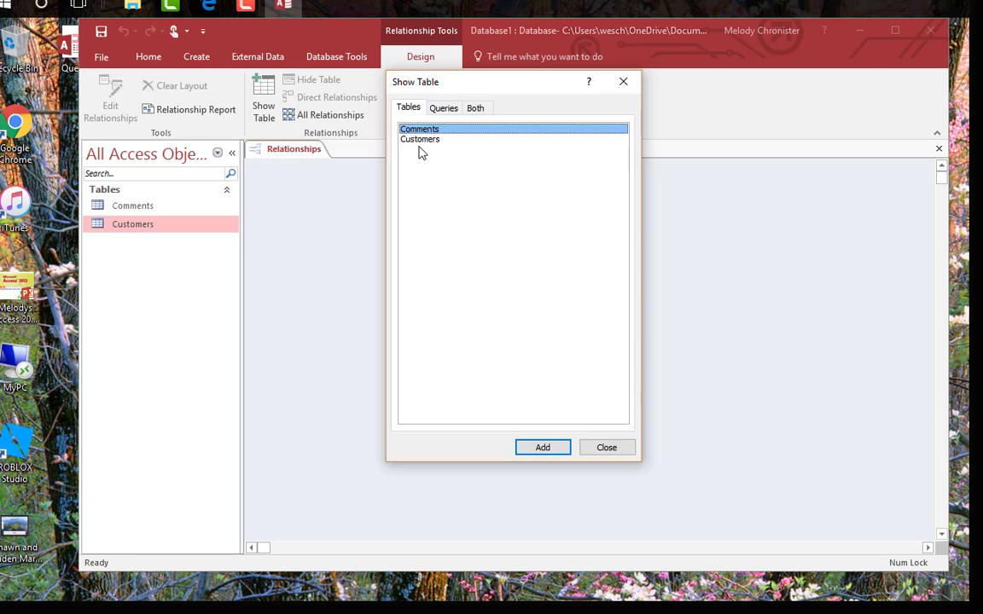
pyautogui.click(541, 448)
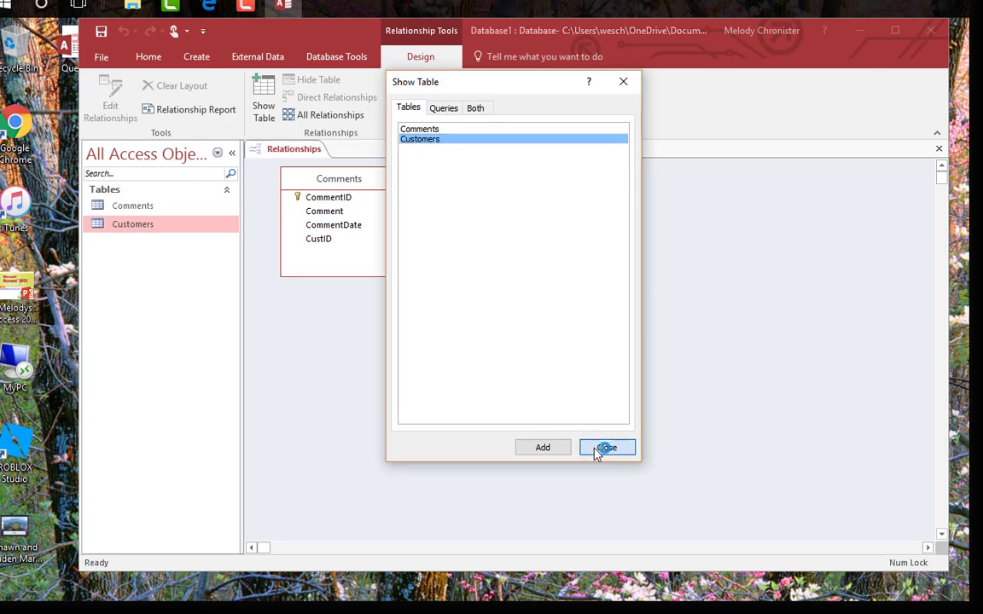
pyautogui.click(606, 447)
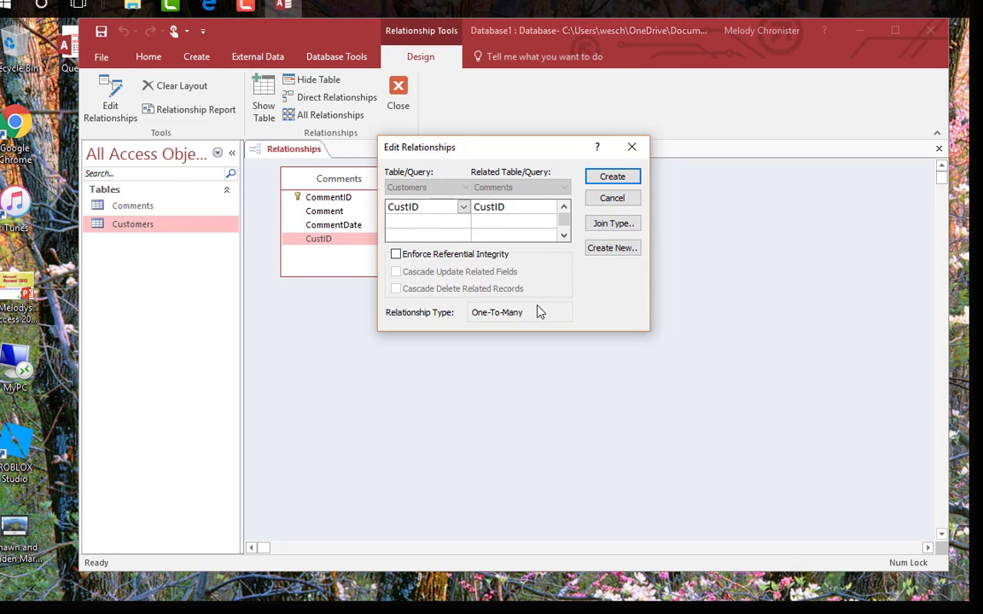
# Create the one-to-many CustID relationship with referential integrity, then save and close the layout.
pyautogui.click(395, 254)
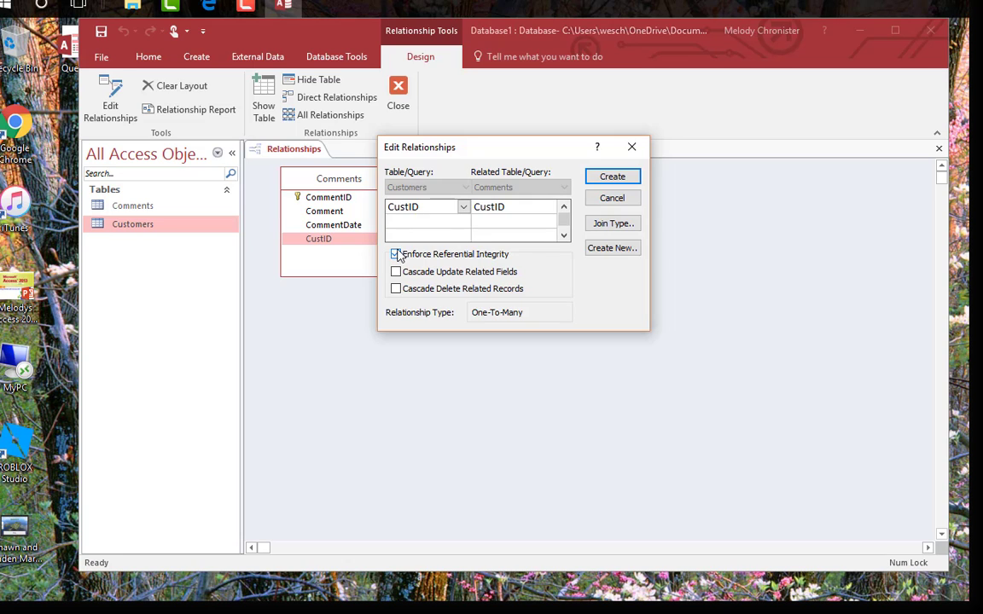
pyautogui.click(612, 176)
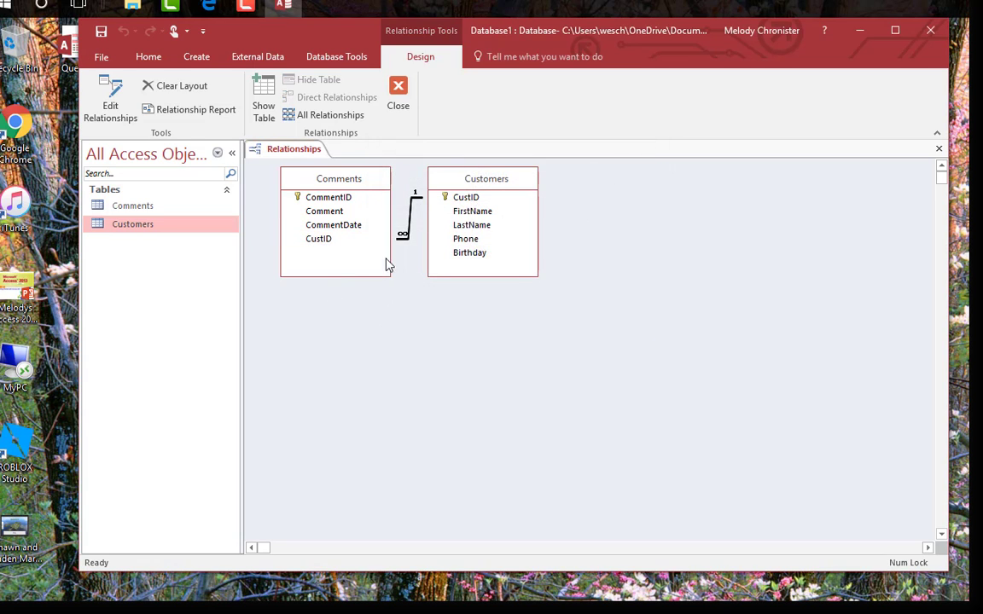
pyautogui.moveTo(578, 352)
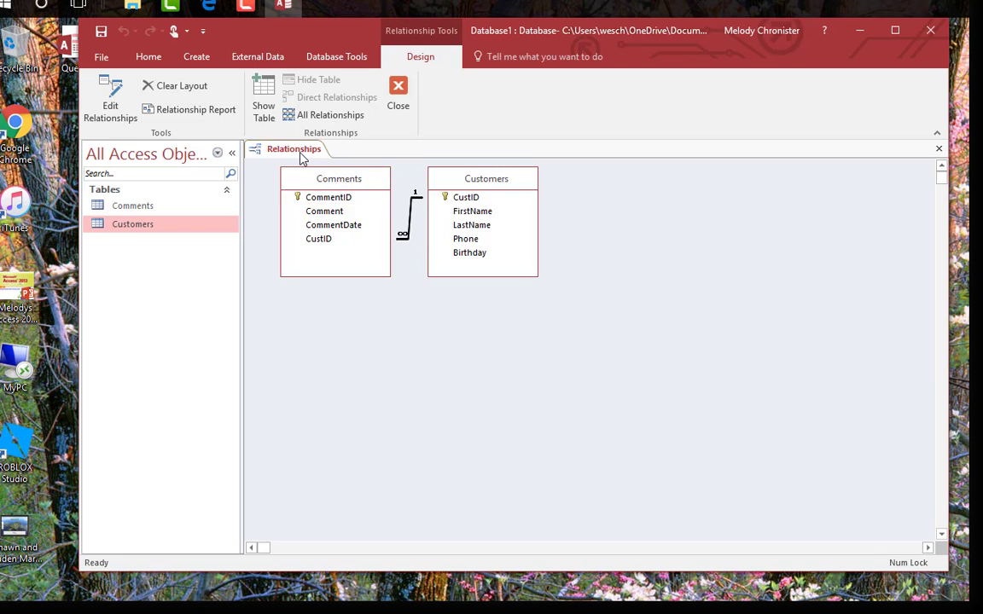
pyautogui.rightClick(293, 149)
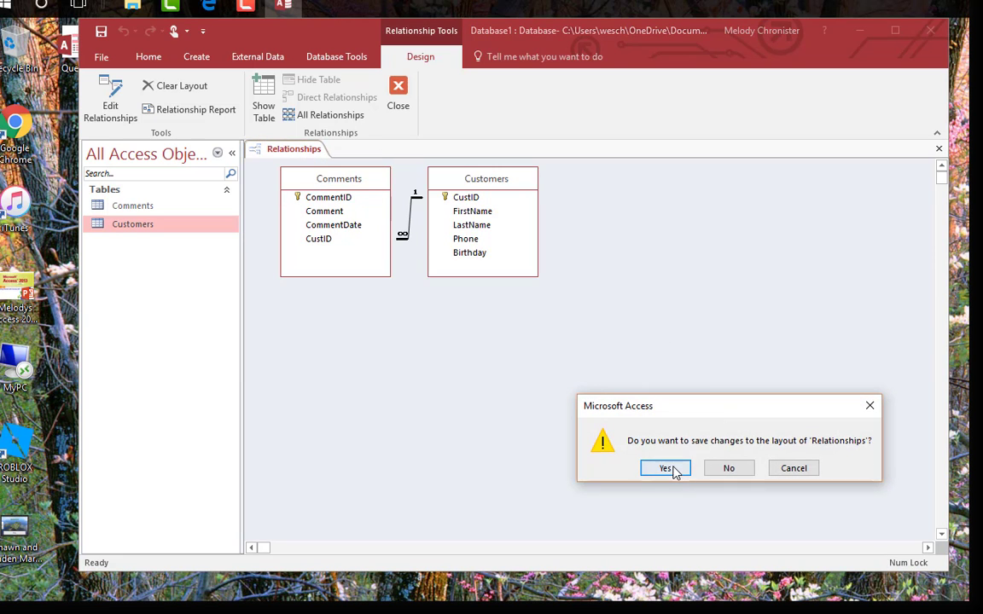
pyautogui.click(666, 467)
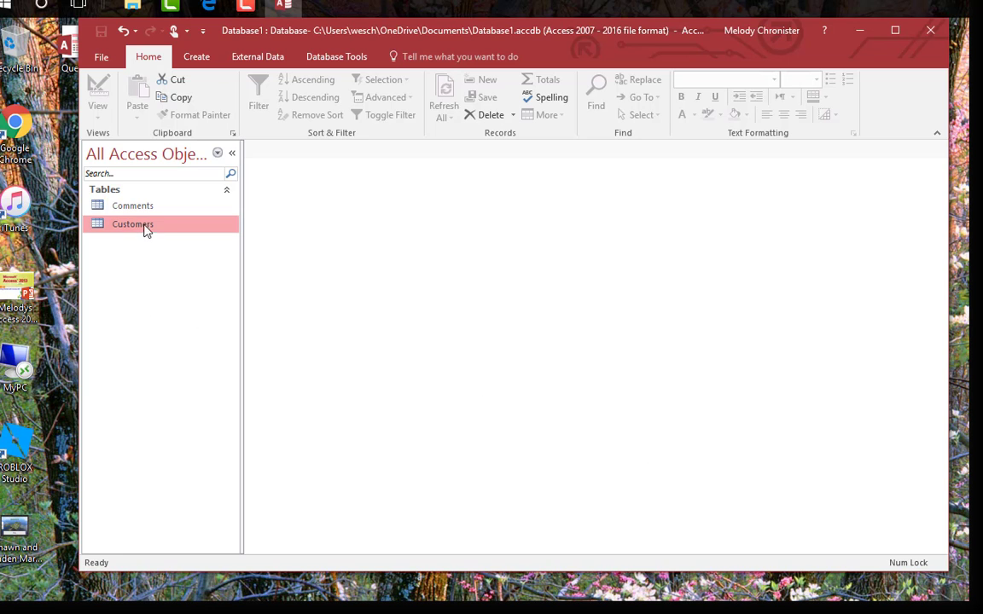
pyautogui.moveTo(133, 206)
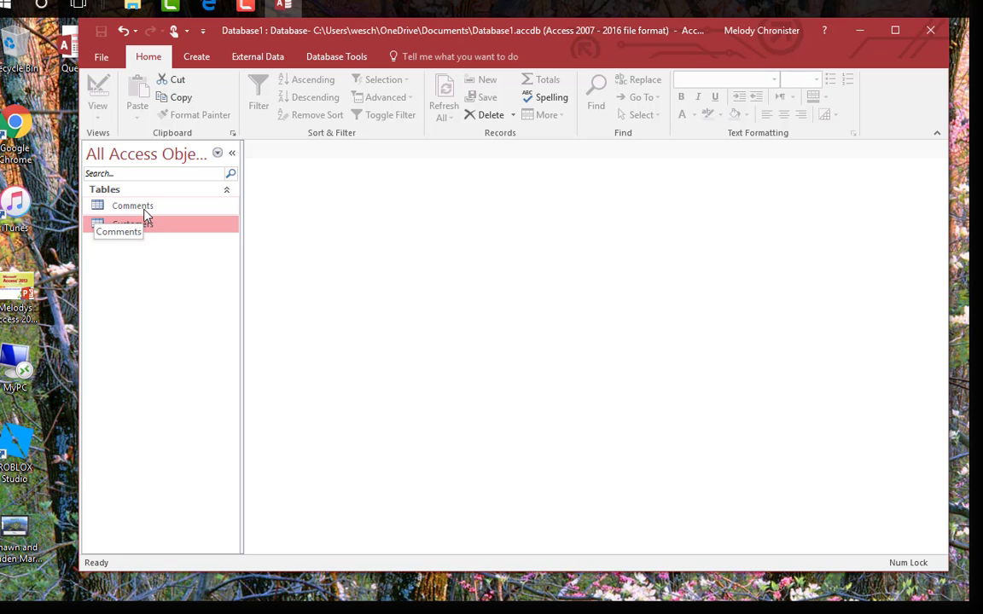
pyautogui.doubleClick(132, 224)
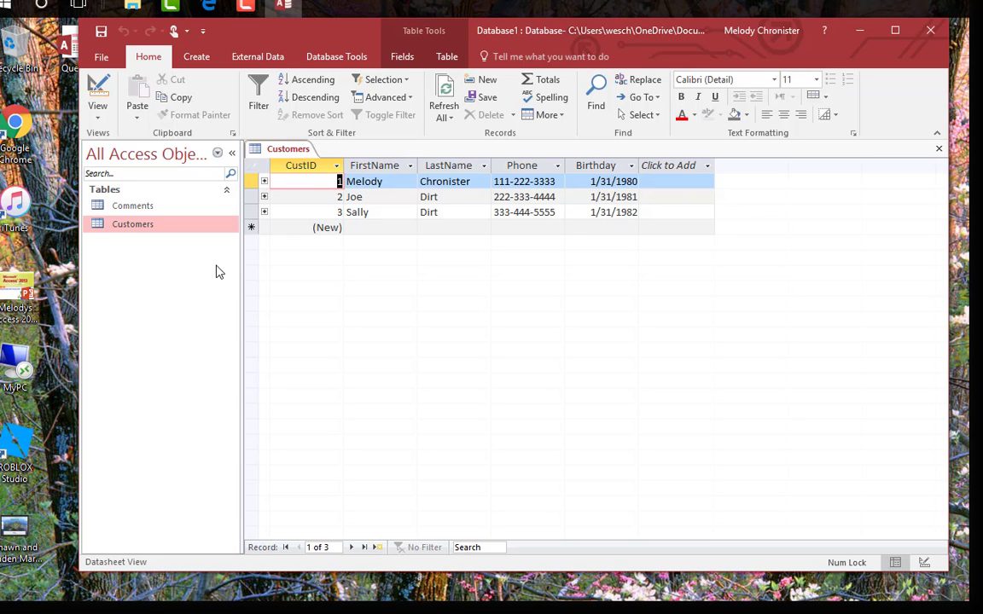
pyautogui.click(265, 181)
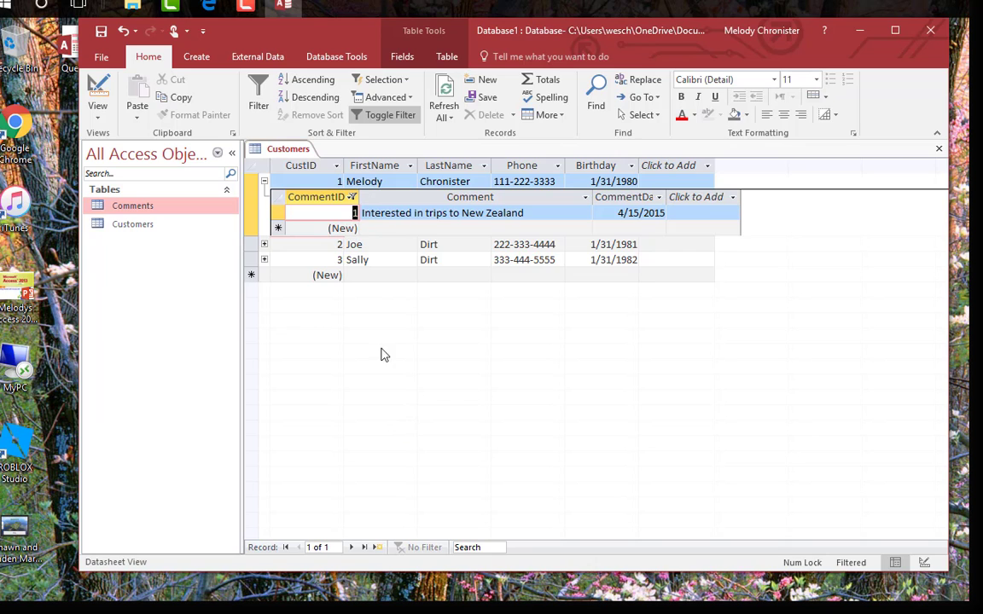
pyautogui.click(265, 181)
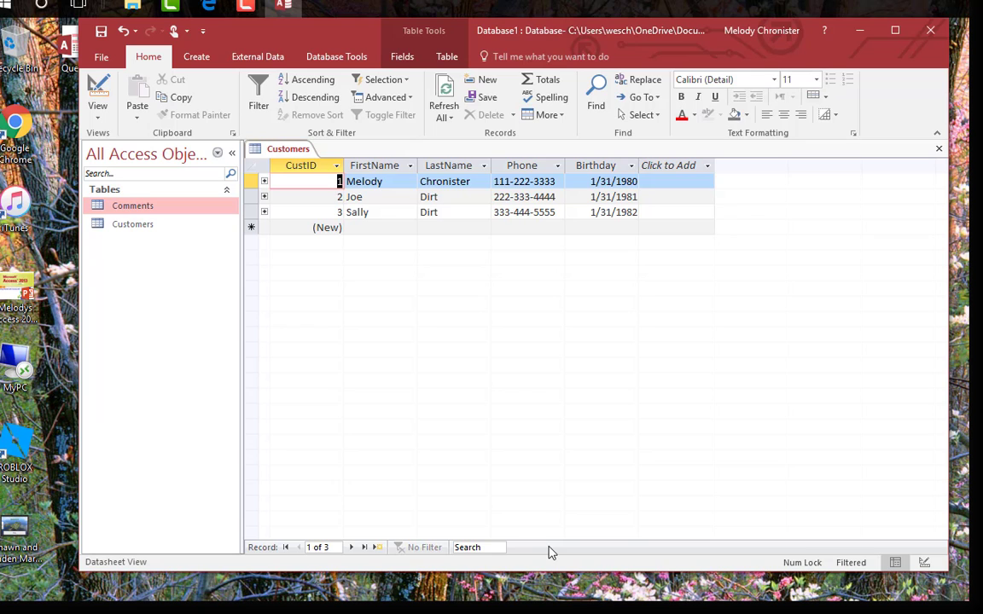
pyautogui.rightClick(288, 149)
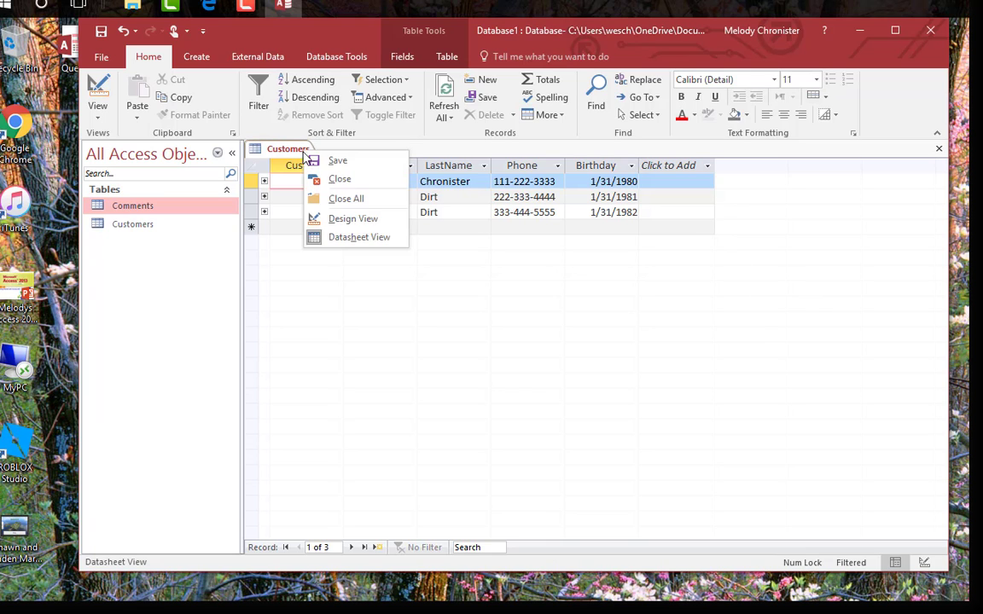
pyautogui.click(345, 198)
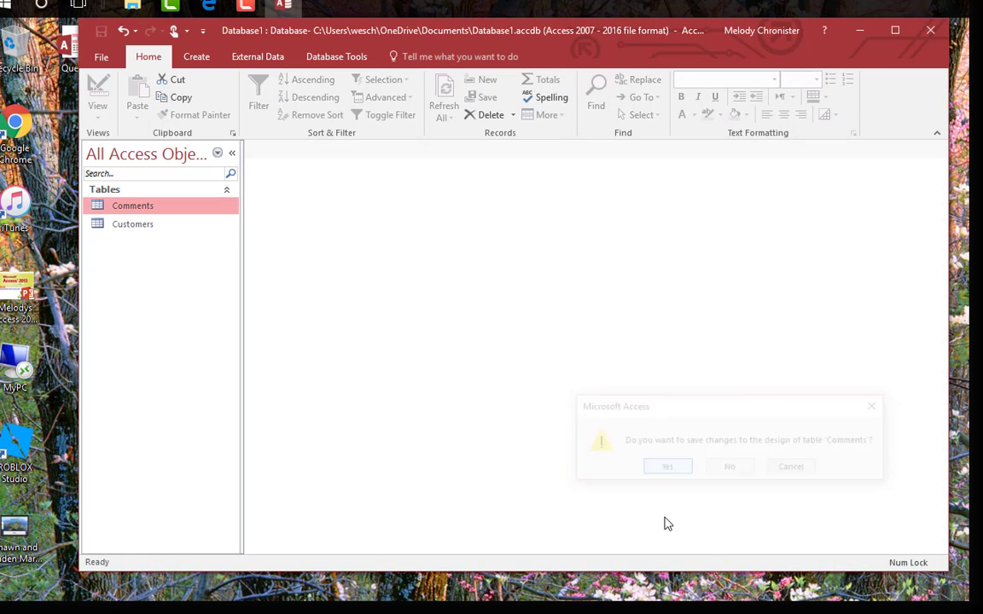